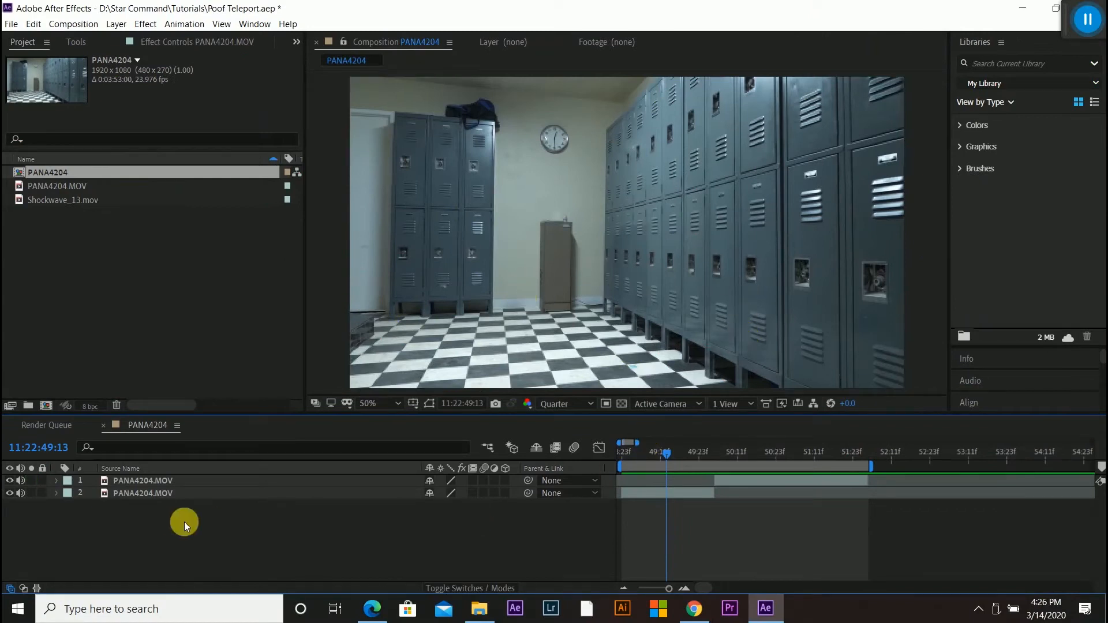
Scrub to find where the dancer appears and rename the lower clip layer Blank SLate
click(142, 493)
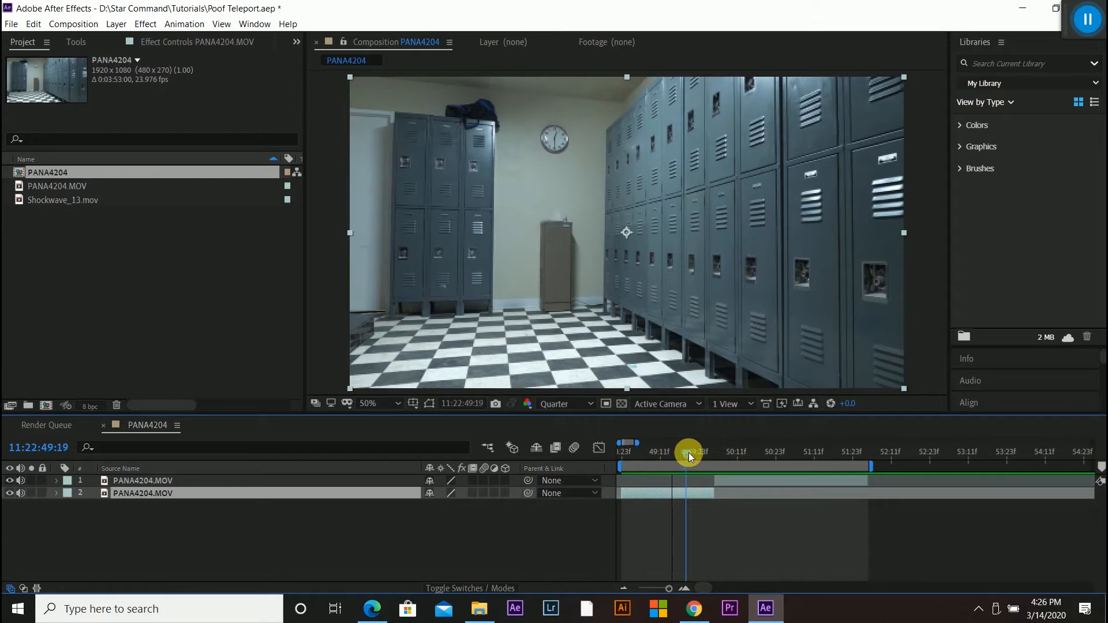
drag(689, 453, 728, 453)
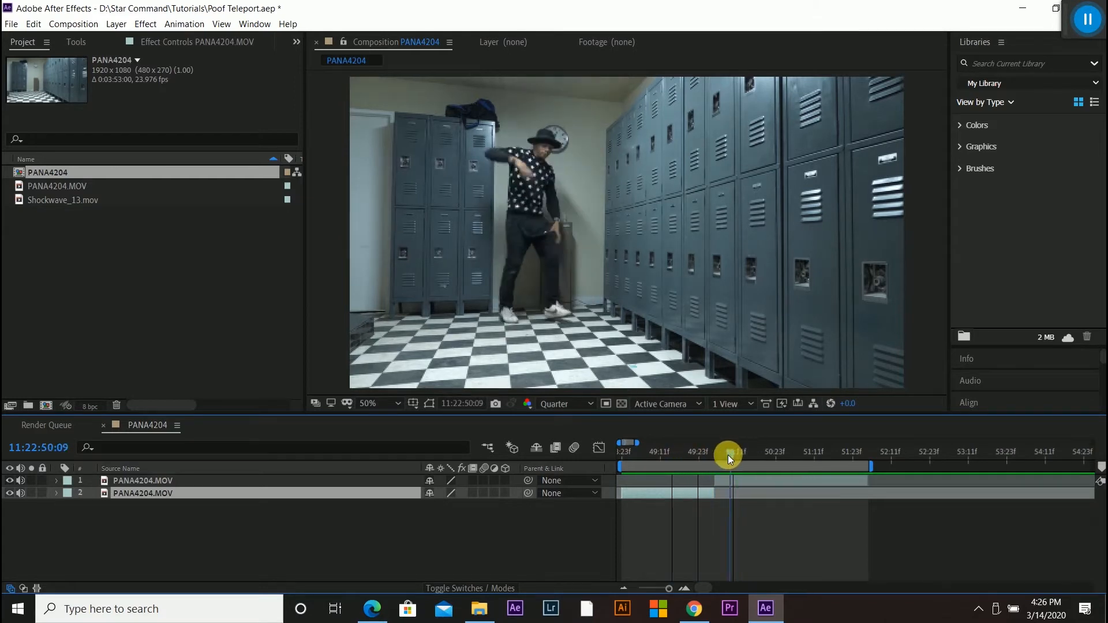
drag(729, 454, 753, 454)
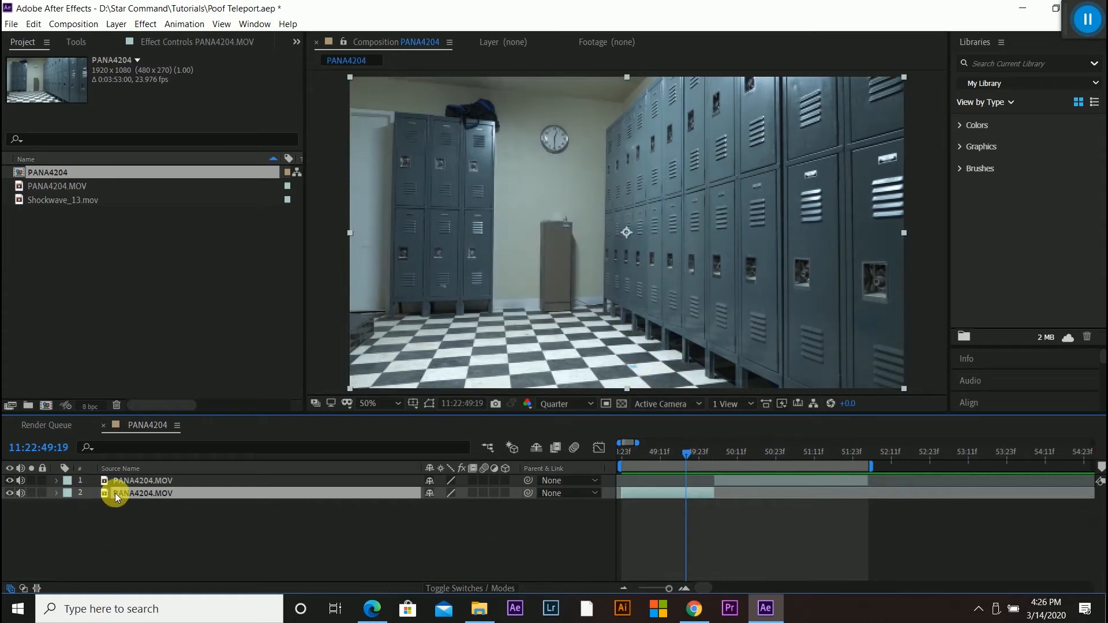
double_click(141, 480)
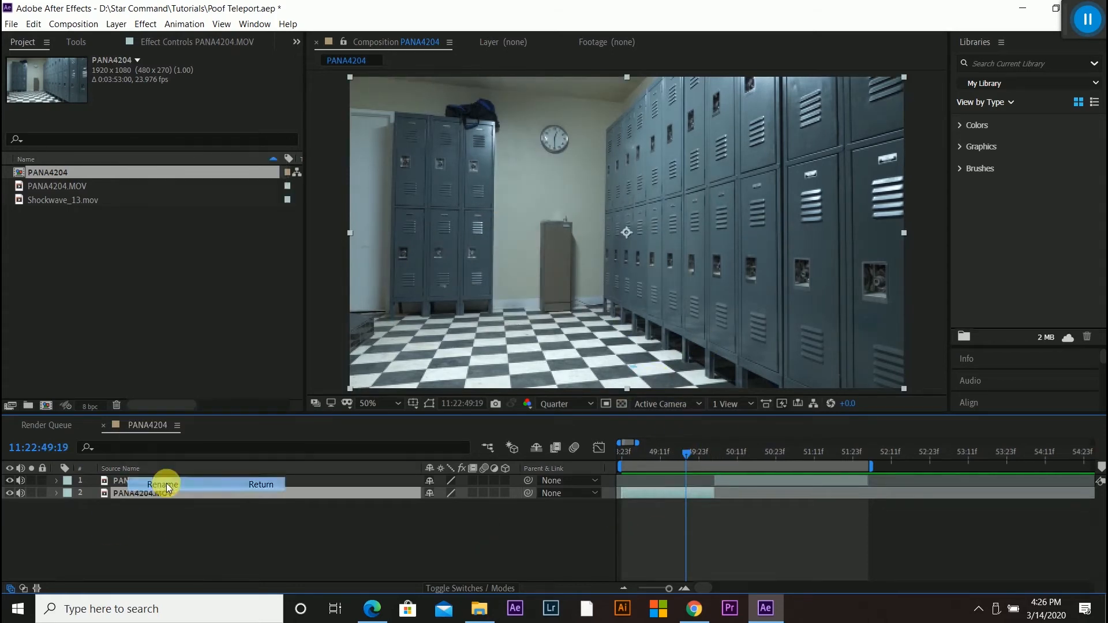
text(Blank SLate)
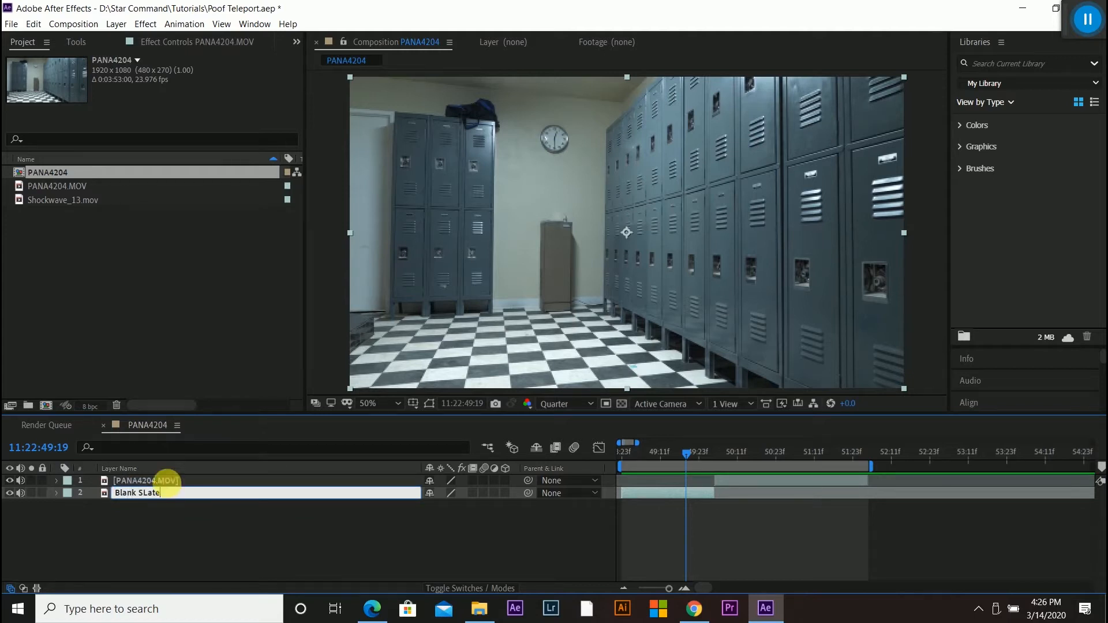
Rename the top clip layer Footage and scrub to just before the dancer appears
right_click(146, 493)
text(Footage)
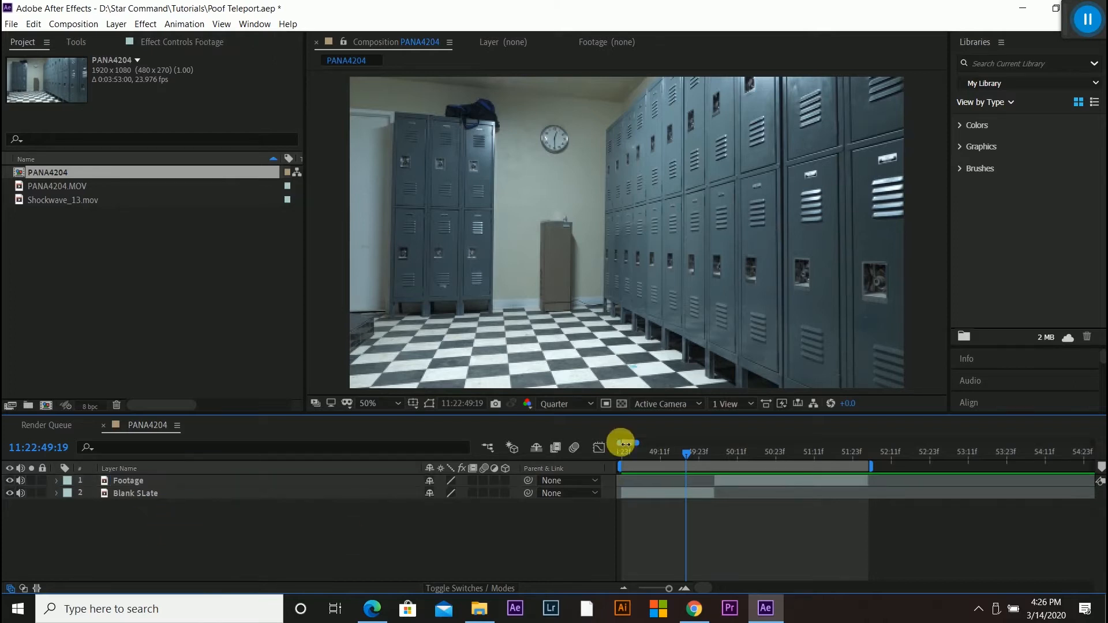
drag(621, 444, 700, 457)
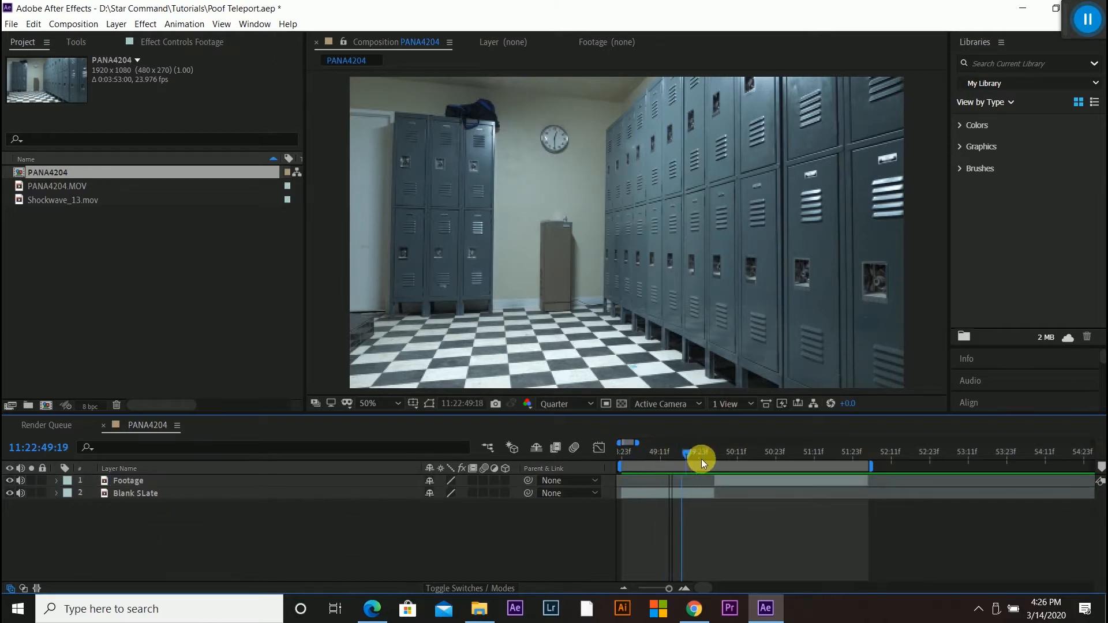
drag(700, 456, 721, 456)
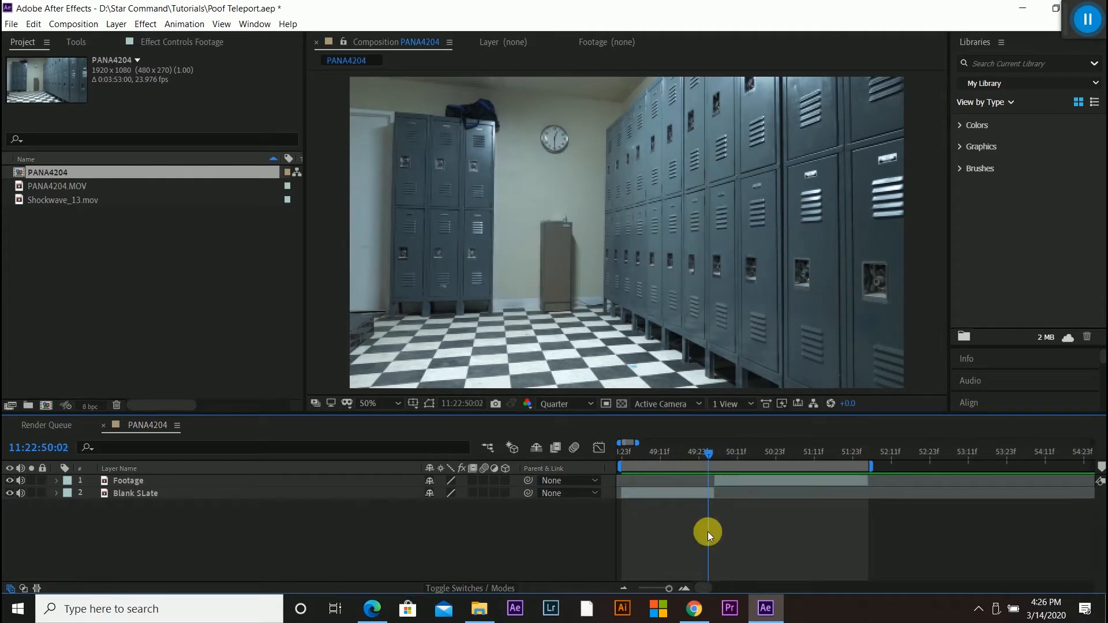
Split the Footage layer at the dancer's first frame, creating Footage 2
click(135, 493)
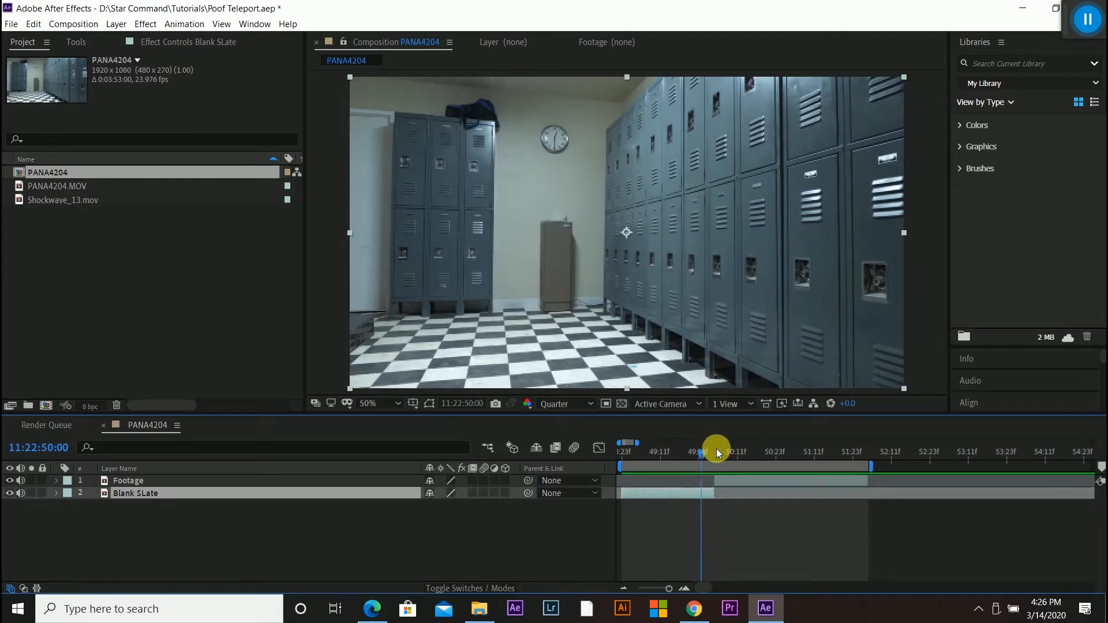
drag(716, 453, 727, 480)
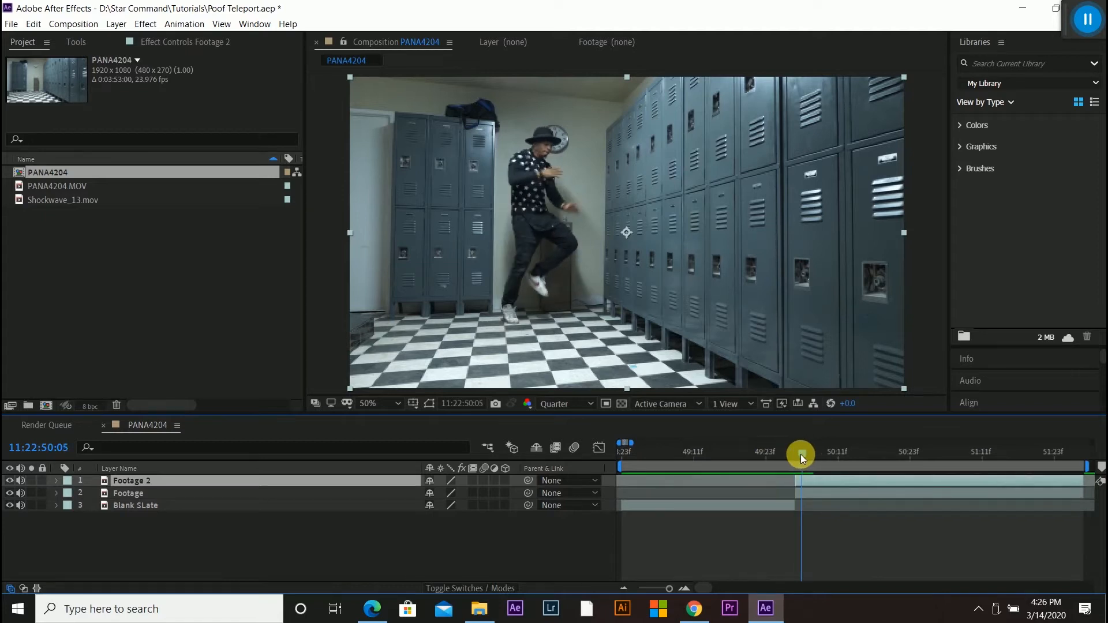
click(32, 23)
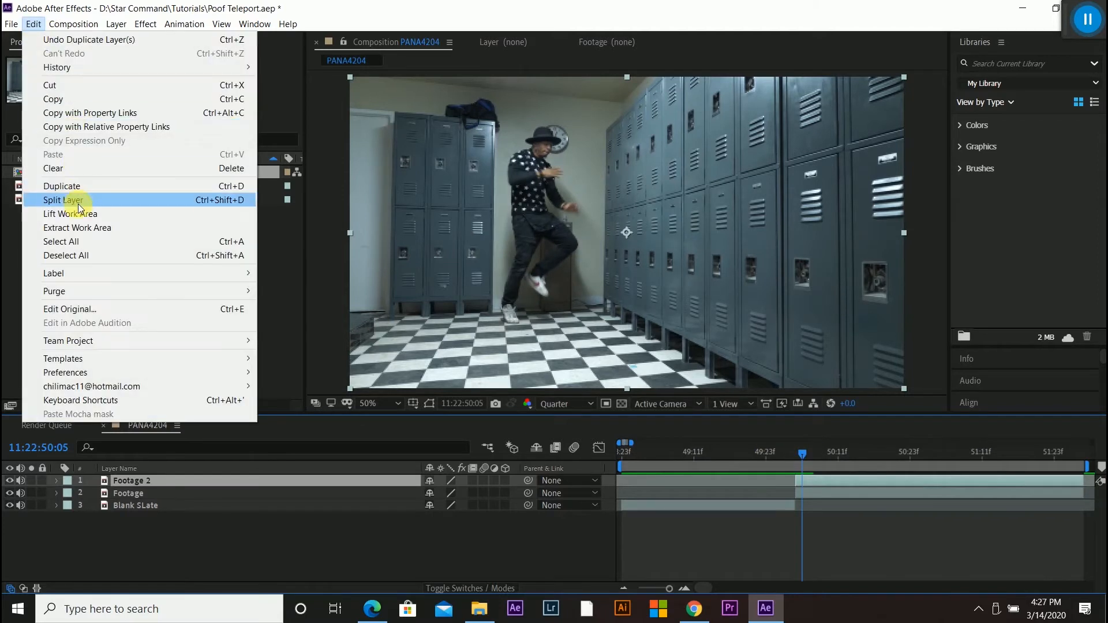
click(65, 200)
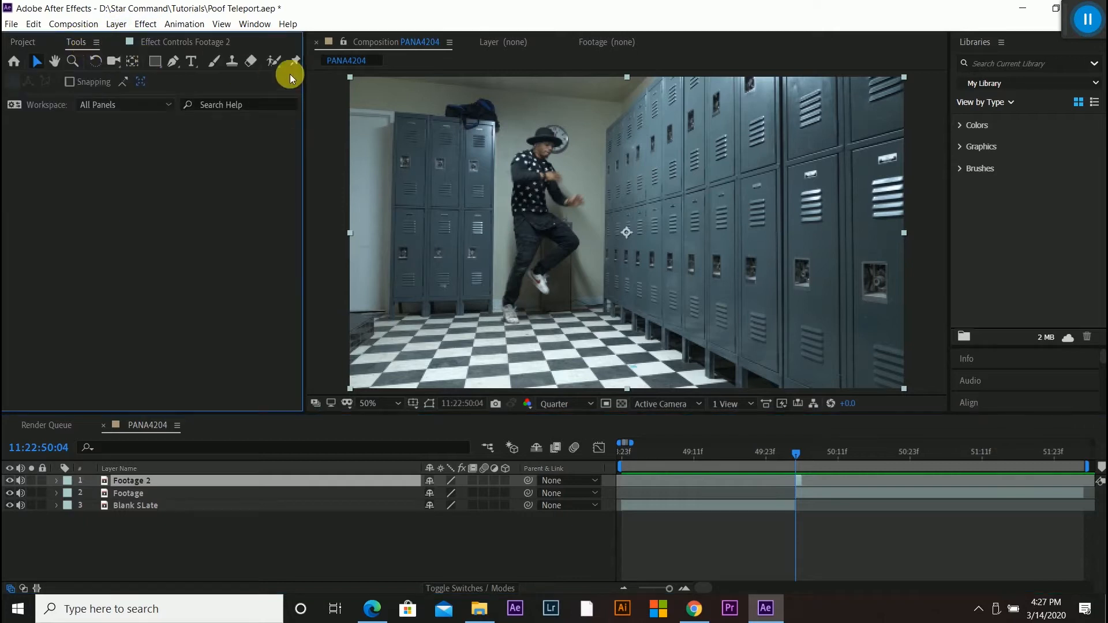
mouse_move(271, 61)
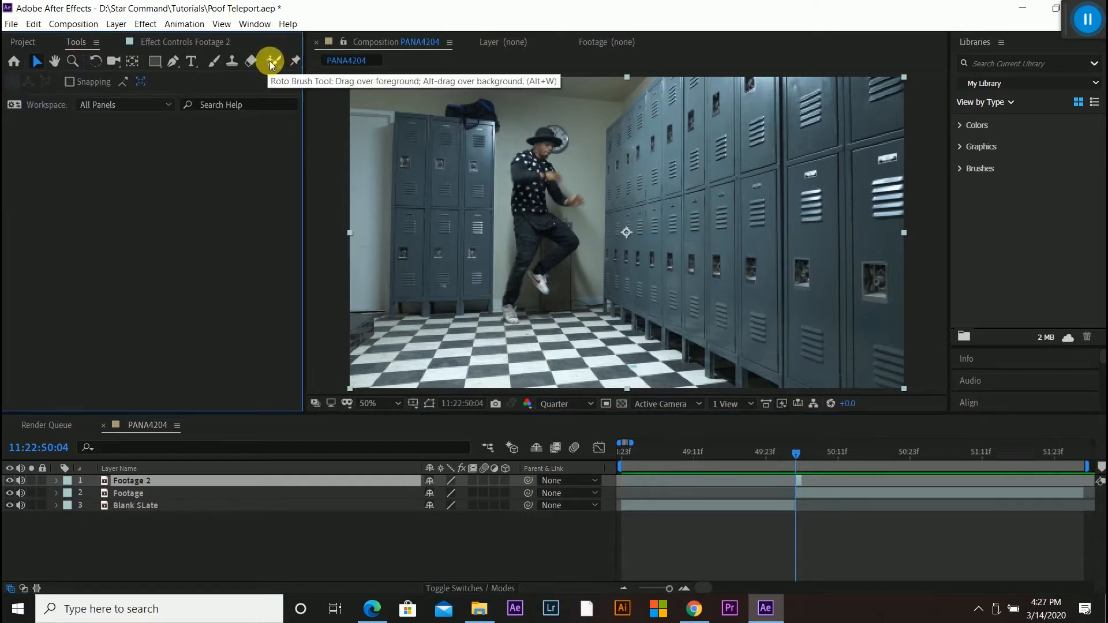
mouse_move(272, 62)
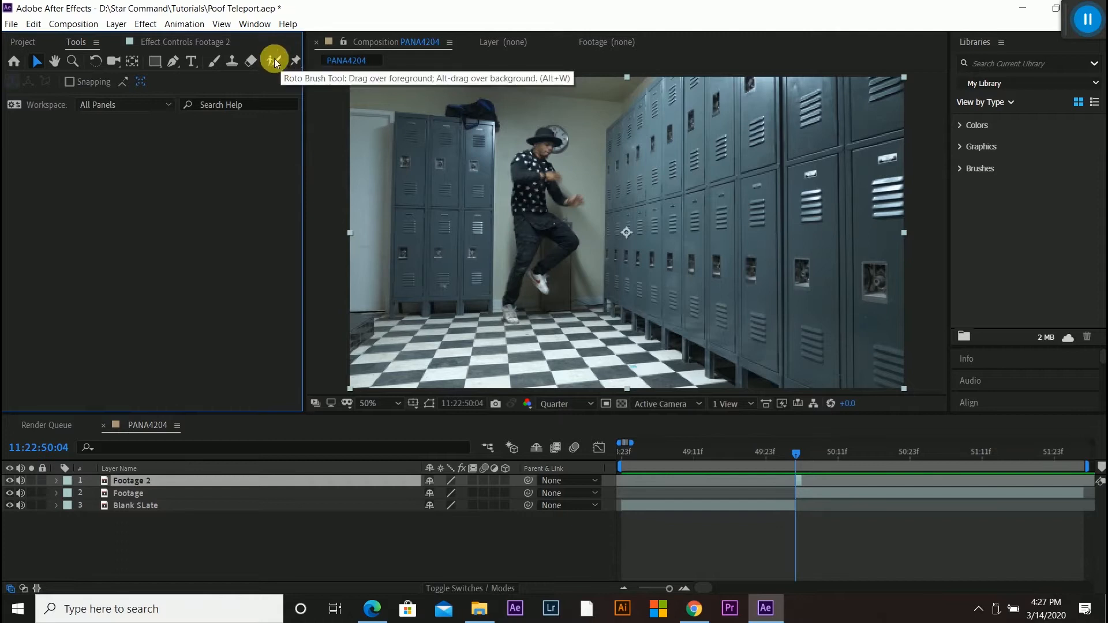
mouse_move(563, 216)
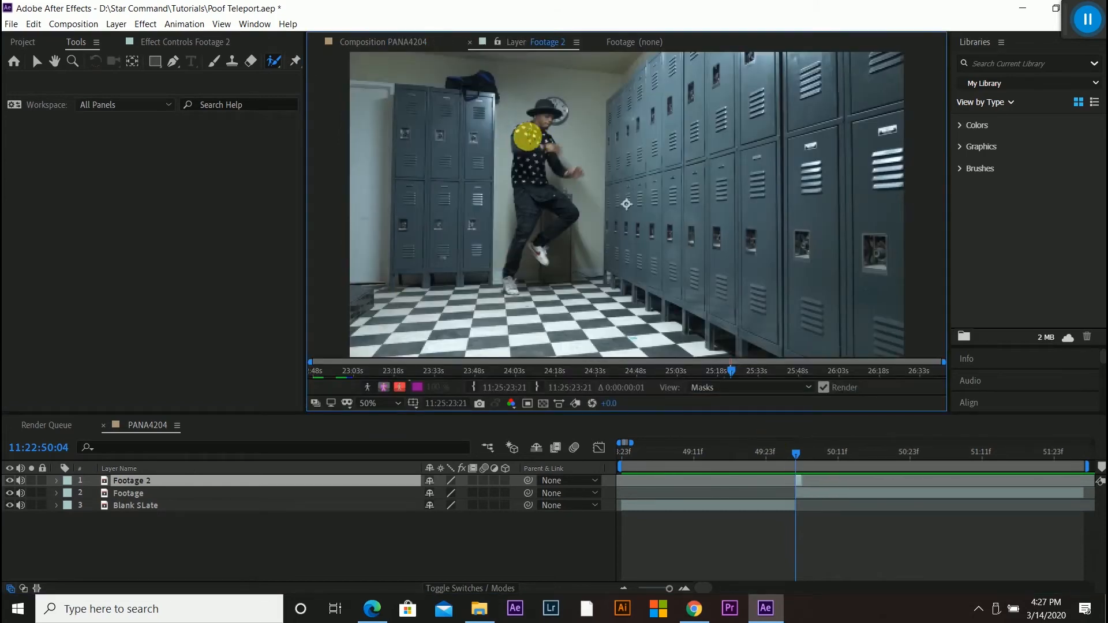
Paint Roto Brush strokes over the dancer to mark him as foreground
drag(527, 137, 874, 203)
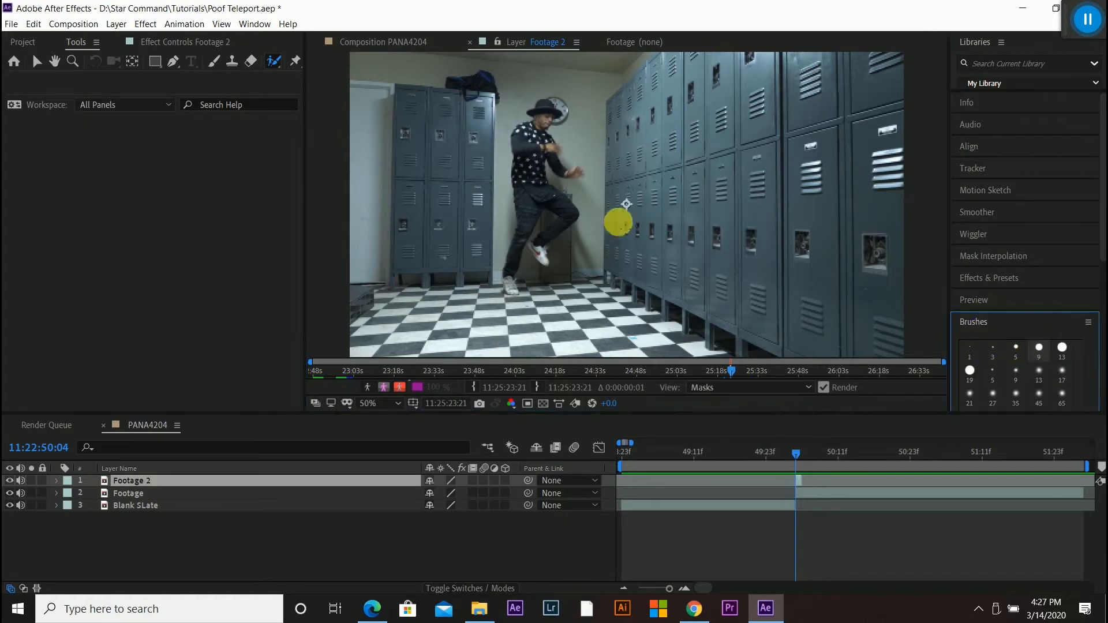
drag(619, 226, 522, 127)
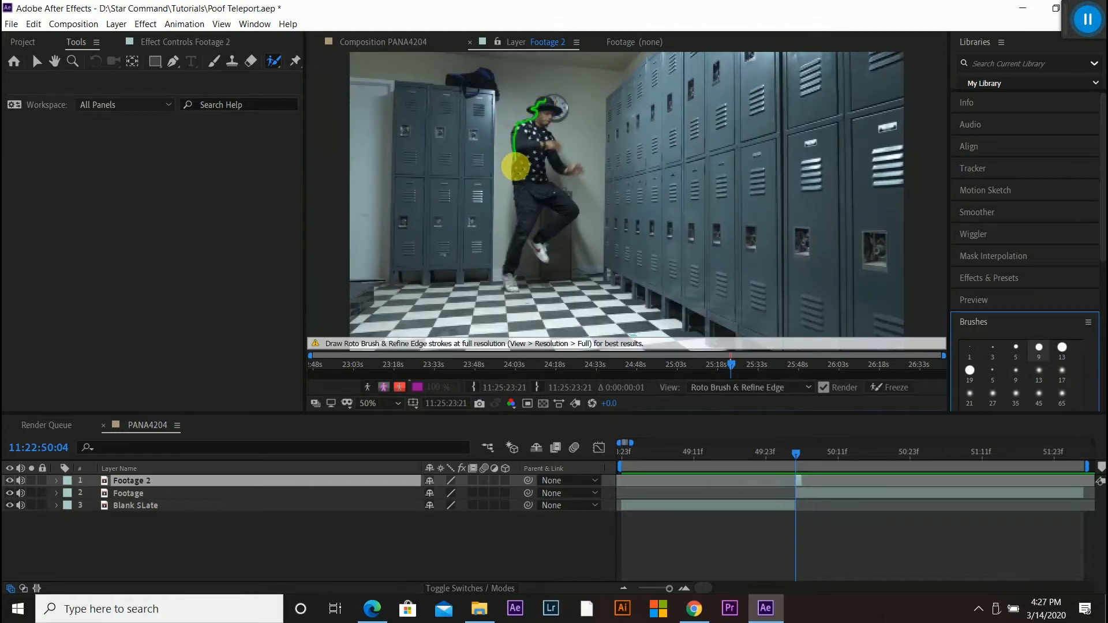
drag(519, 162, 508, 266)
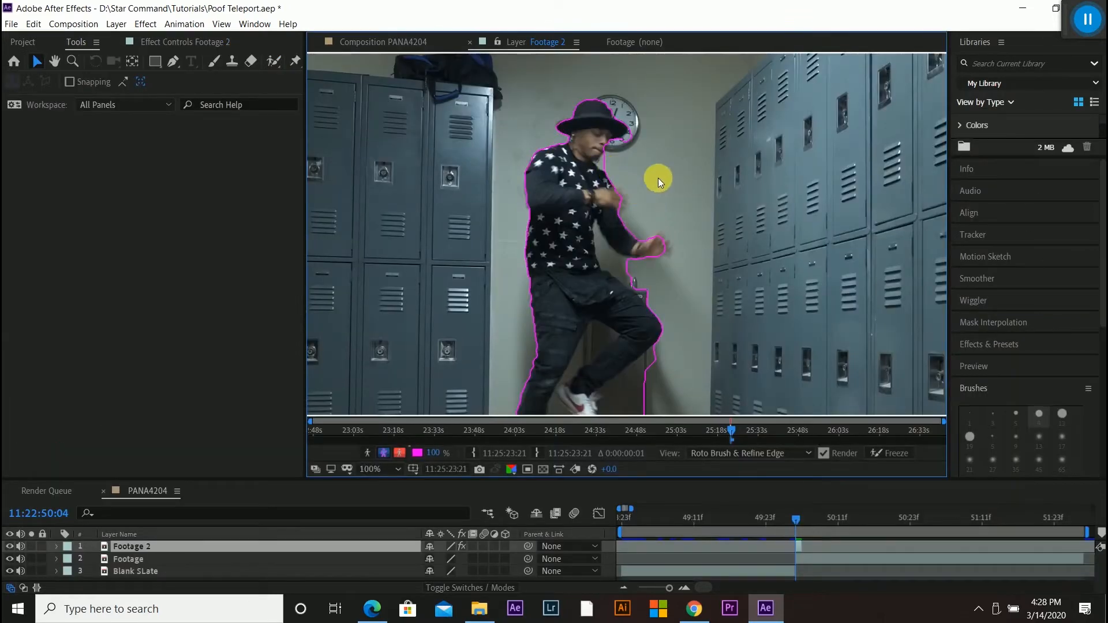
Zoom in, add the hat brim to the selection and subtract the wall clock
click(432, 469)
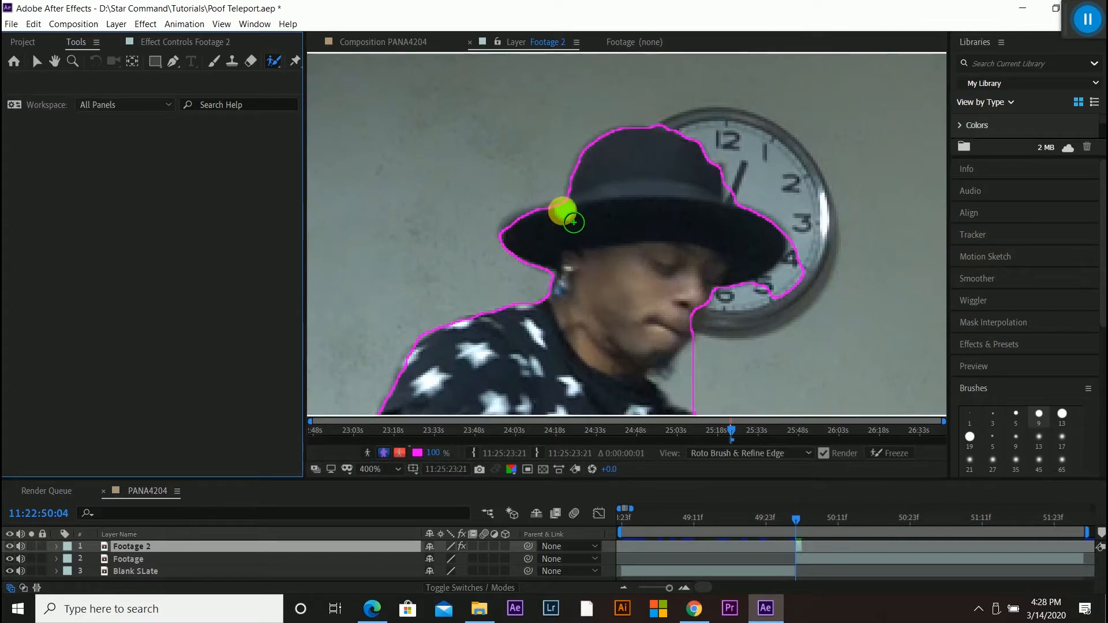
drag(565, 223, 523, 240)
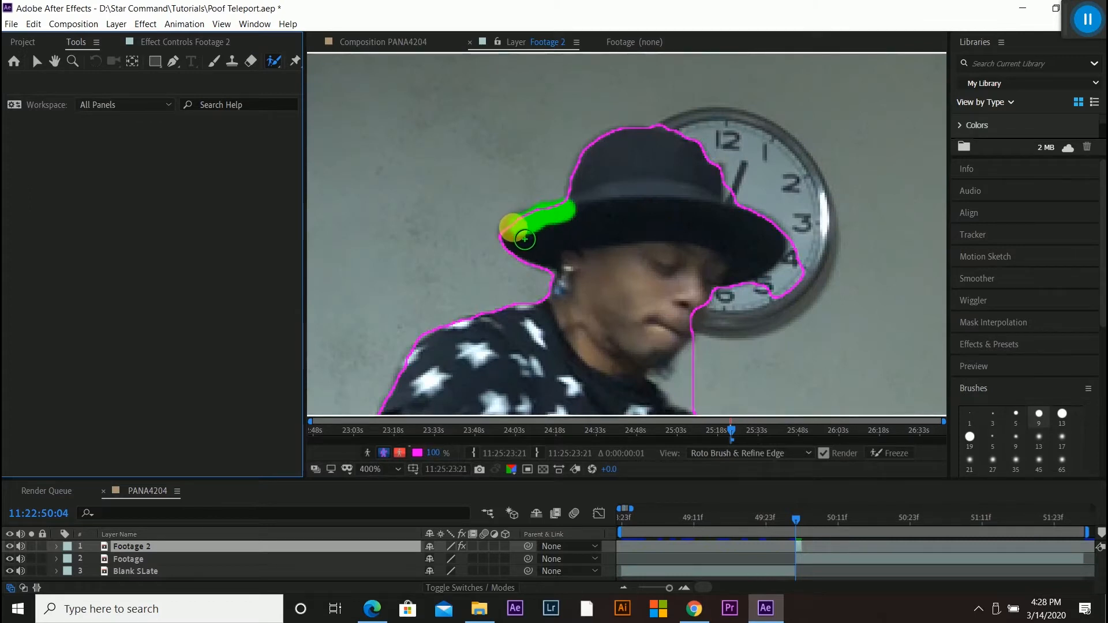
drag(526, 240, 583, 225)
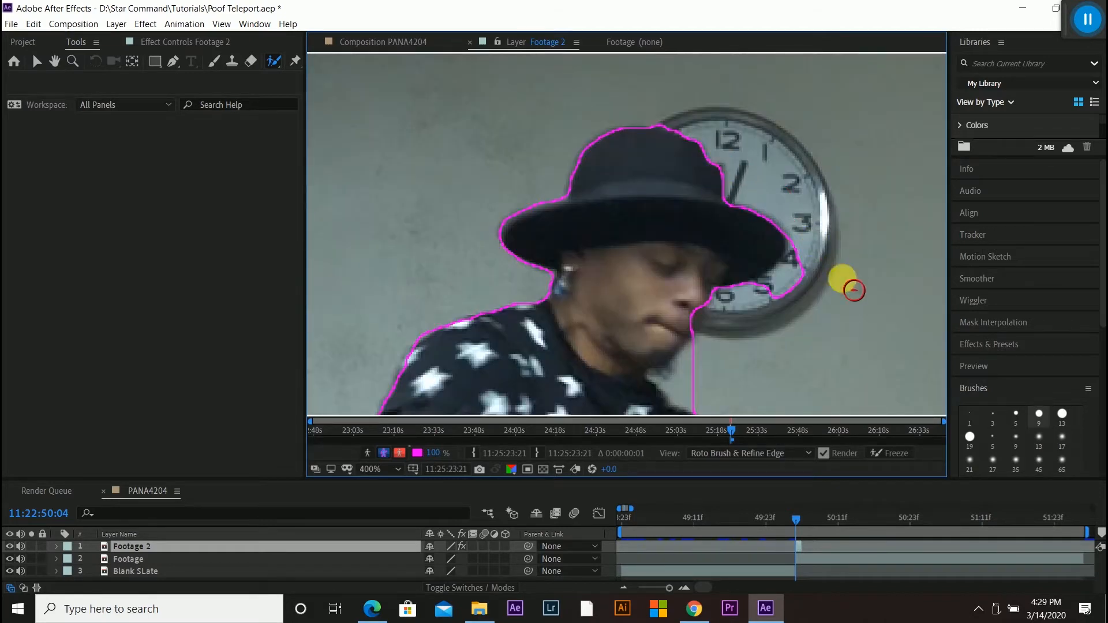
drag(852, 290, 774, 297)
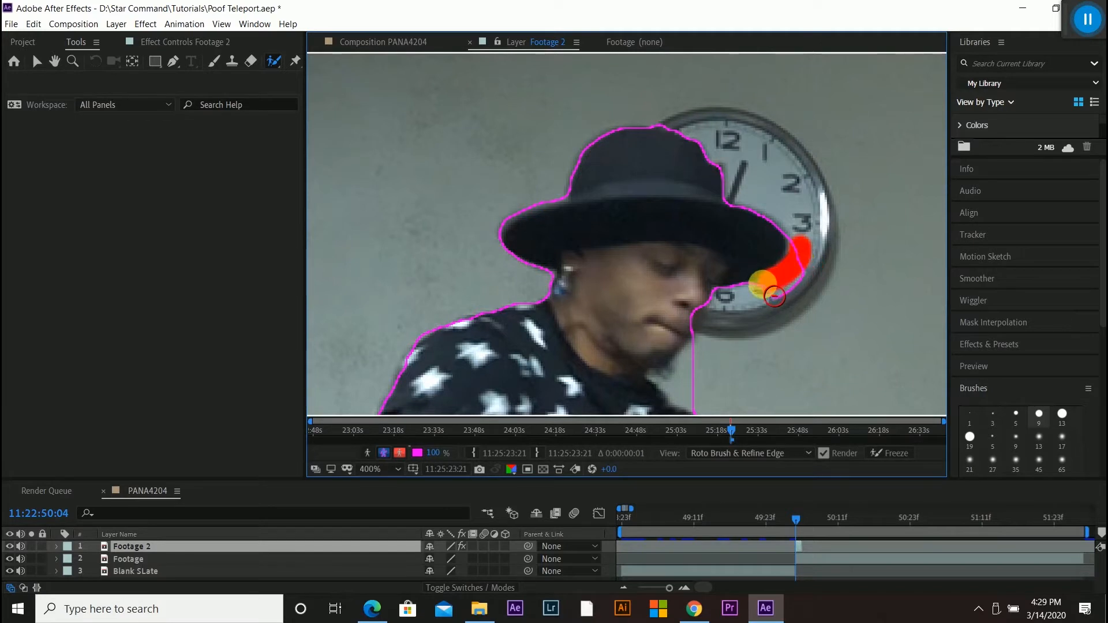
drag(773, 296, 792, 219)
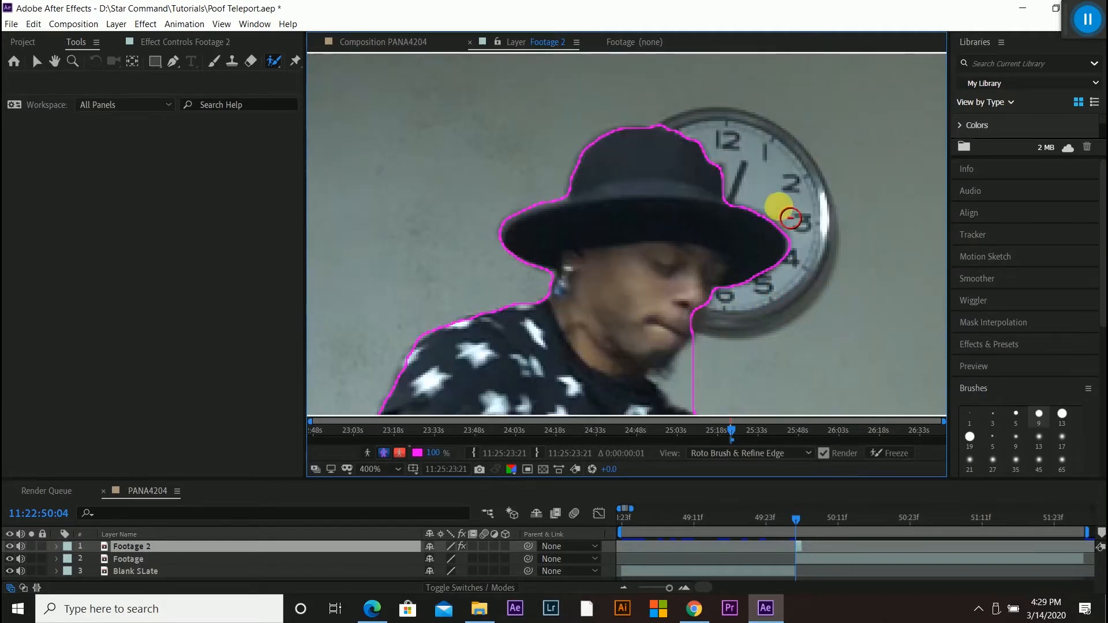
drag(790, 218, 701, 373)
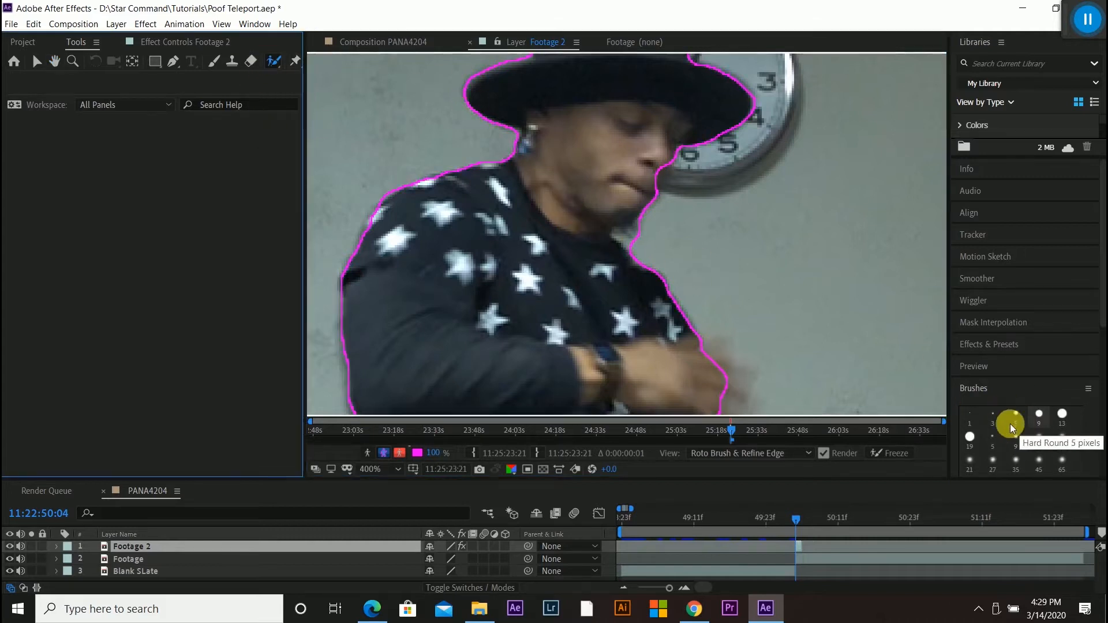
mouse_move(621, 240)
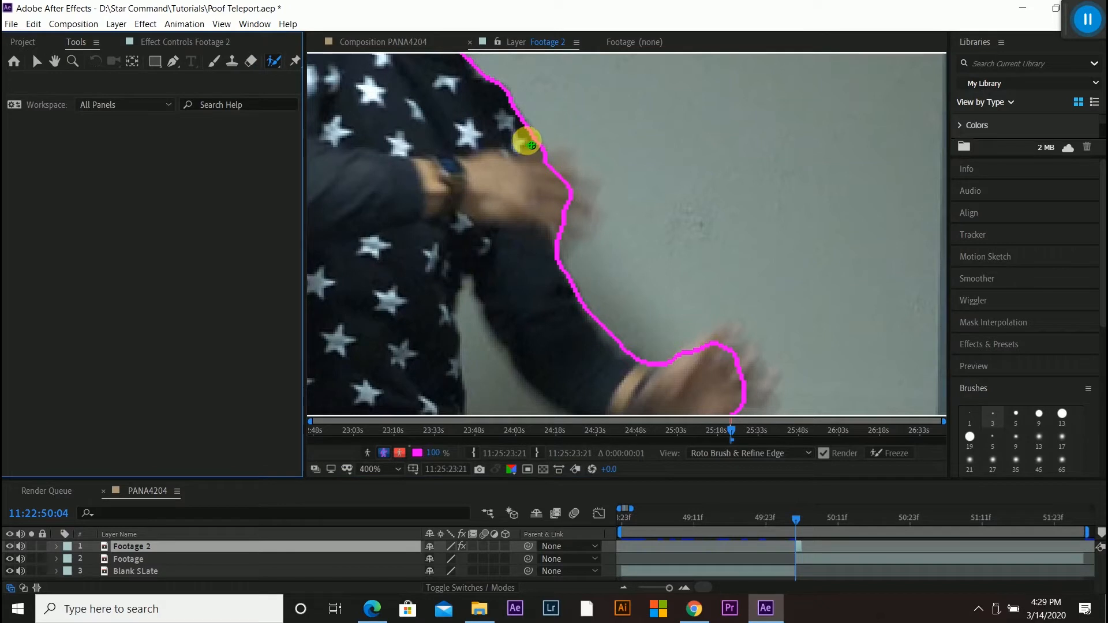
Add the arm's edge and trim background around the legs from the selection
drag(527, 143, 563, 171)
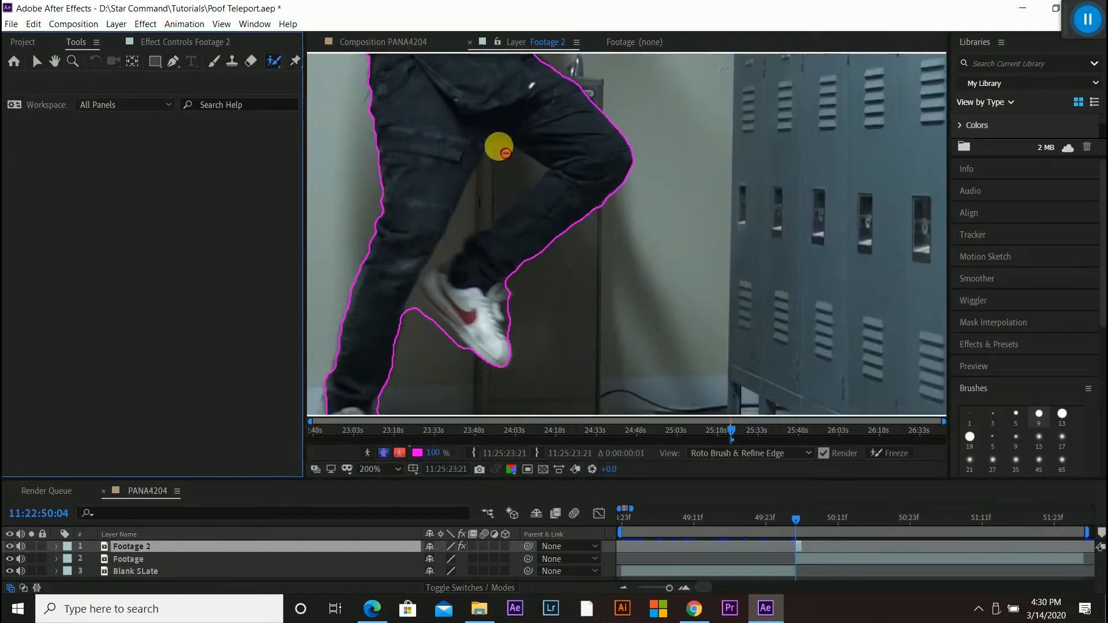
drag(500, 146, 430, 262)
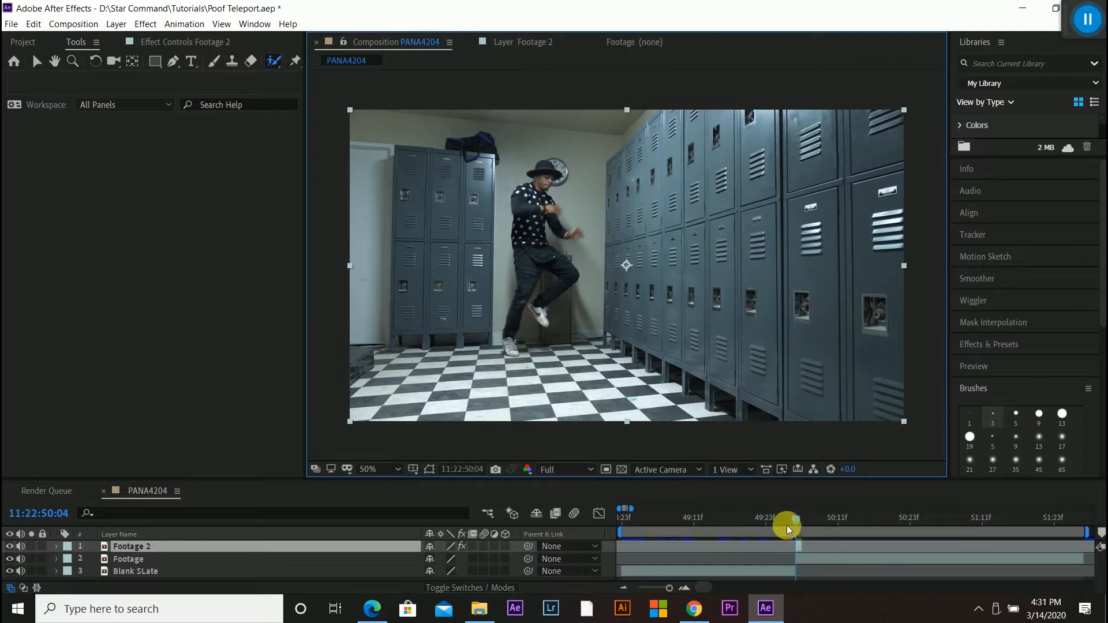
Pre-compose Footage 2 as Freeze, moving all attributes and adjusting composition duration
drag(788, 526, 796, 526)
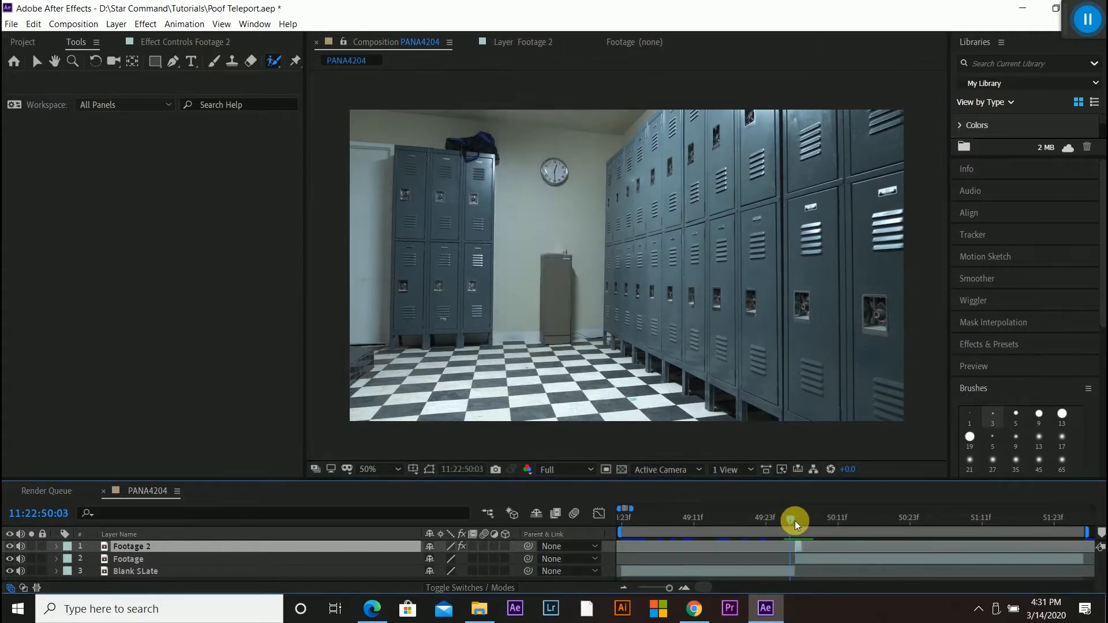
right_click(796, 523)
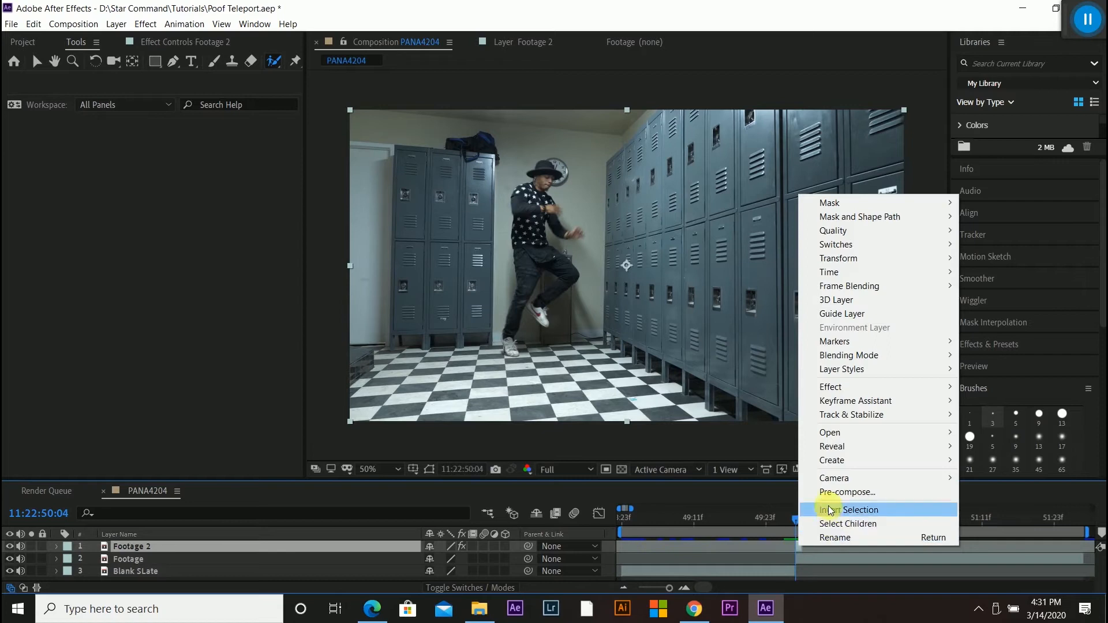
click(848, 492)
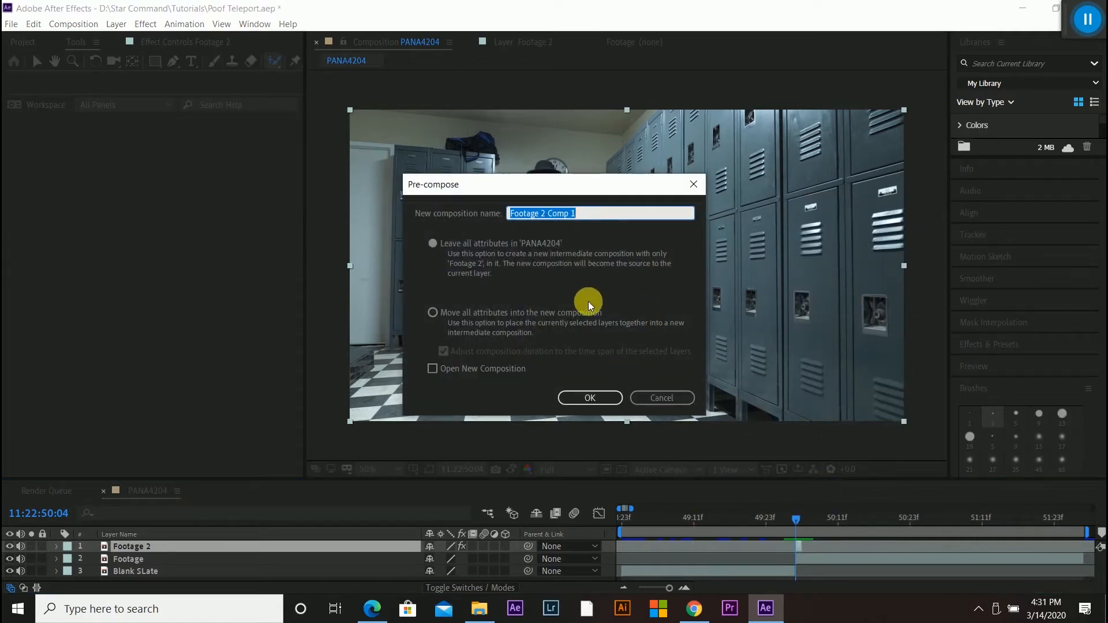
text(Freeze)
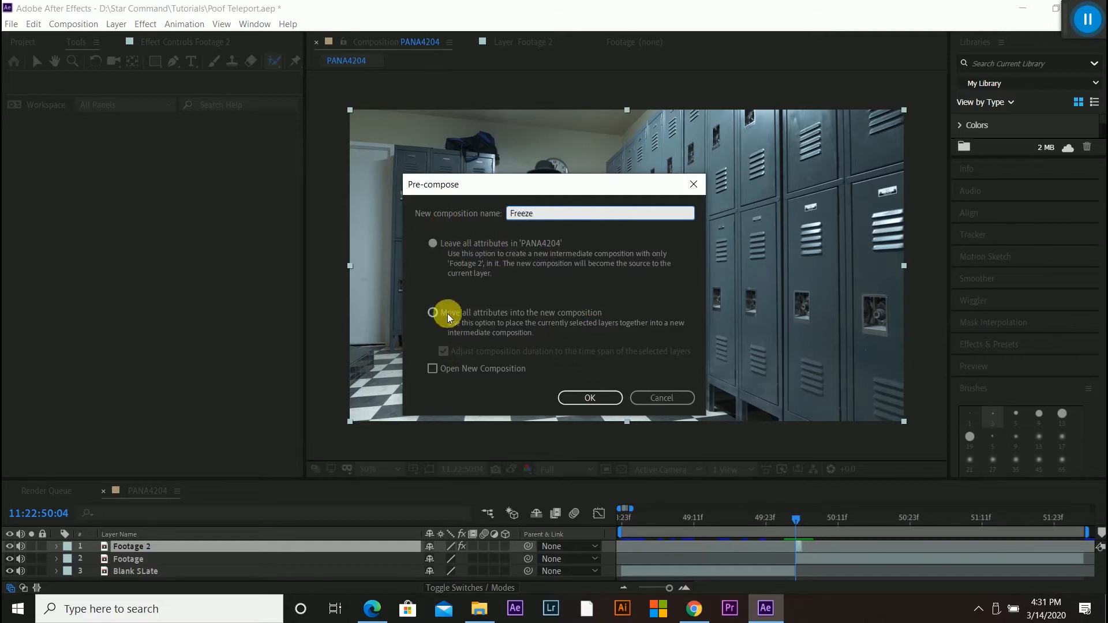
click(433, 313)
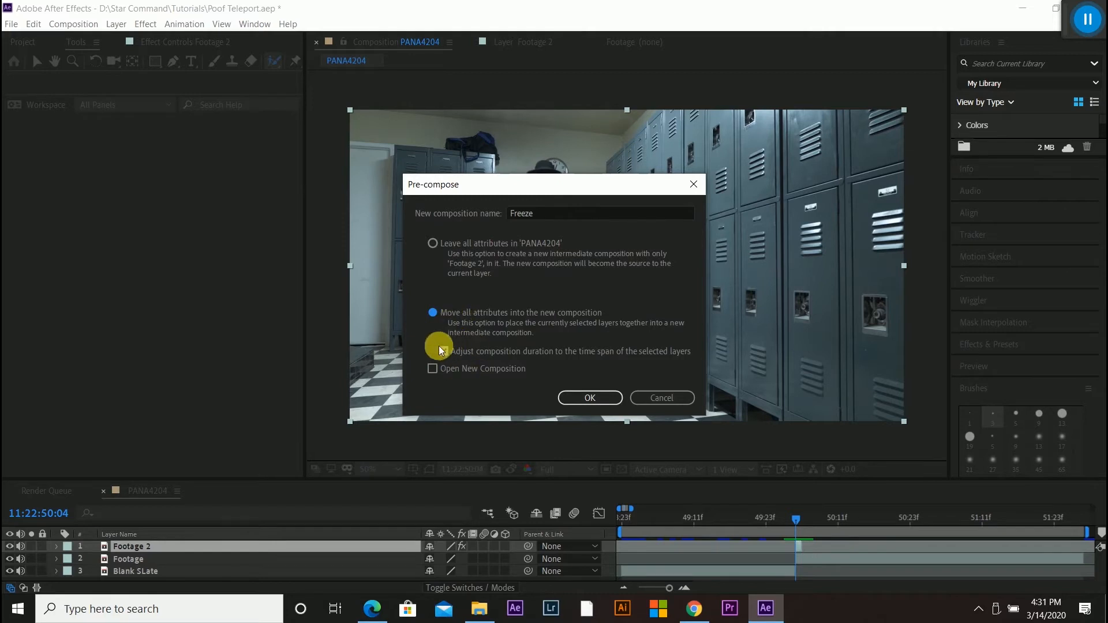
click(442, 351)
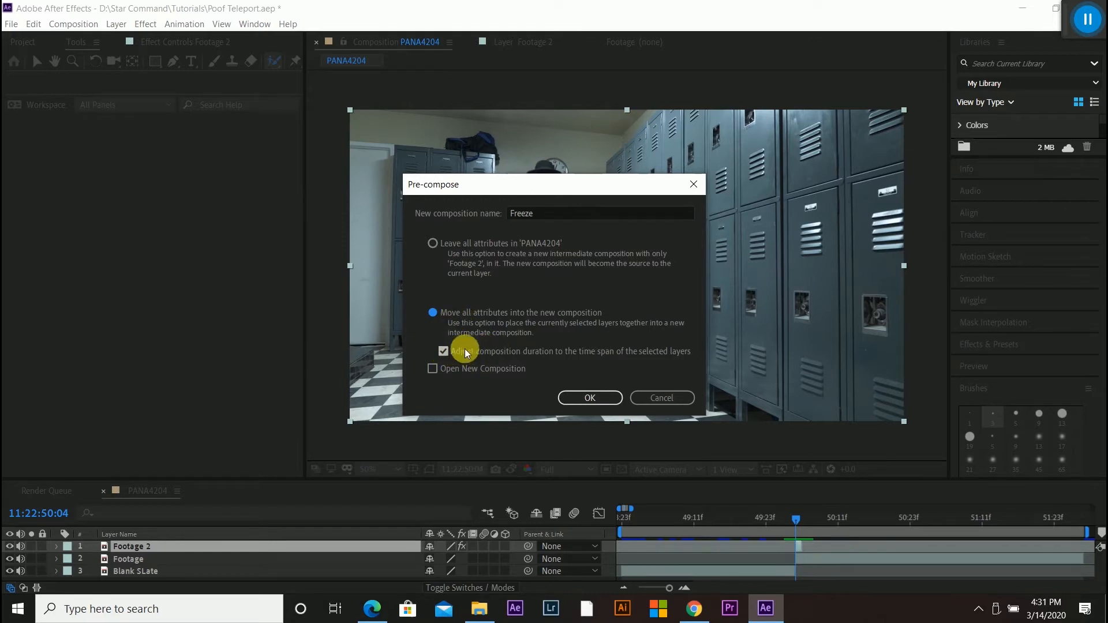
click(590, 397)
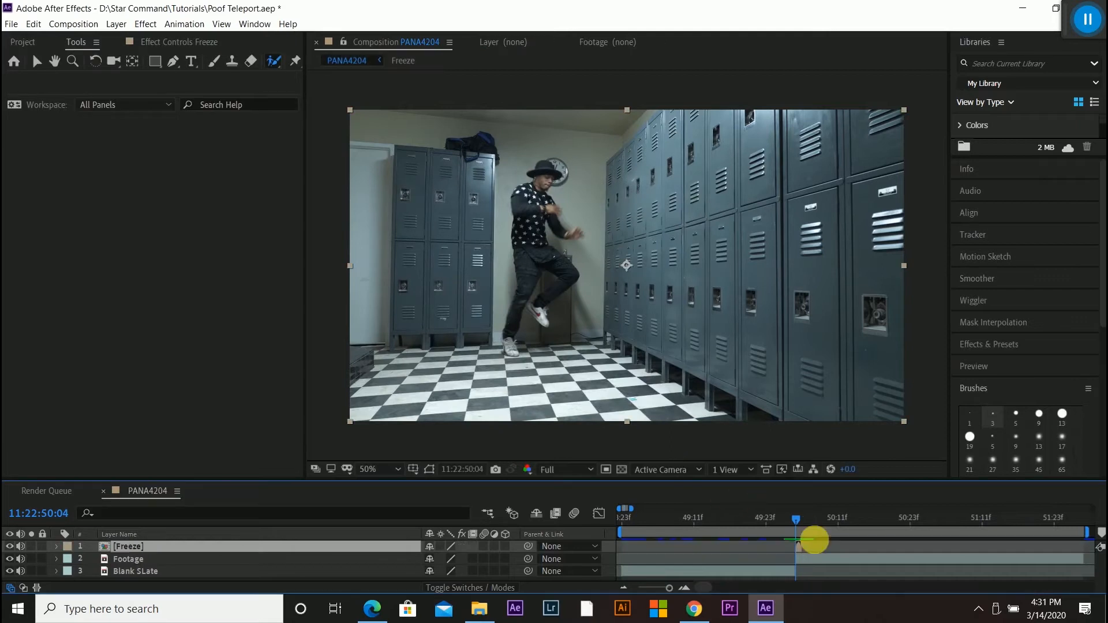
Freeze-frame the Freeze layer and drag its in-point a few frames earlier
drag(813, 541, 796, 546)
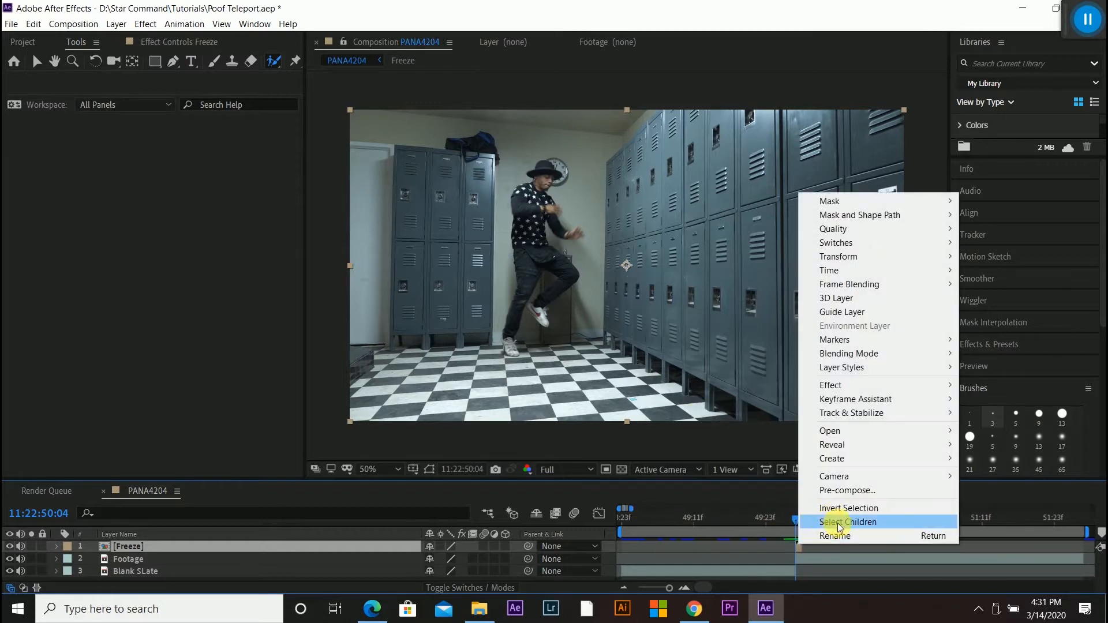
mouse_move(833, 271)
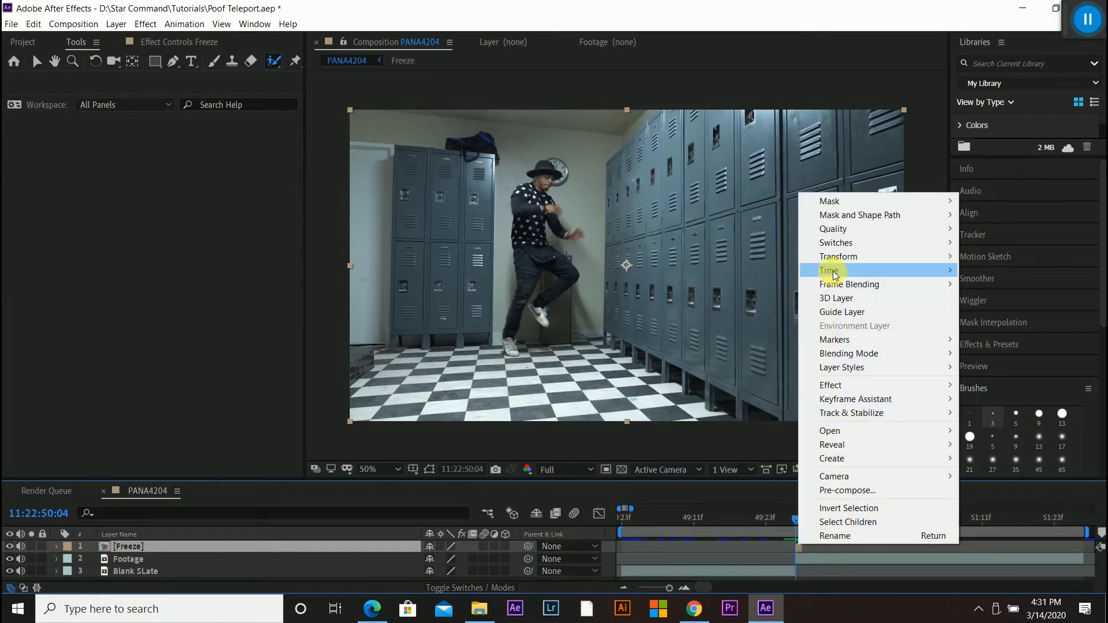
mouse_move(829, 270)
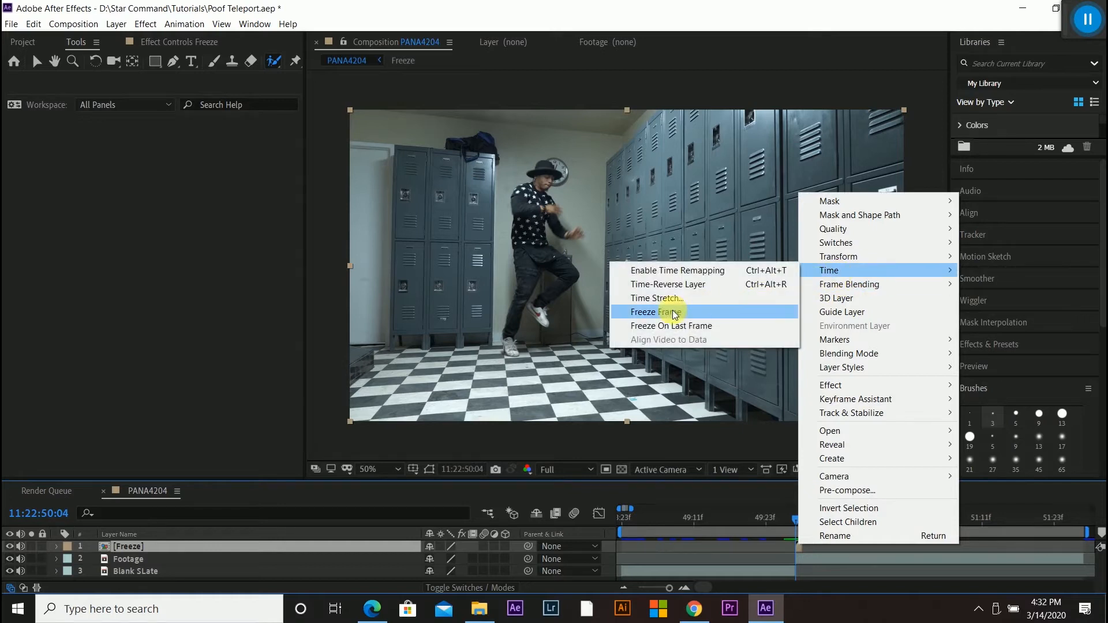
click(651, 312)
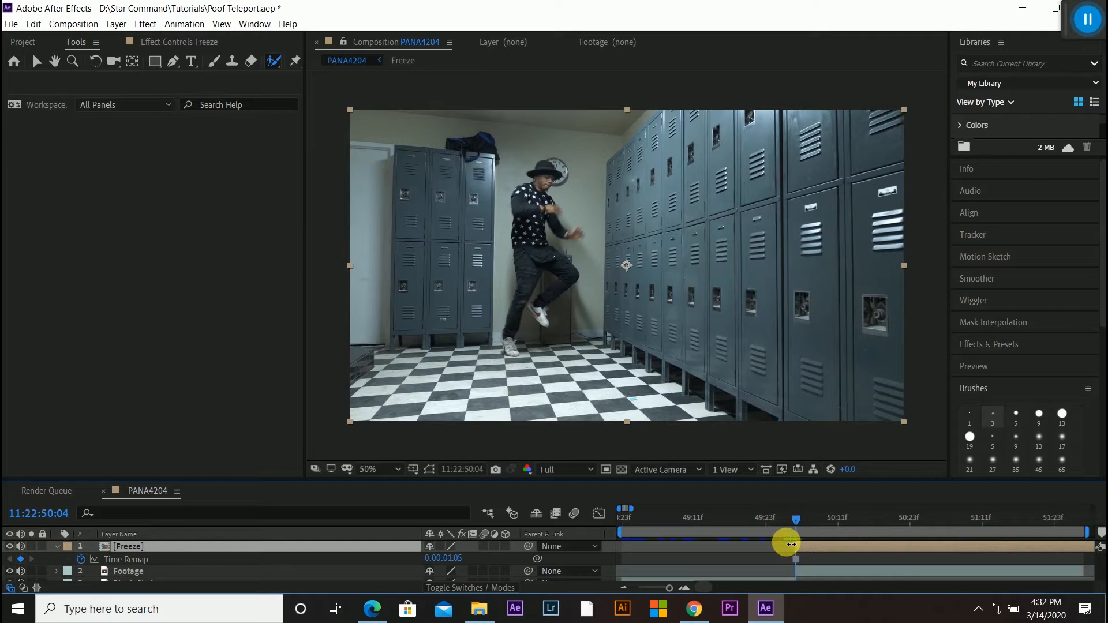
drag(785, 544, 944, 546)
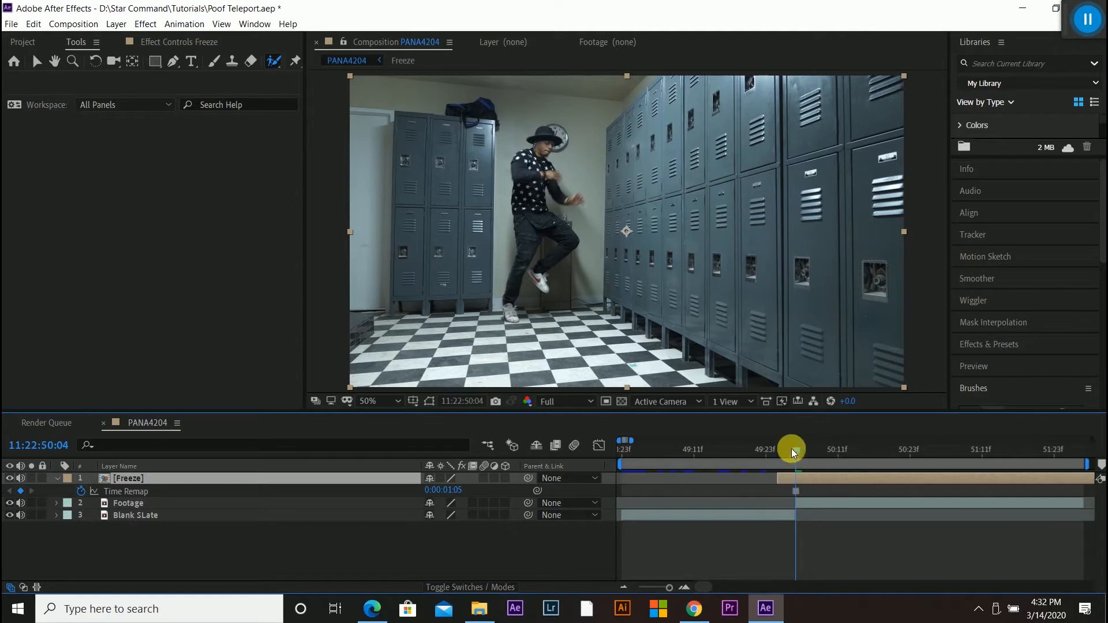
click(32, 23)
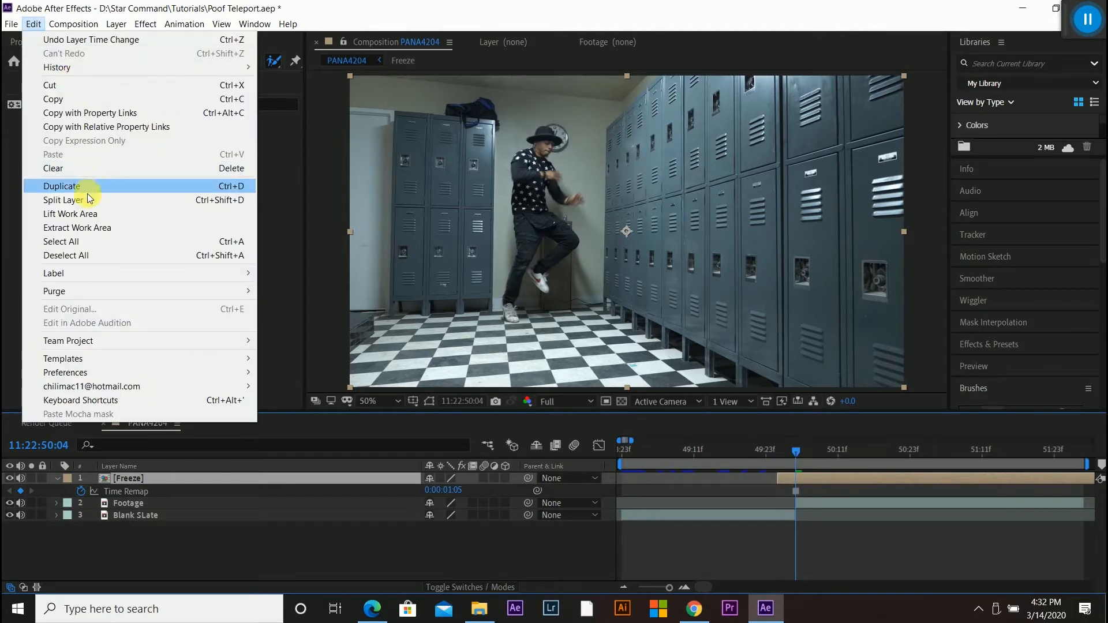
Split the frozen layer at the playhead and pre-compose the short piece as Freeze final
click(63, 186)
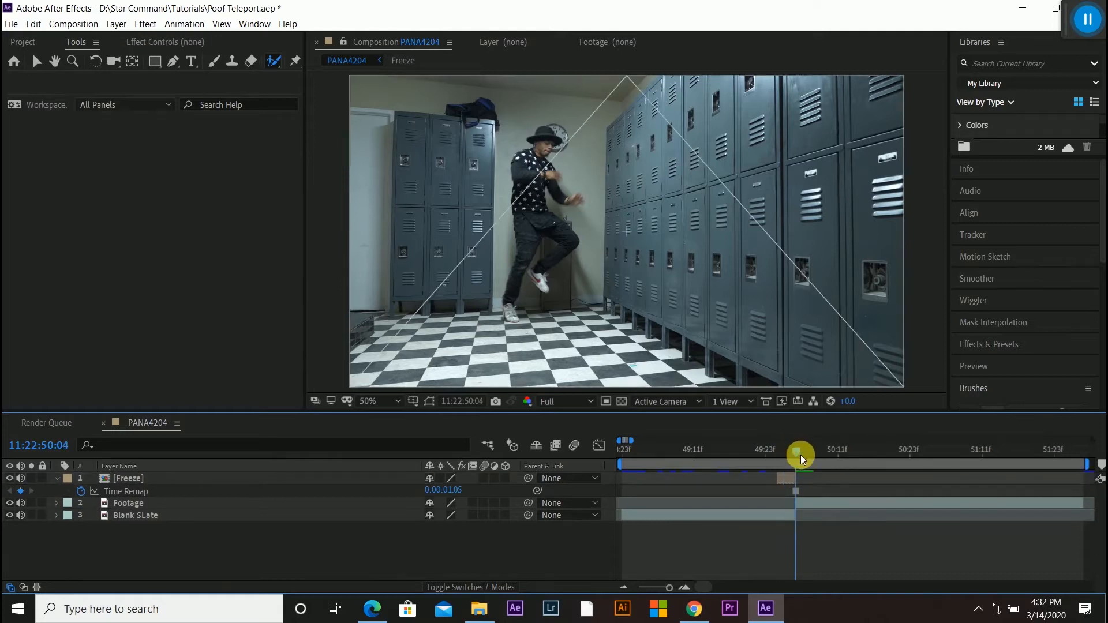
drag(802, 453, 785, 453)
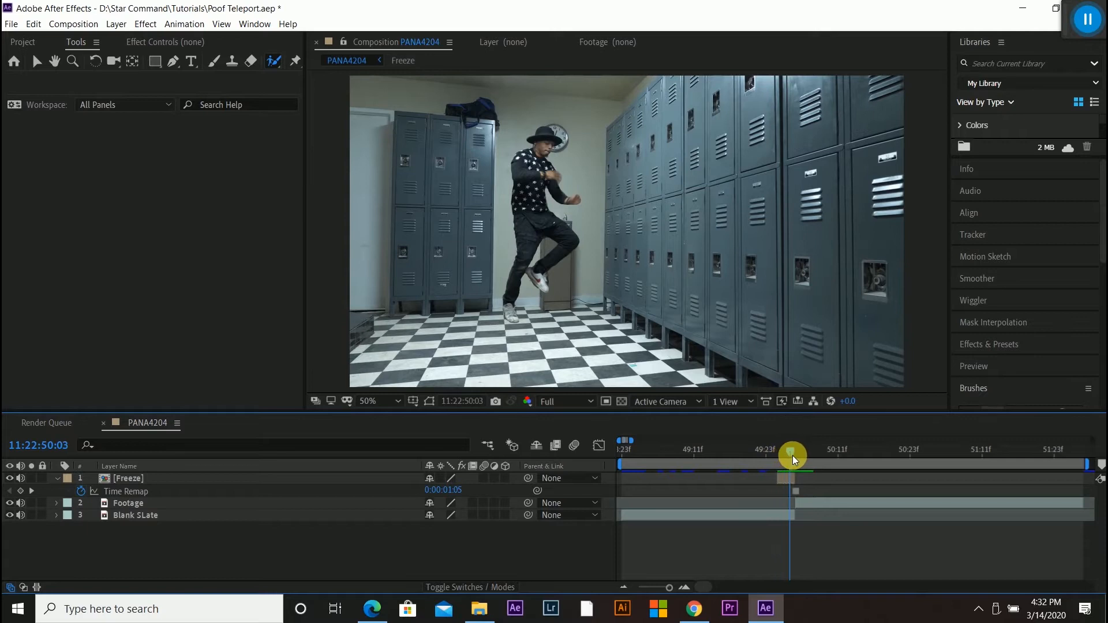
drag(792, 453, 799, 453)
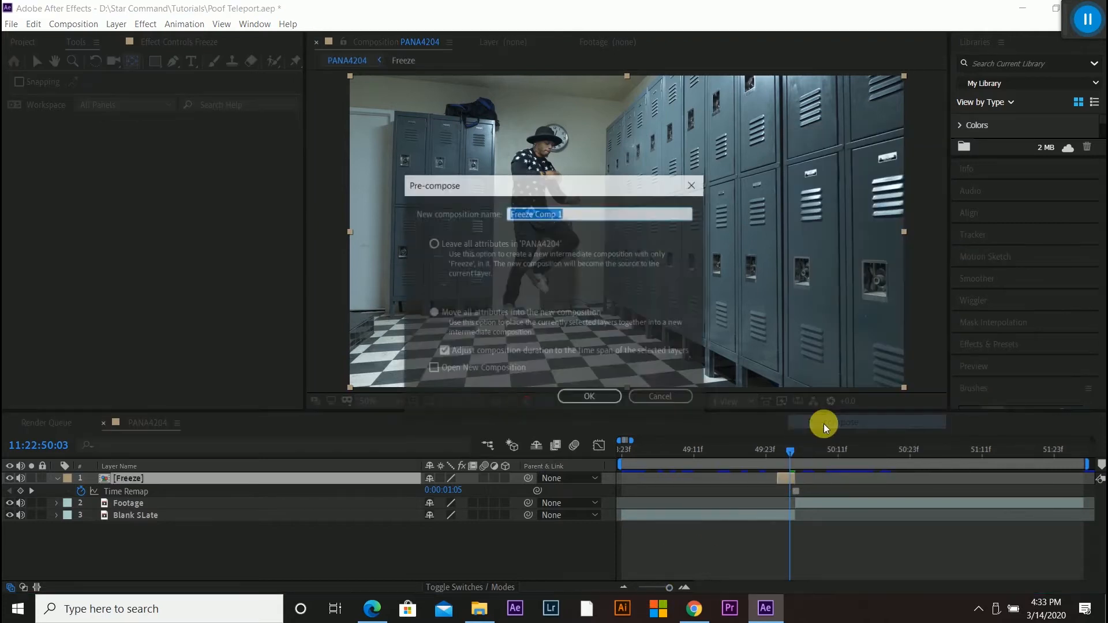
text(Freeze final)
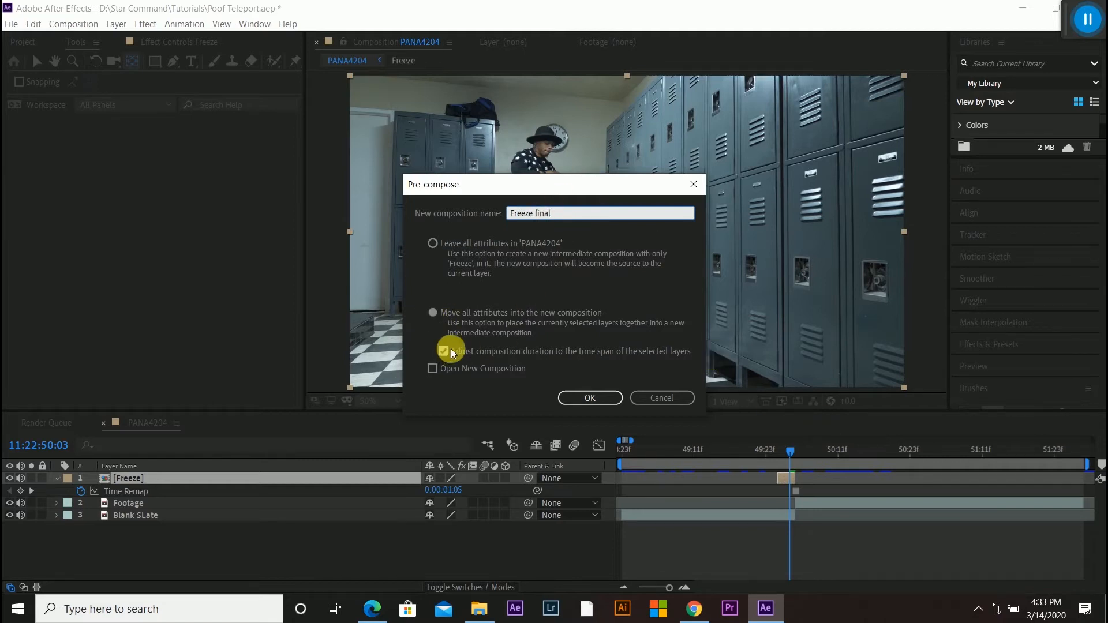
click(590, 398)
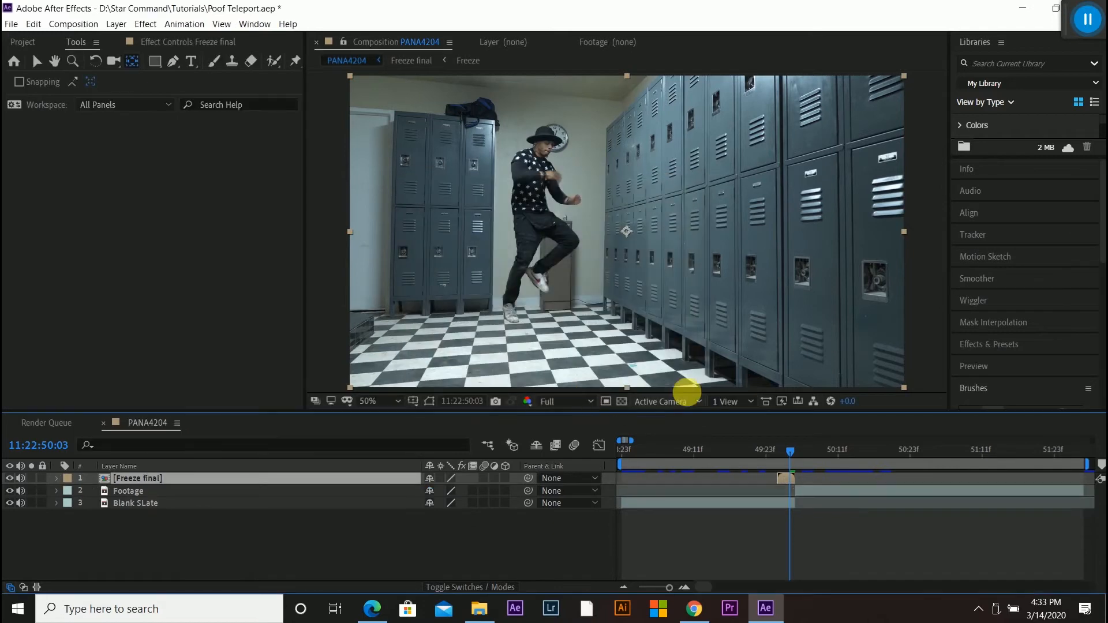
mouse_move(24, 600)
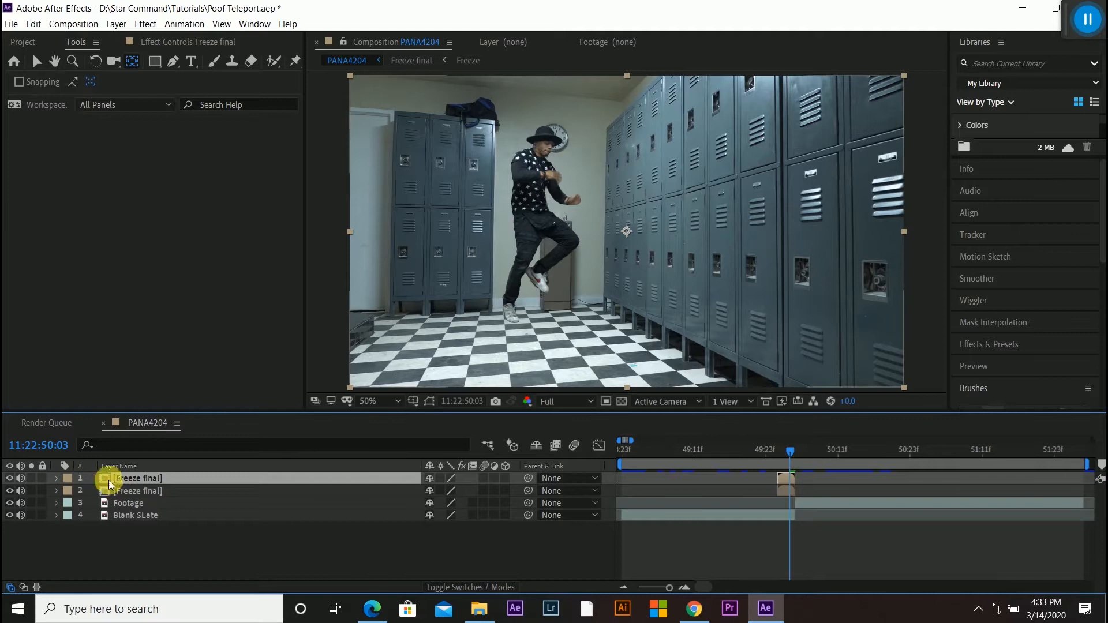
Rename the duplicated top layer Disp Map
double_click(138, 478)
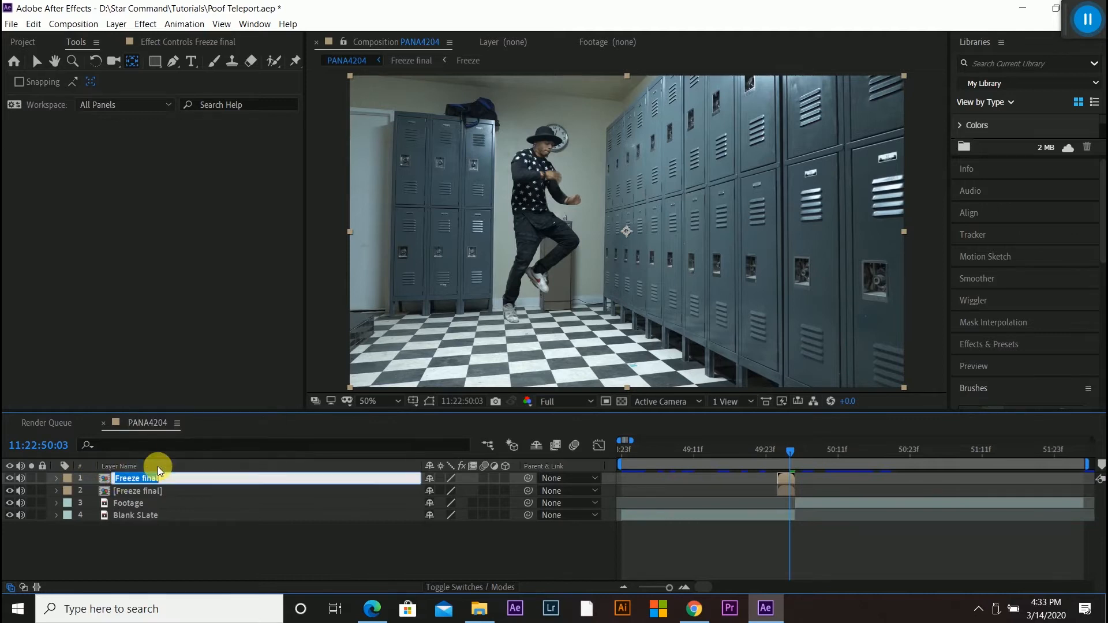
text(Disp Map)
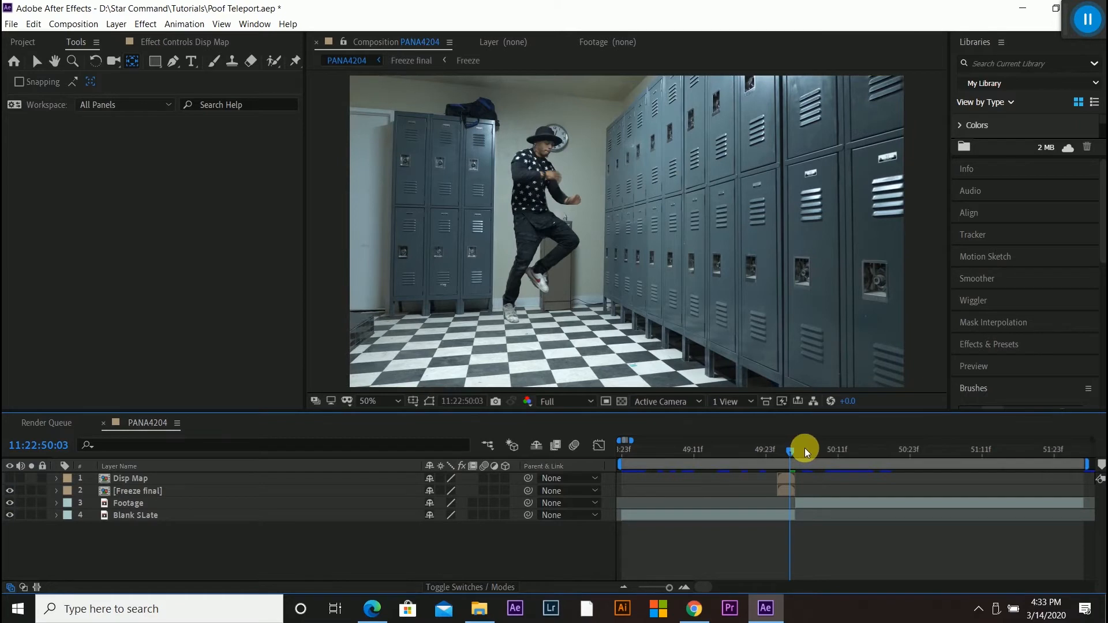
Pre-compose the Disp Map layer as Disp Map Final with all attributes moved
drag(804, 452, 786, 452)
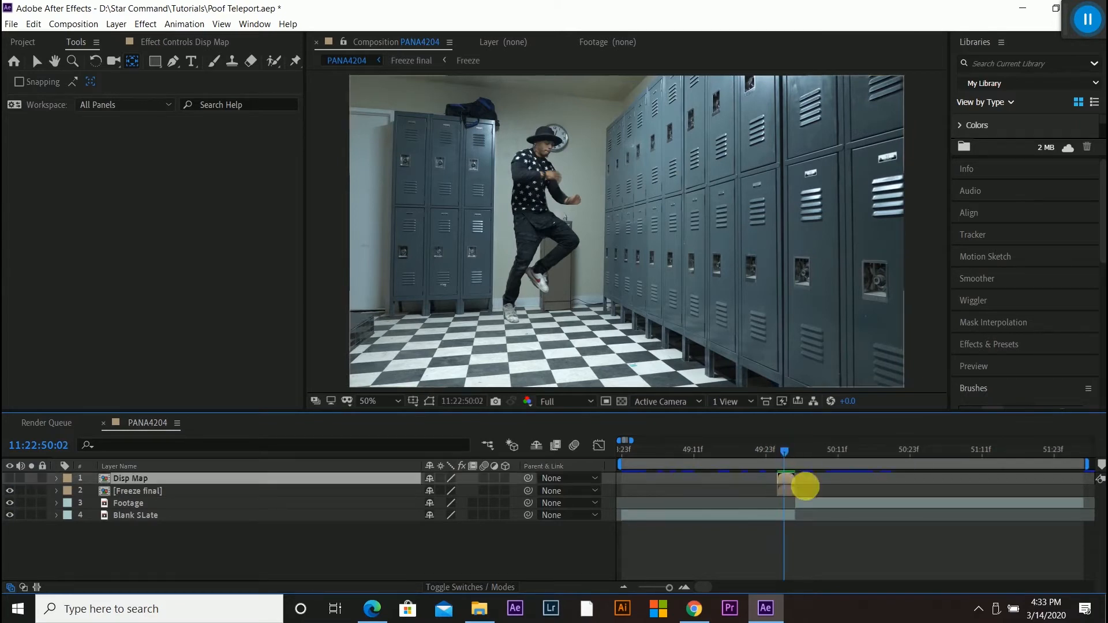
right_click(789, 480)
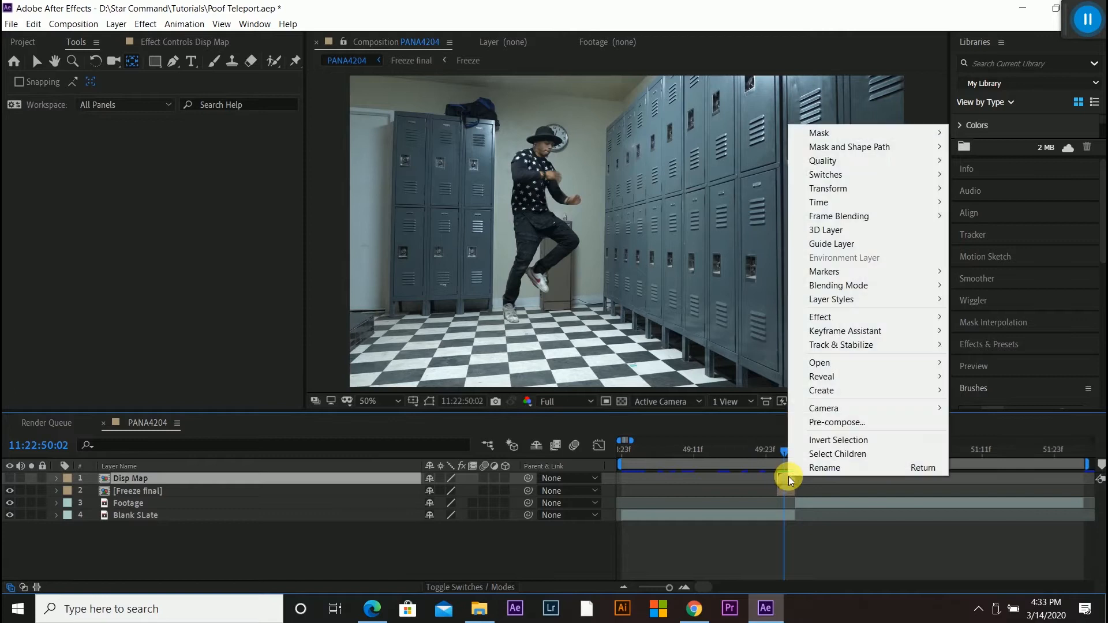
click(838, 423)
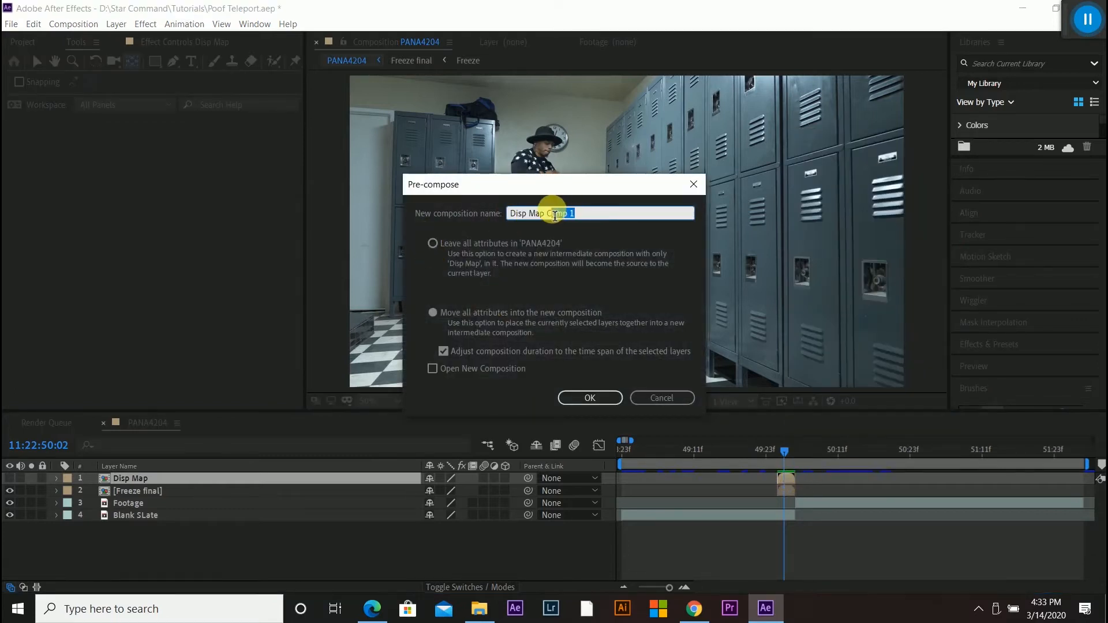
text(Disp Map C)
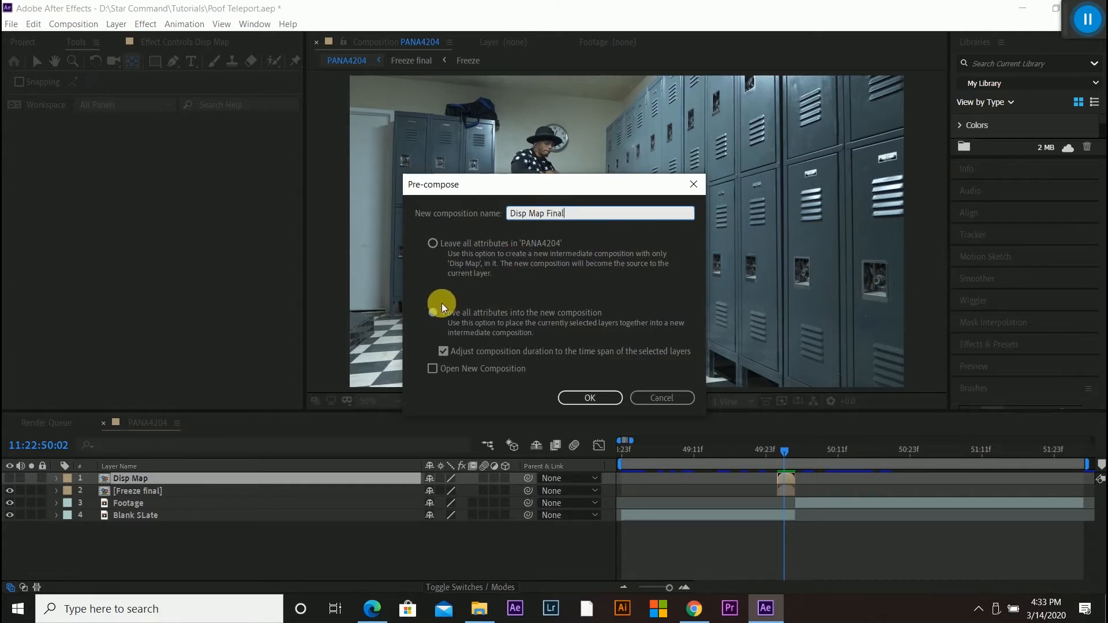
click(590, 398)
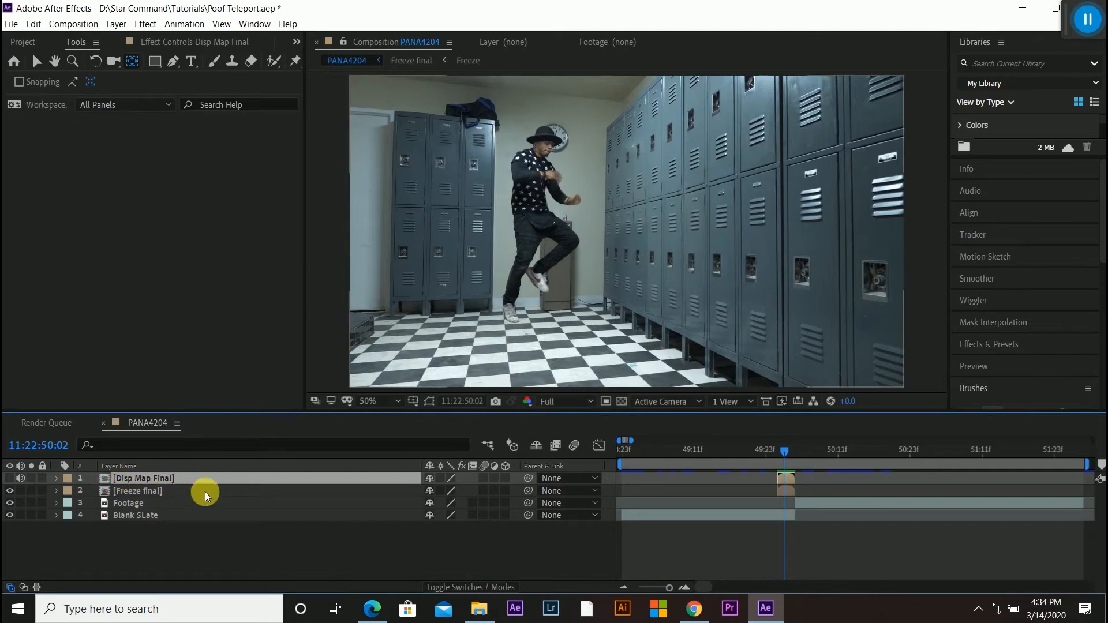
click(137, 491)
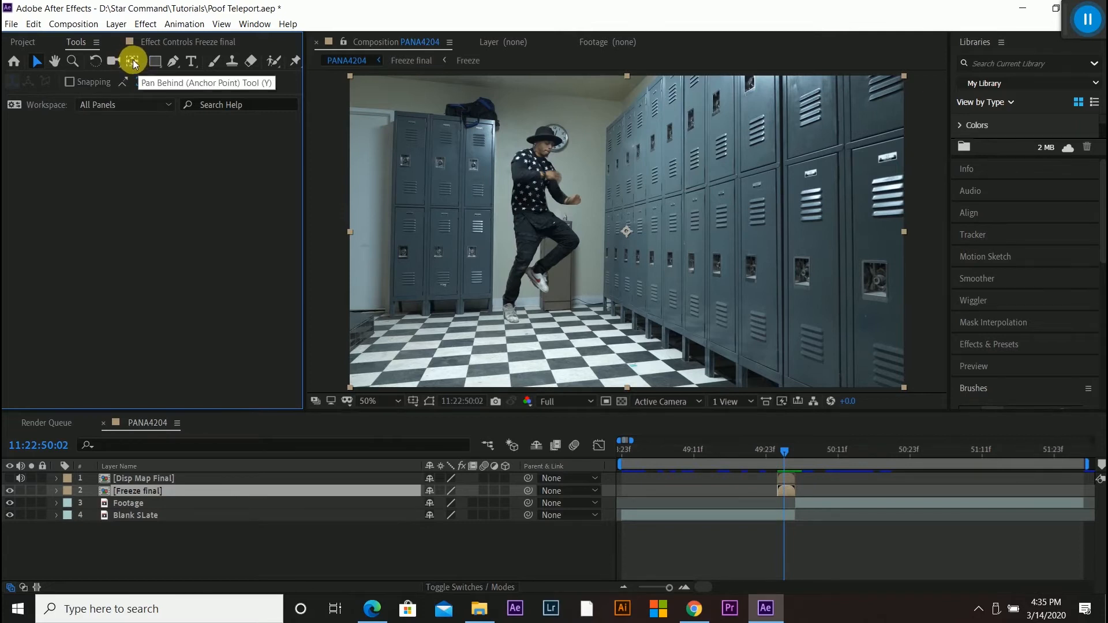
Move Freeze final's anchor point onto the dancer's body with the Pan Behind tool
click(132, 61)
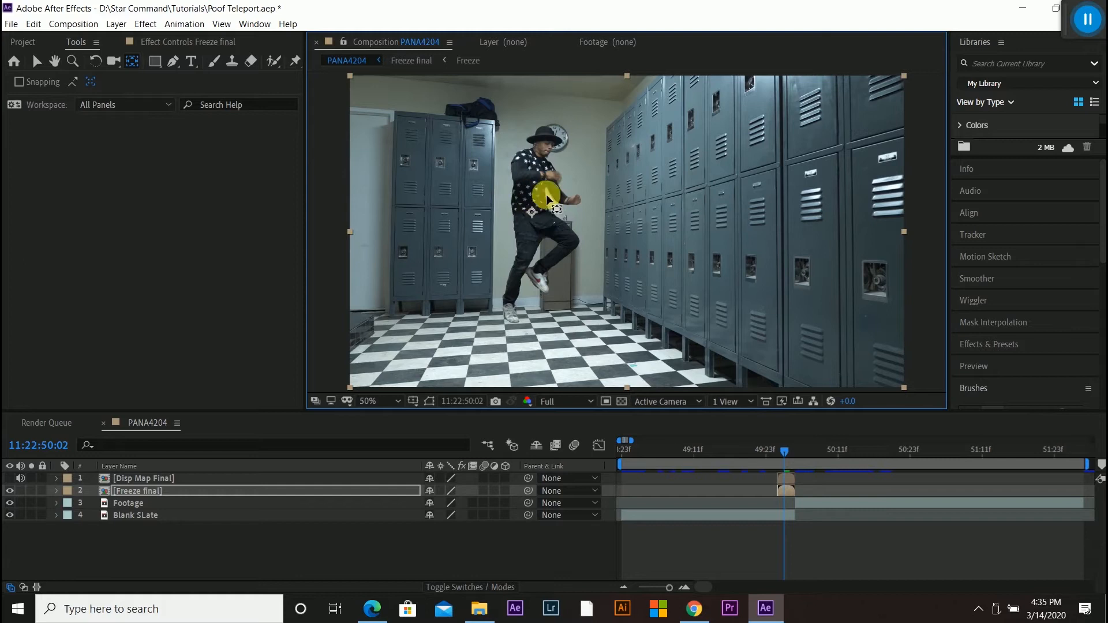
drag(543, 197, 537, 237)
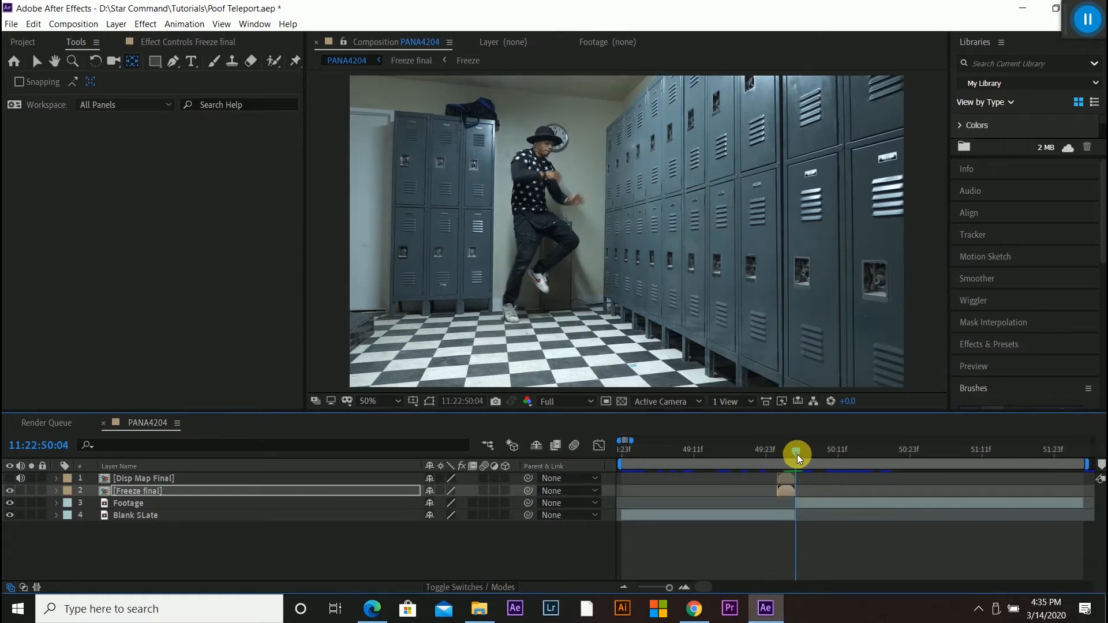
Keyframe Freeze final Scale from 0% to 100% across three frames around the pop
click(128, 502)
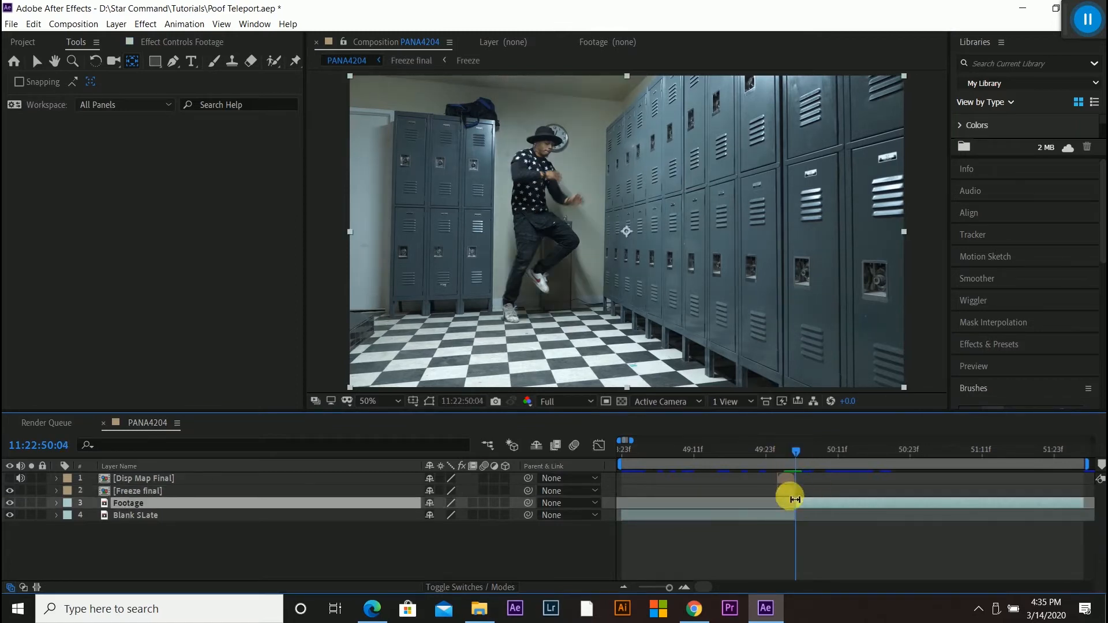
click(137, 491)
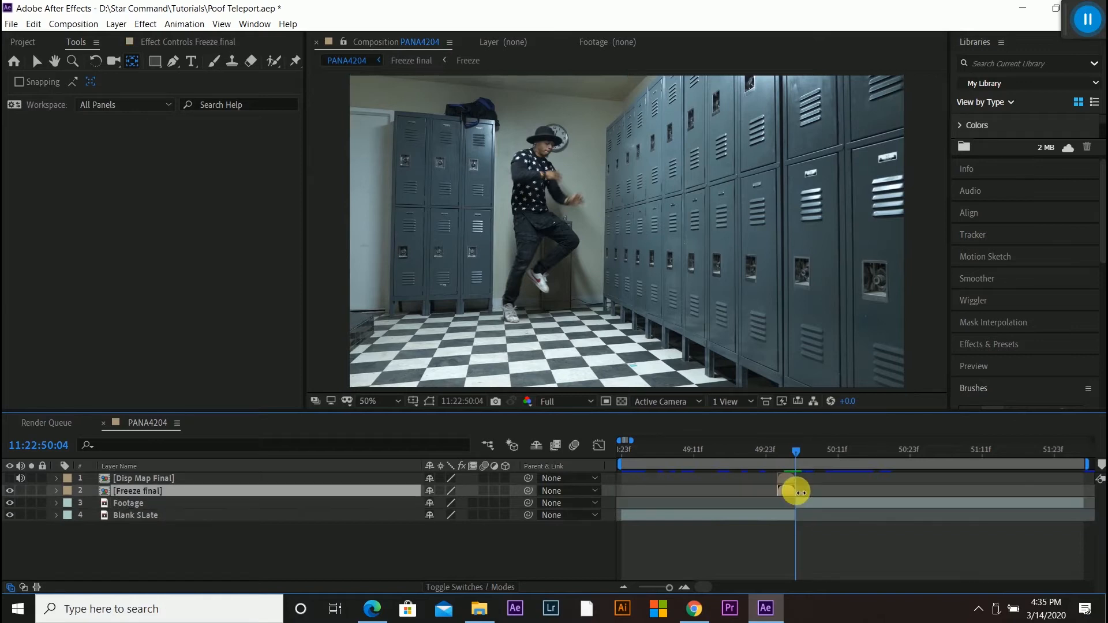
click(138, 491)
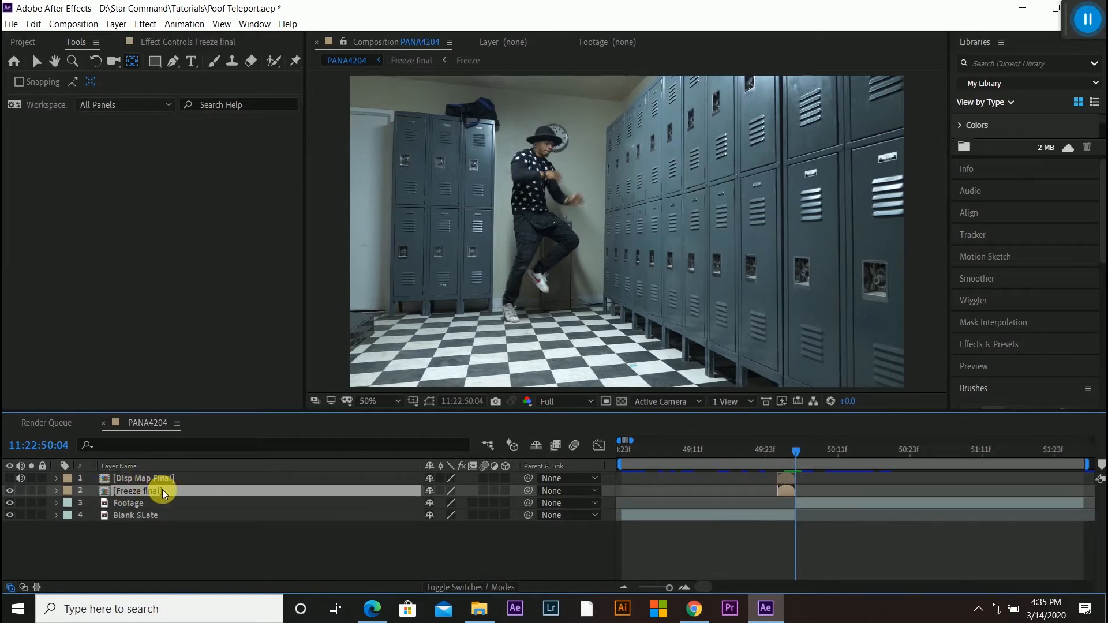
click(55, 492)
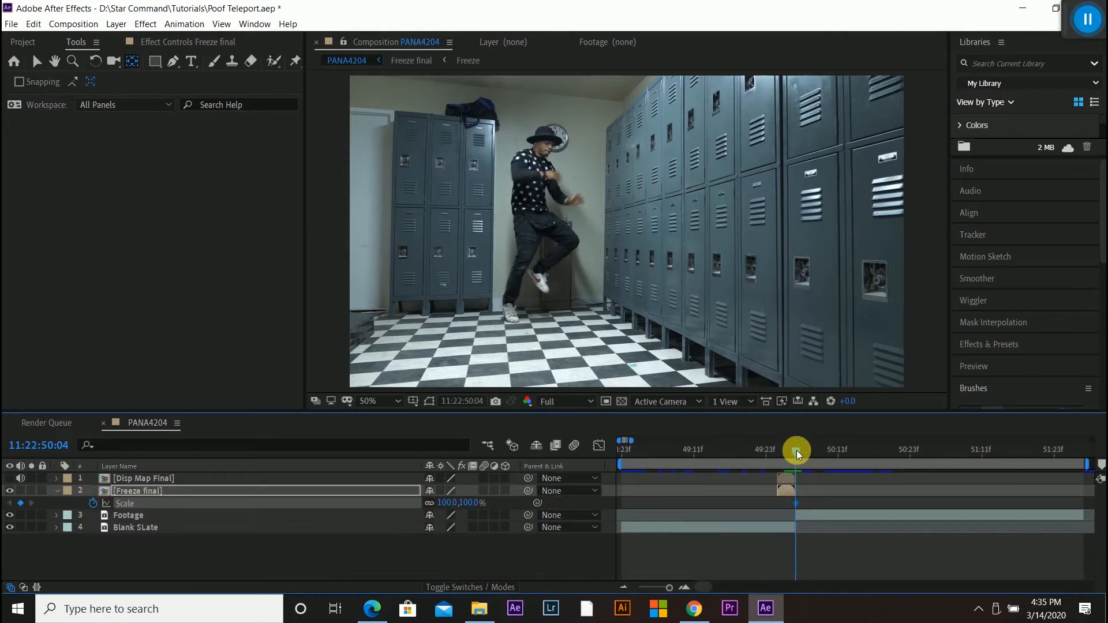
drag(798, 452, 781, 451)
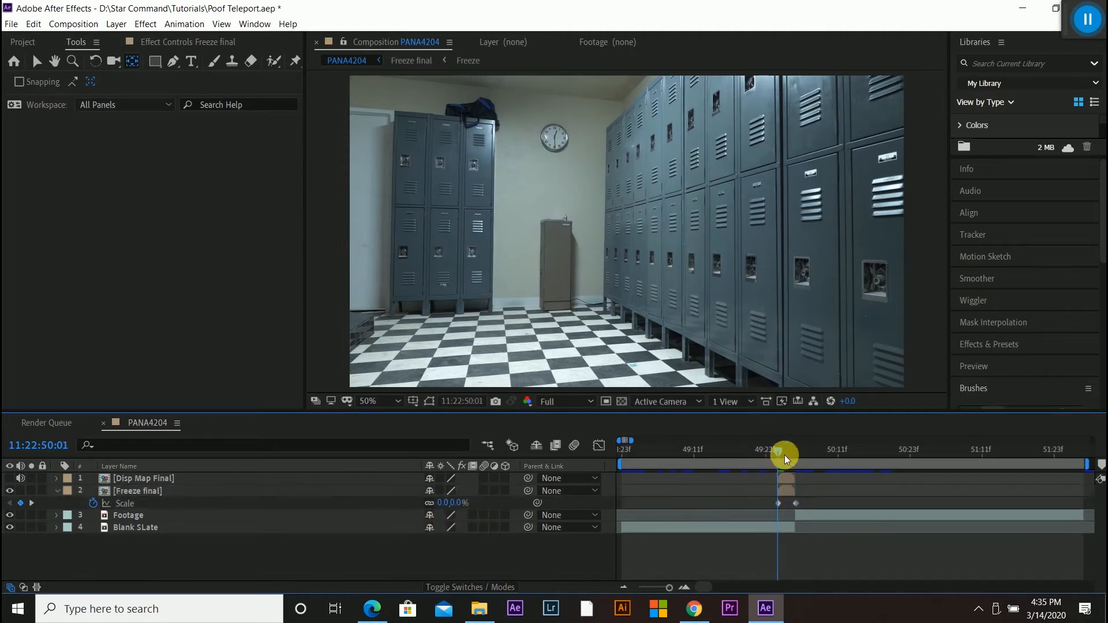
drag(782, 453, 790, 453)
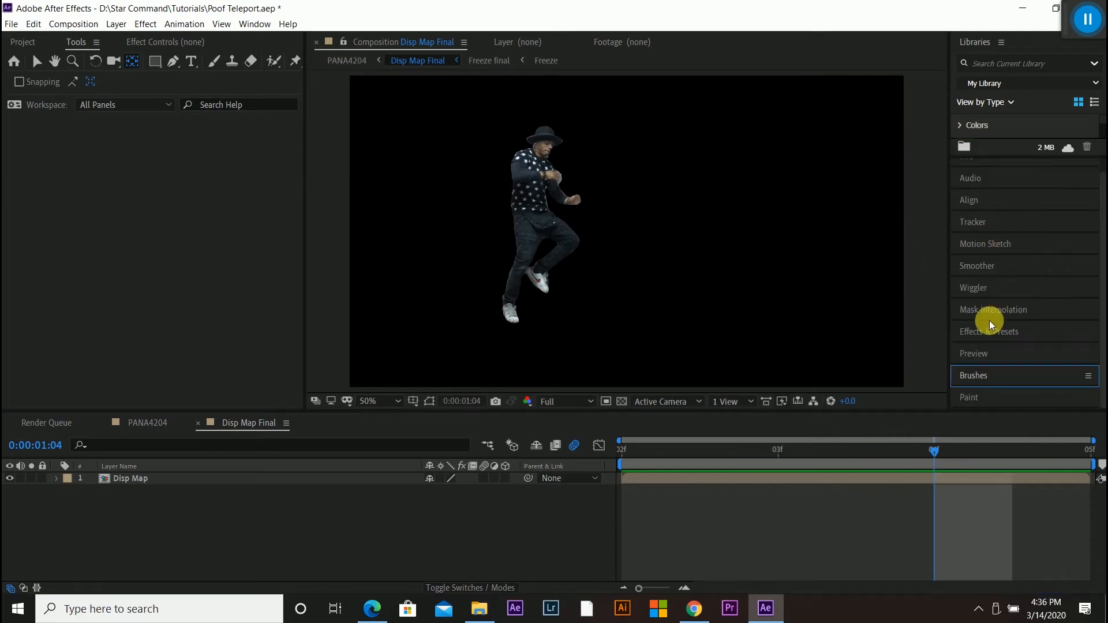
Search 'turb' and apply Turbulent Displace to the Disp Map layer at default Amount 50, Size 100
click(989, 332)
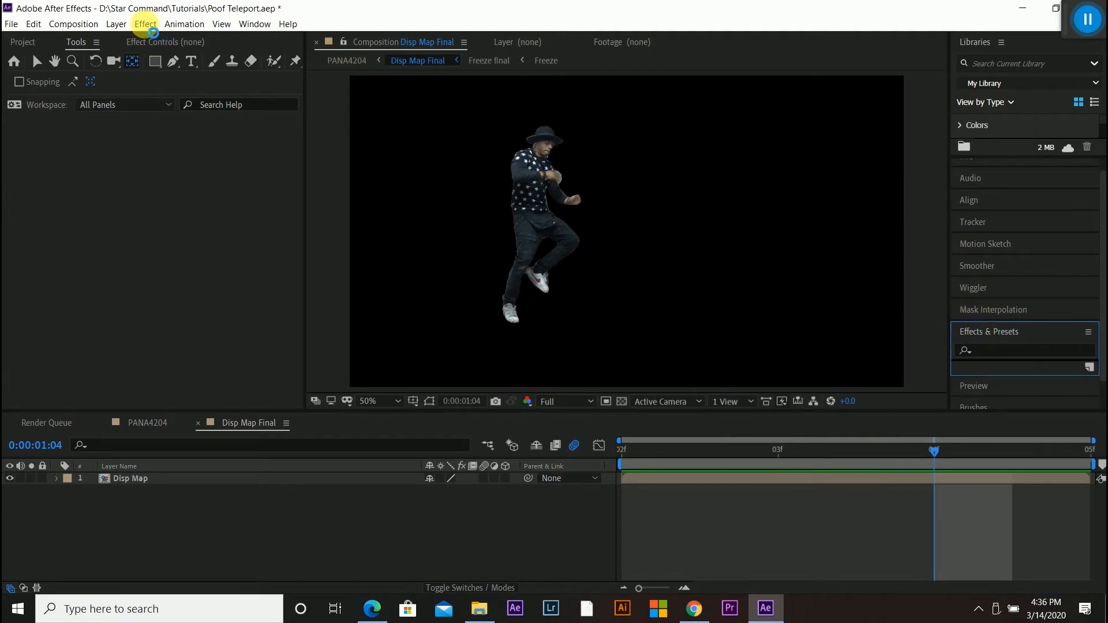
click(146, 23)
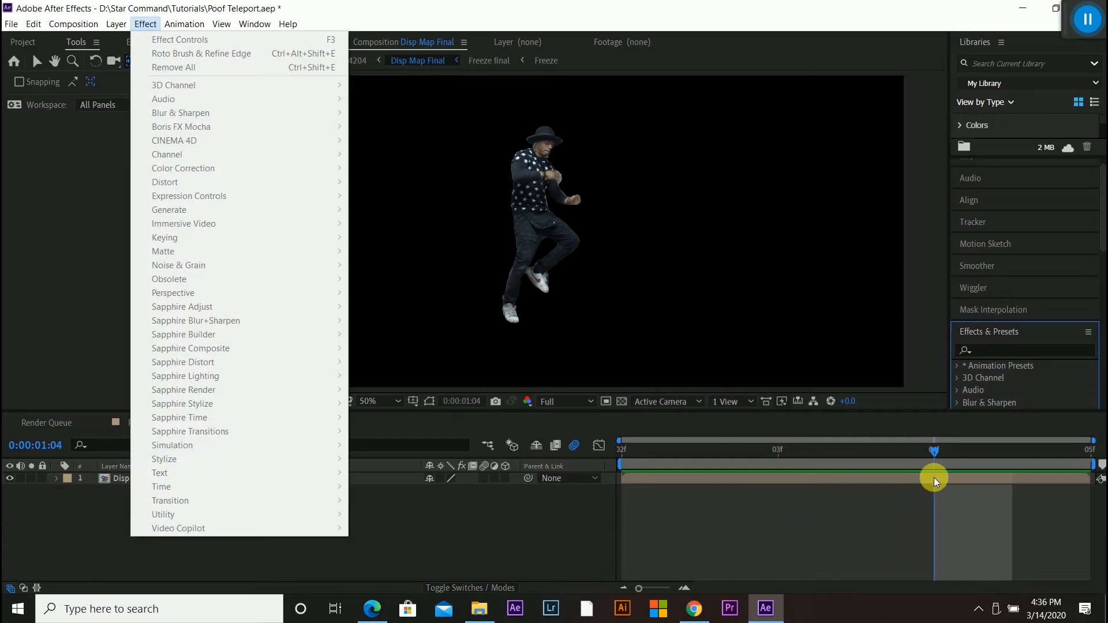
click(145, 24)
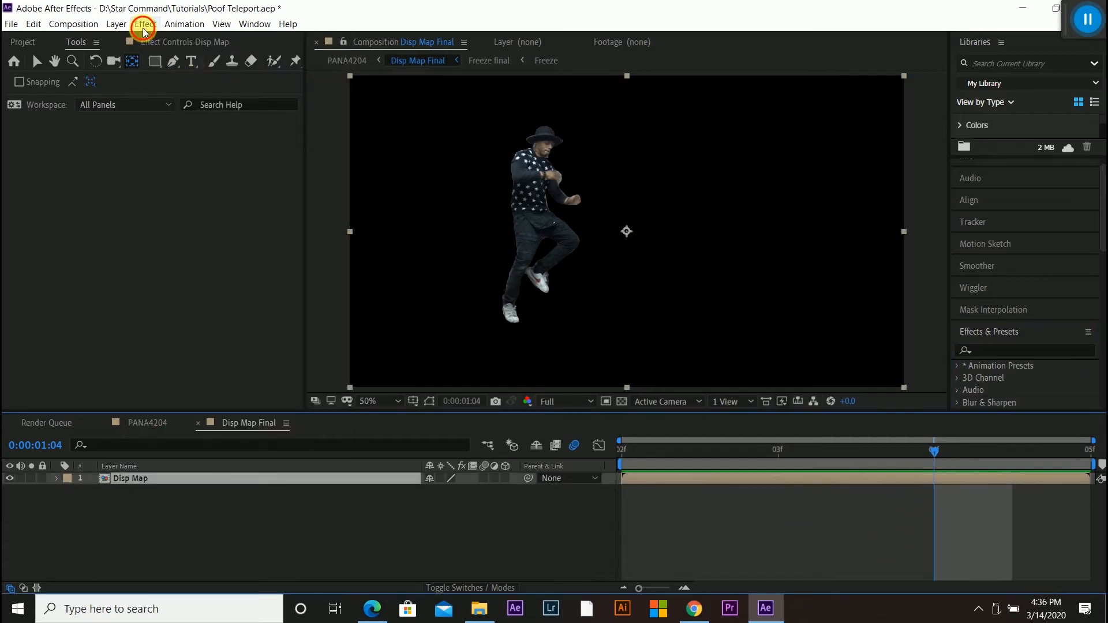
click(146, 23)
text(turb)
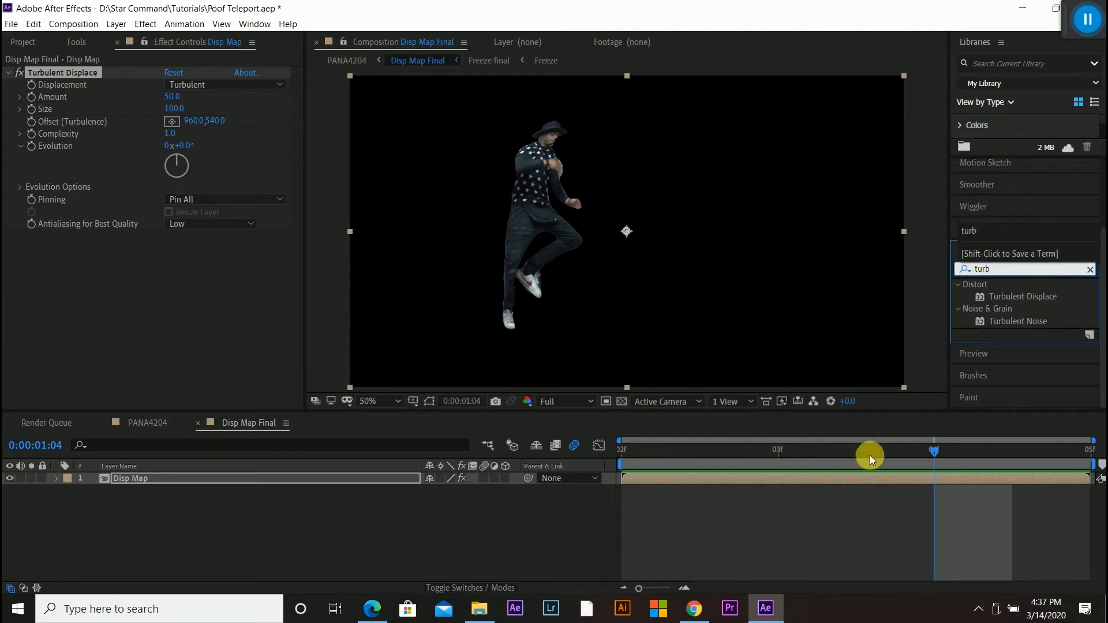
drag(869, 456, 931, 477)
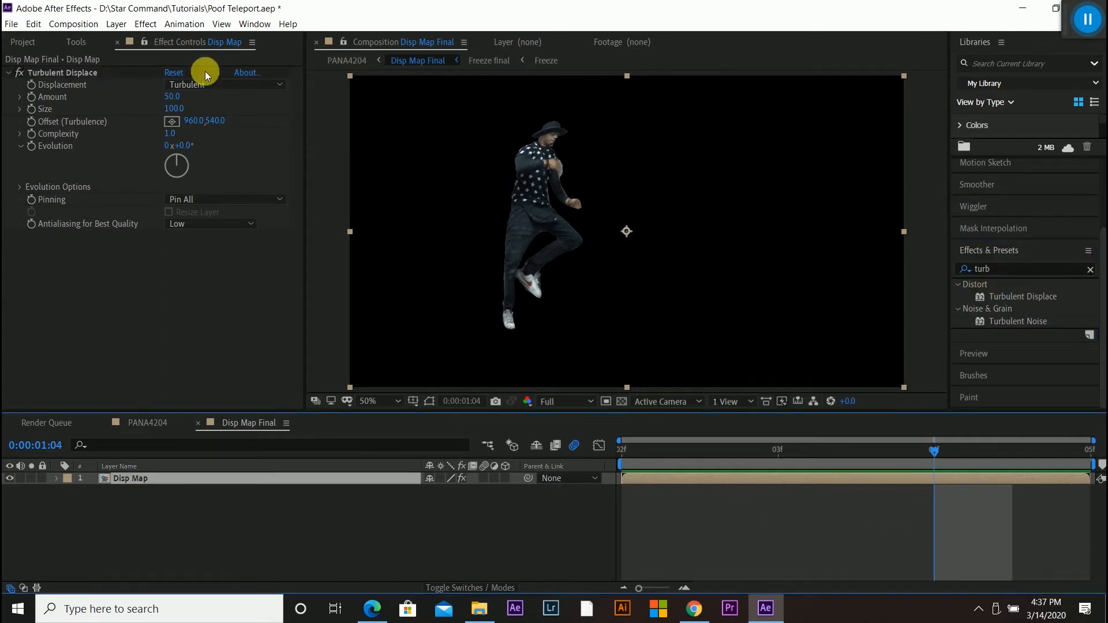
mouse_move(83, 45)
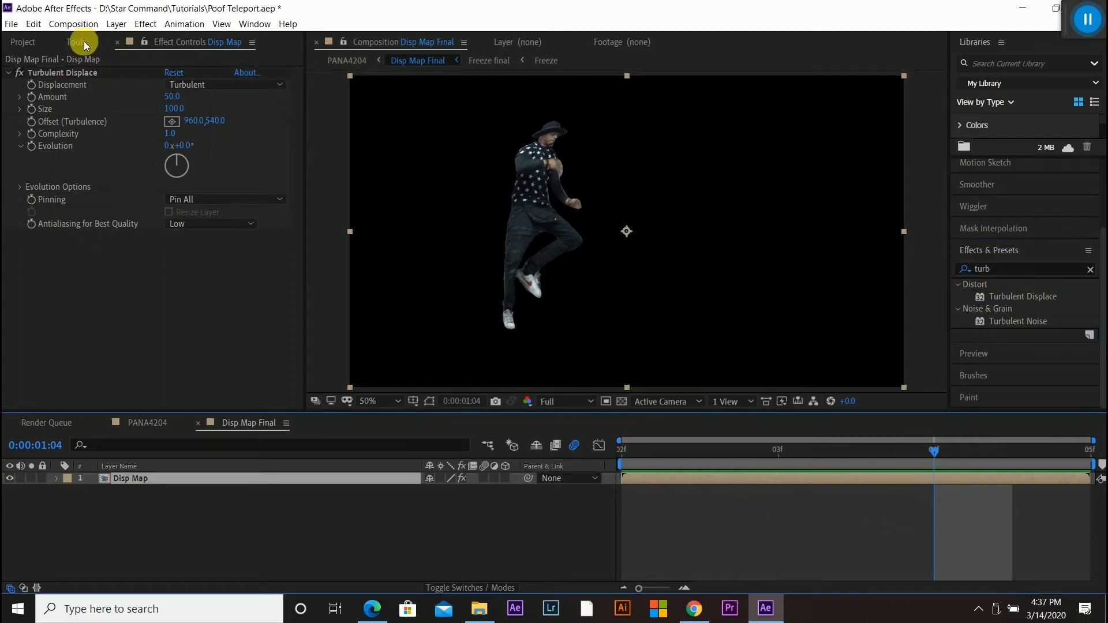
mouse_move(120, 46)
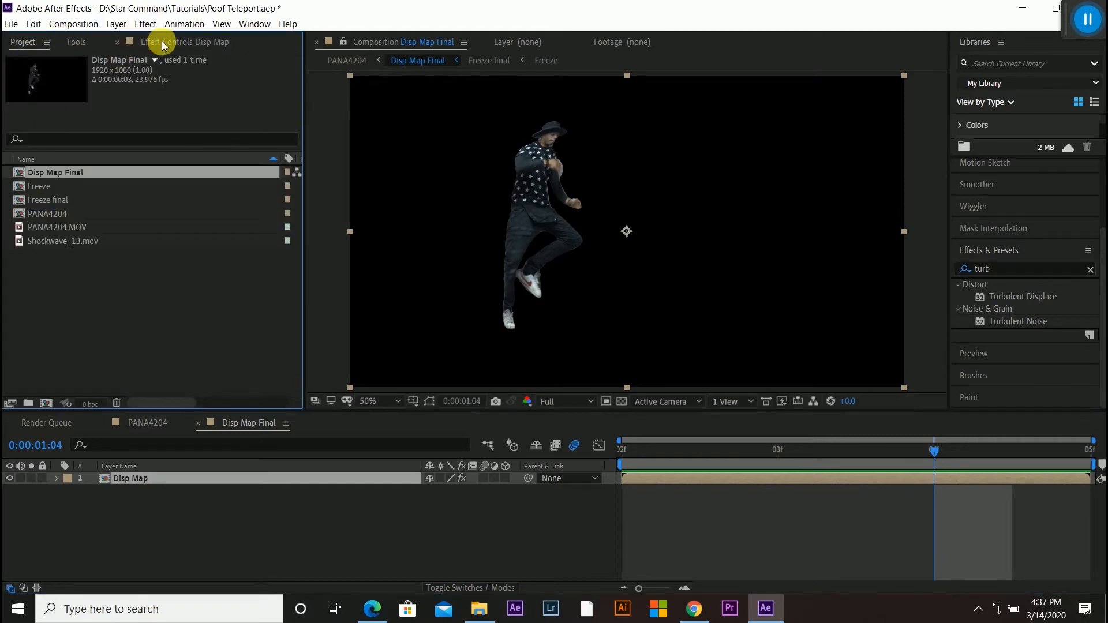
Scrub Turbulent Displace Amount up to 119 and raise Complexity to about 8.6
click(187, 41)
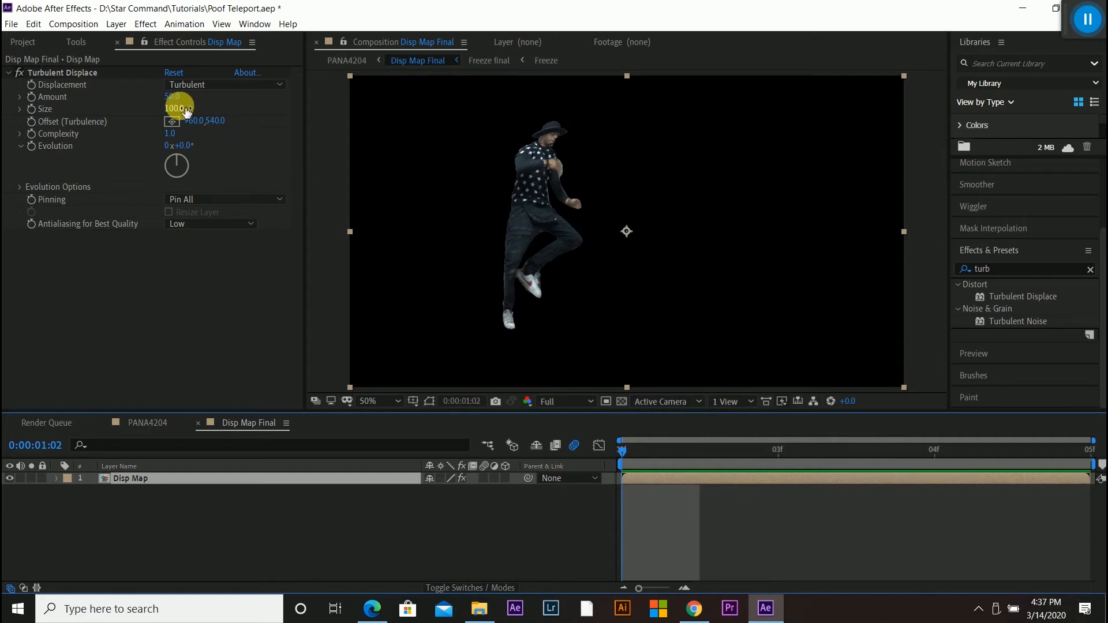
drag(179, 108, 200, 97)
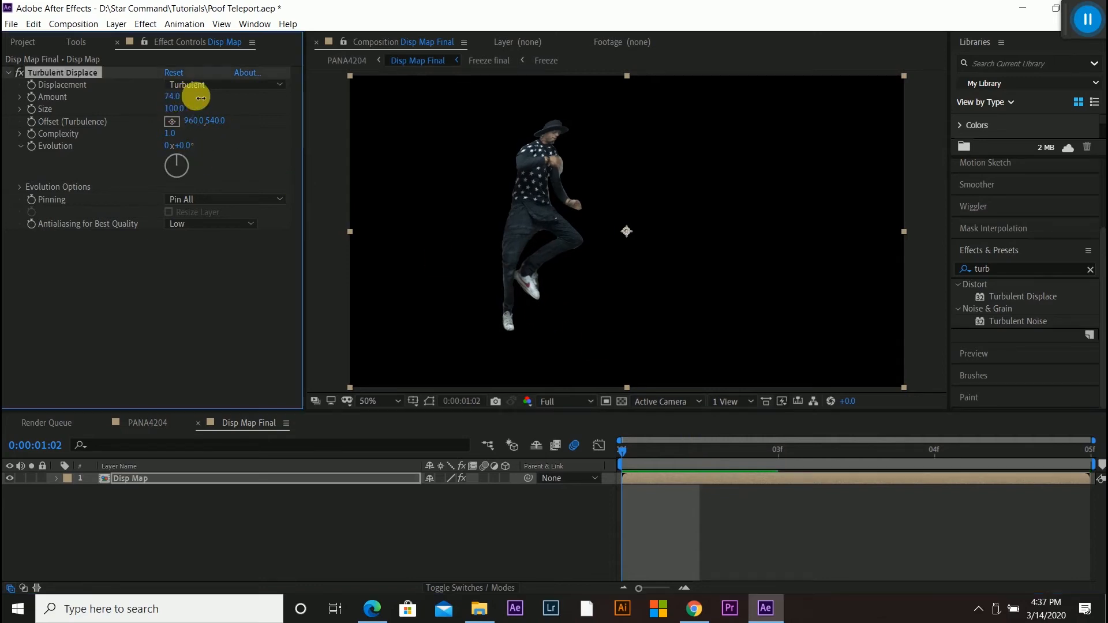
drag(200, 96, 225, 94)
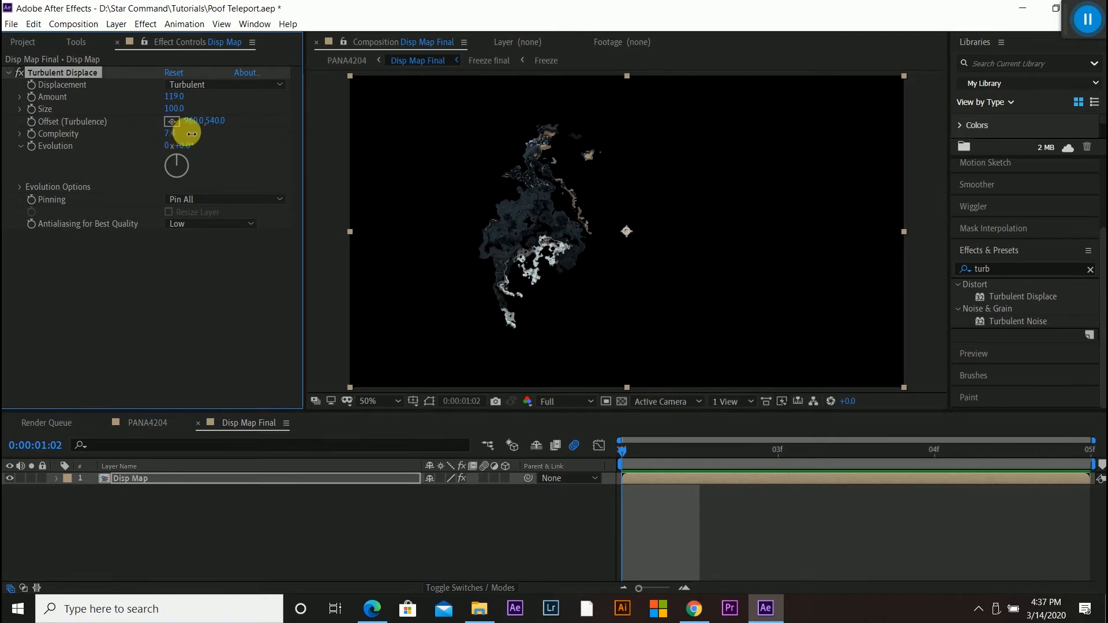
drag(190, 121, 205, 126)
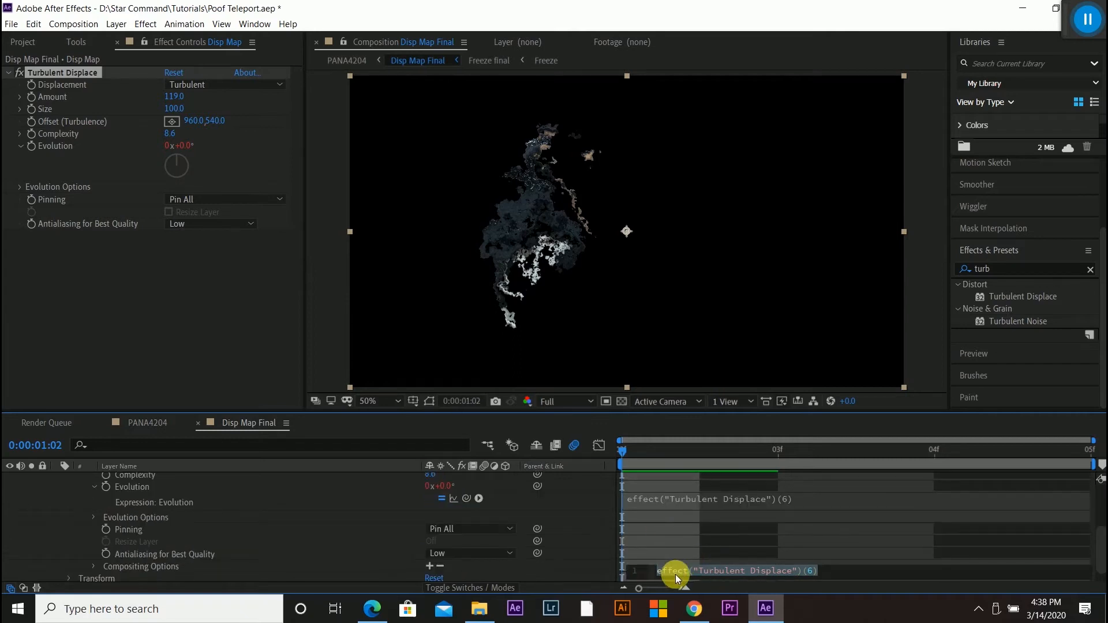
Write the expression time*1000 on Turbulent Displace Evolution so it keeps evolving
text(time)
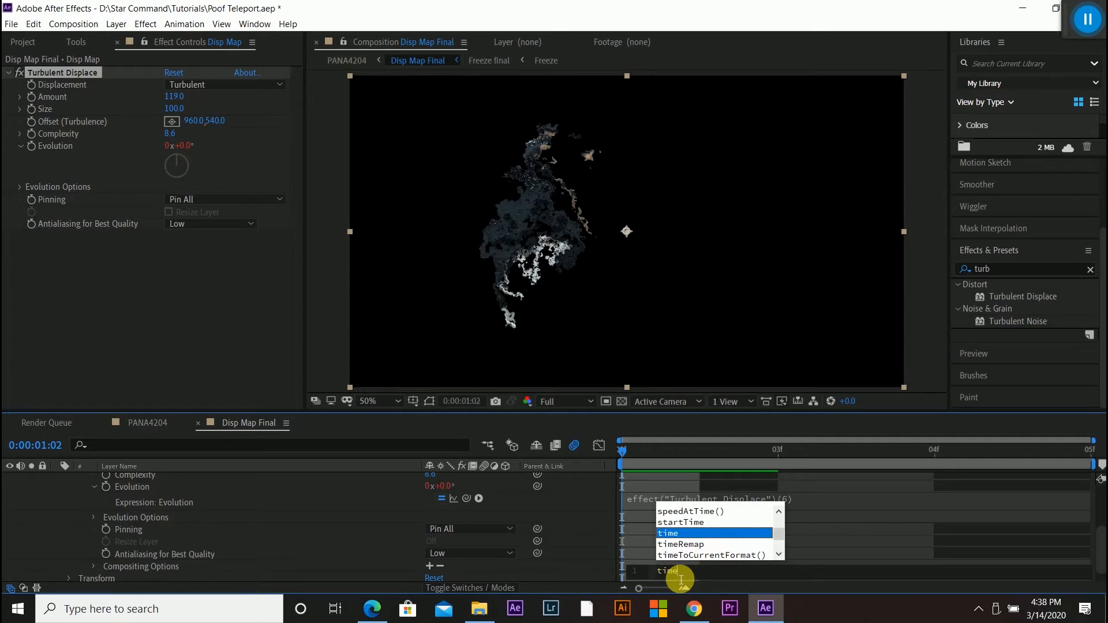
click(668, 534)
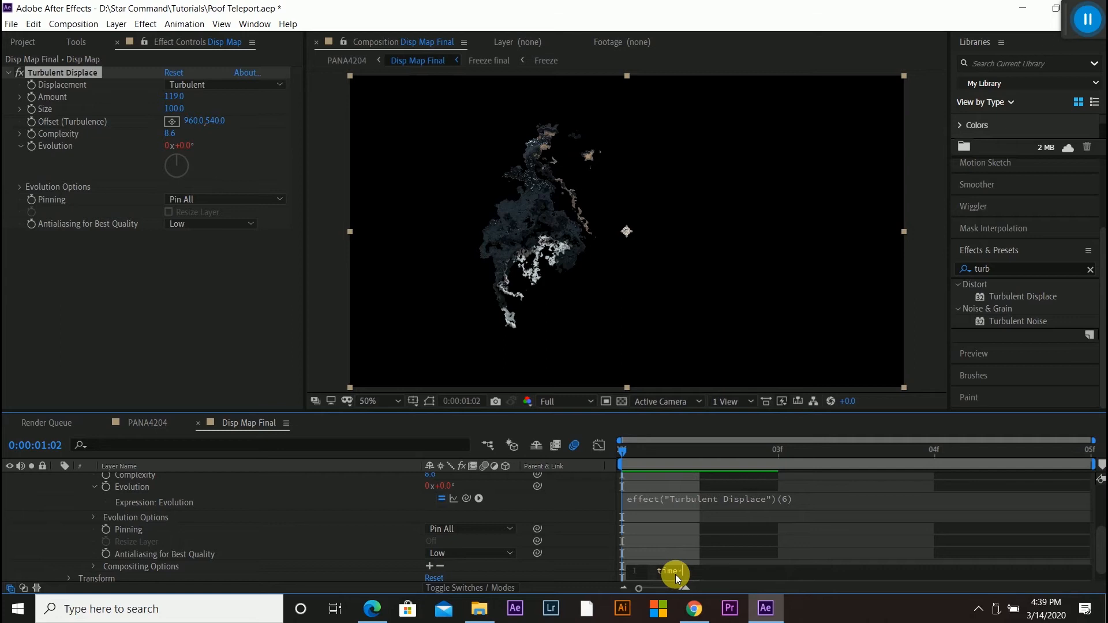
text(*1000)
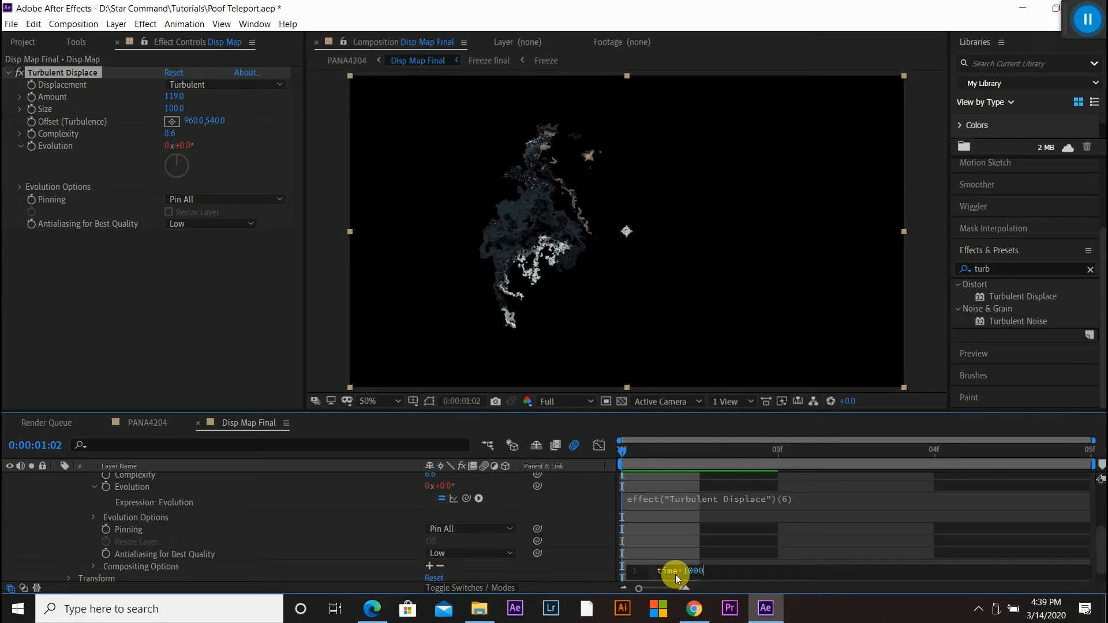
mouse_move(831, 540)
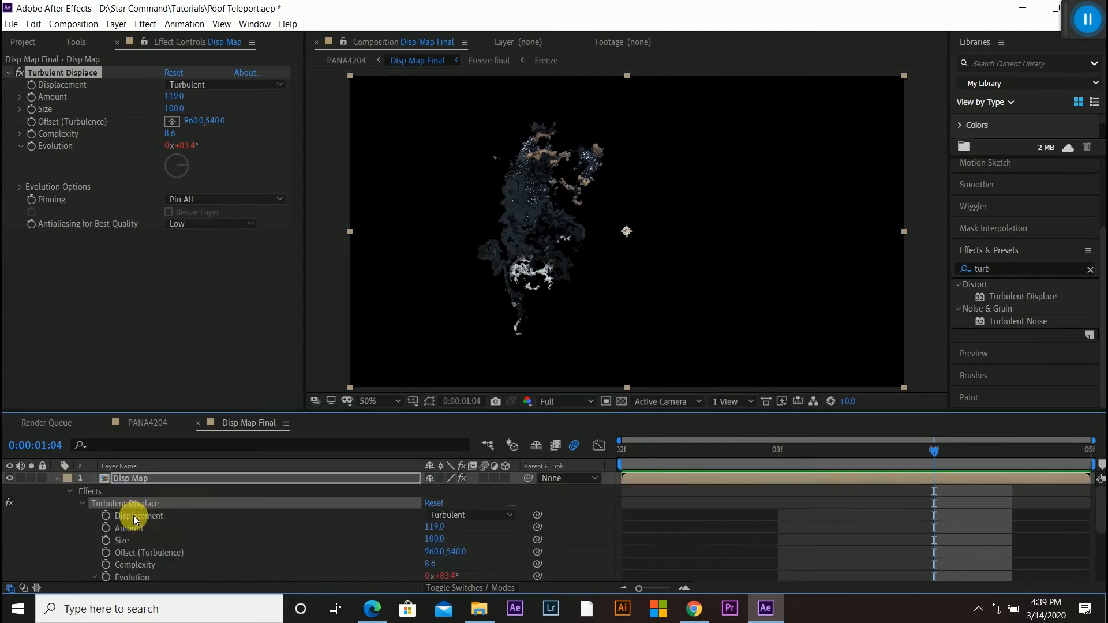
Fold the Turbulent Displace group, reveal Transform properties, and return to the PANA4204 composition
click(70, 492)
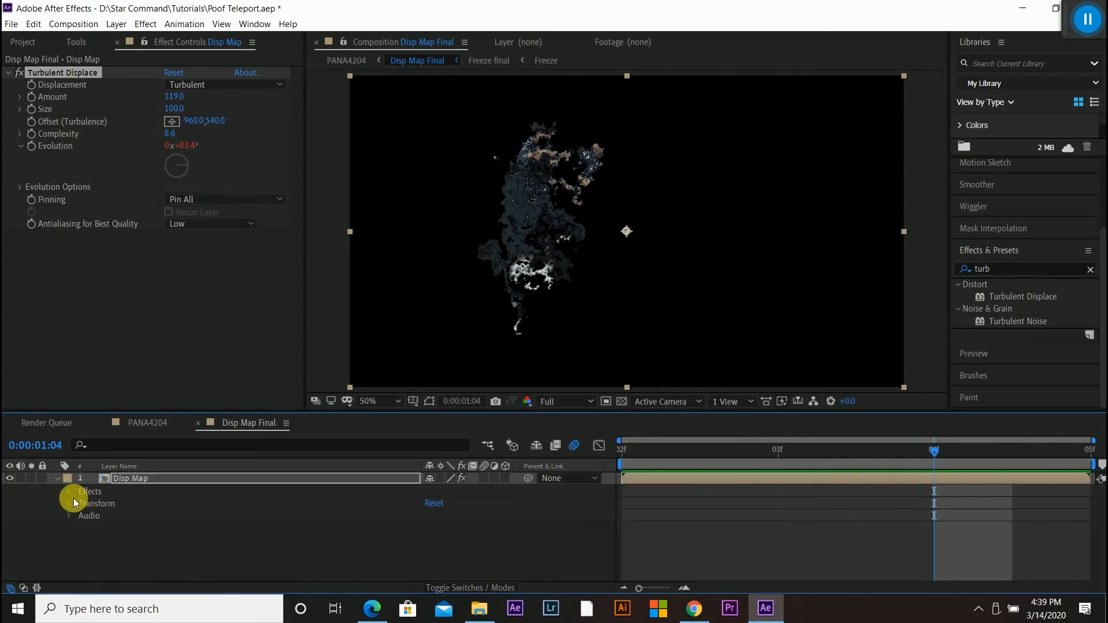
click(68, 503)
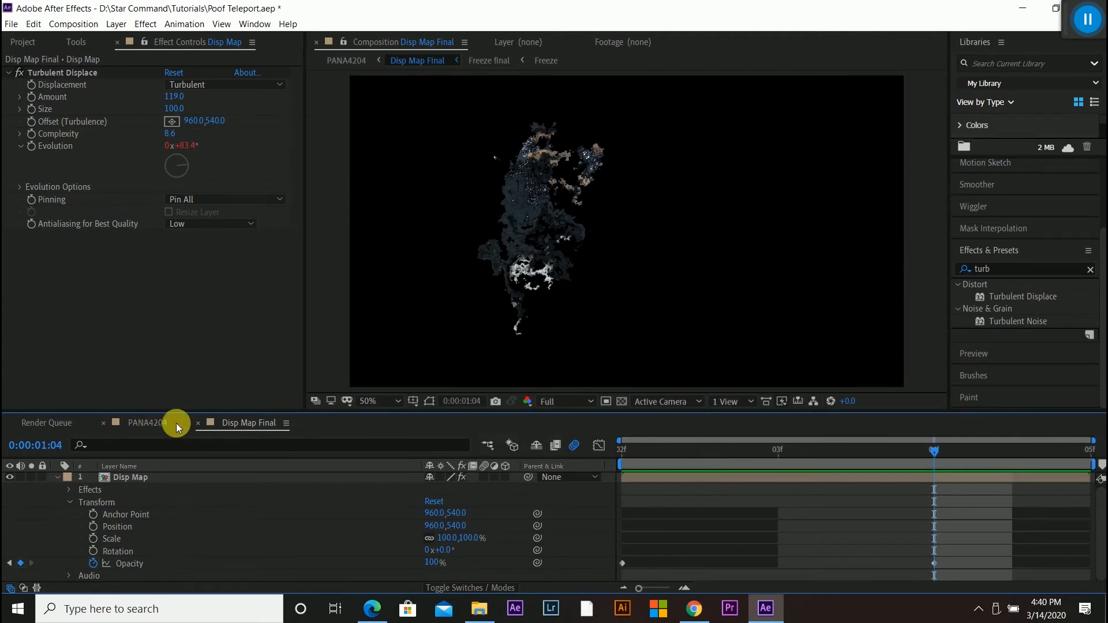
click(146, 423)
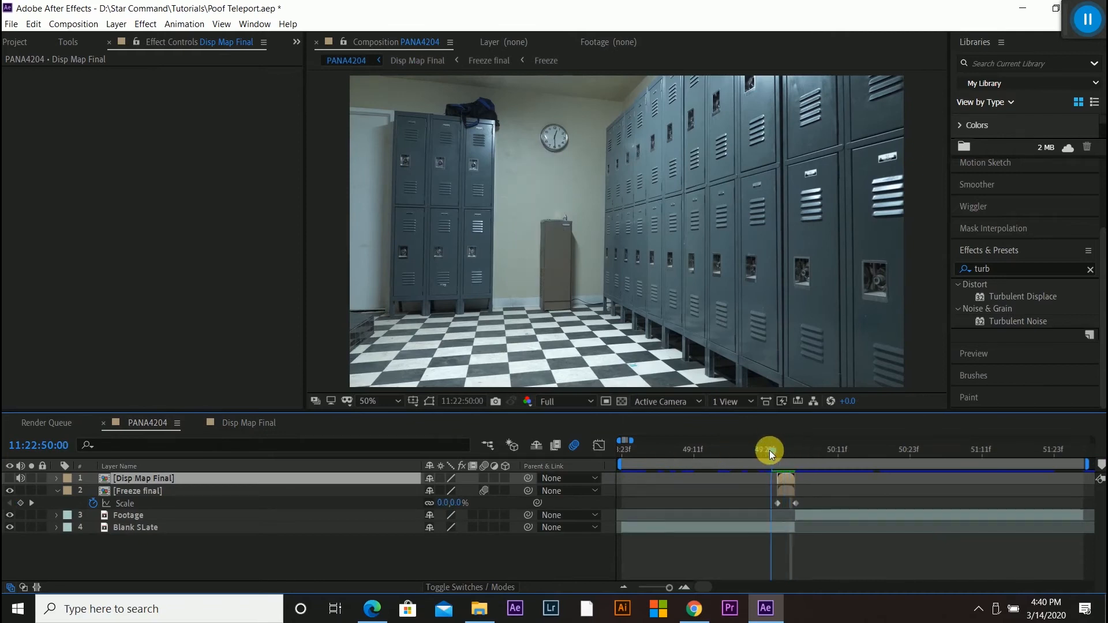
Scrub the PANA4204 timeline around the jump to the blurred mid-pop frame
drag(769, 453, 805, 453)
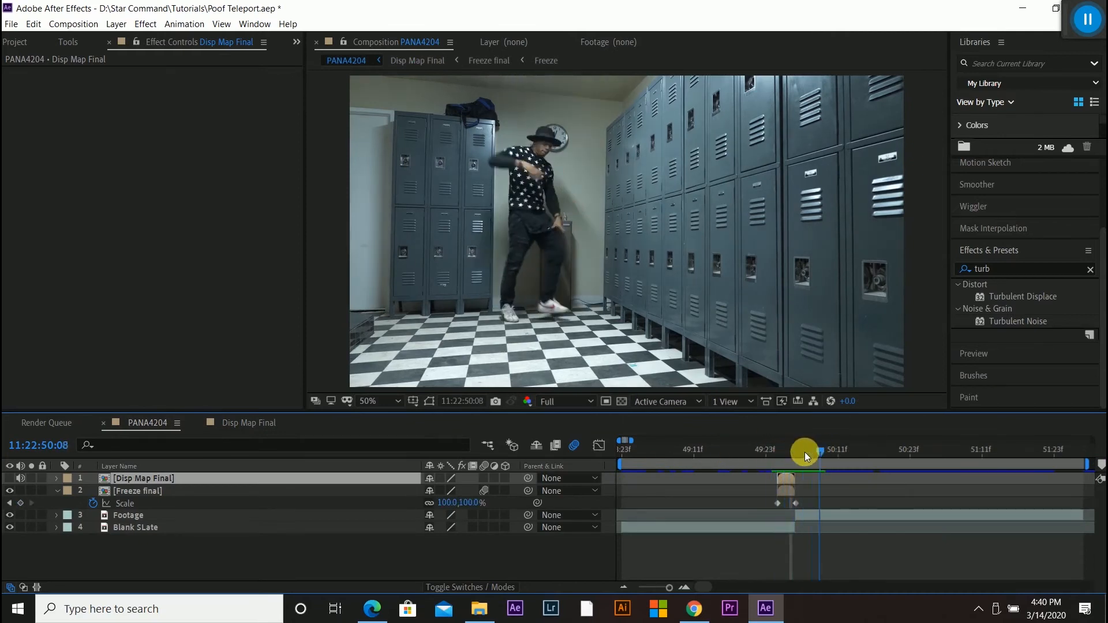
drag(806, 452, 782, 452)
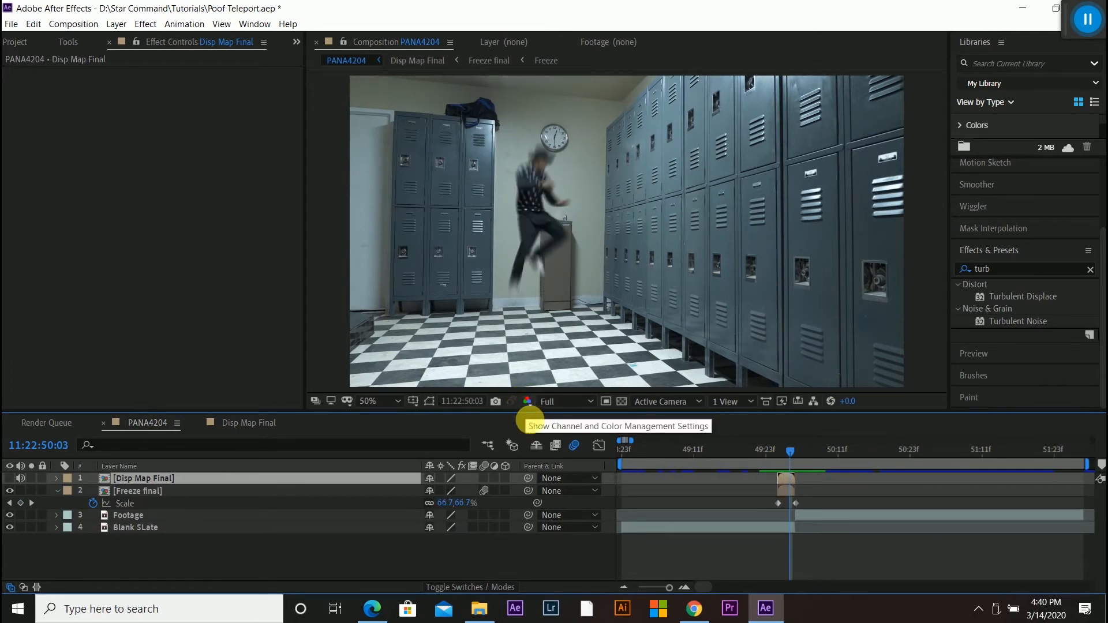
Add Adjustment Layer 1 on top and apply Displacement Map to it via a 'displ' search
click(115, 23)
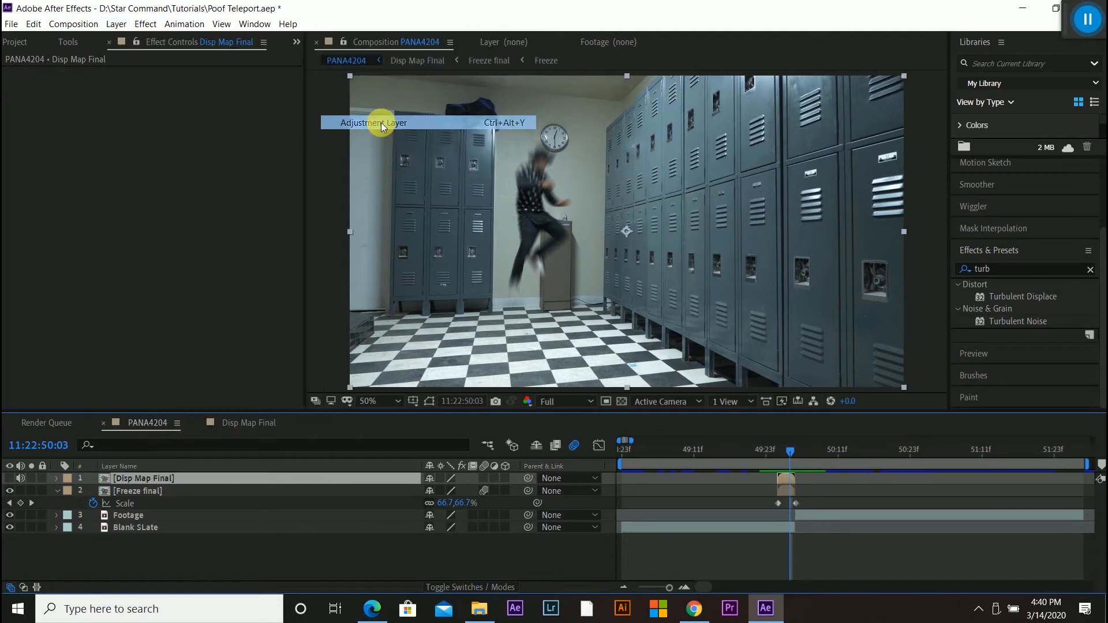
click(373, 122)
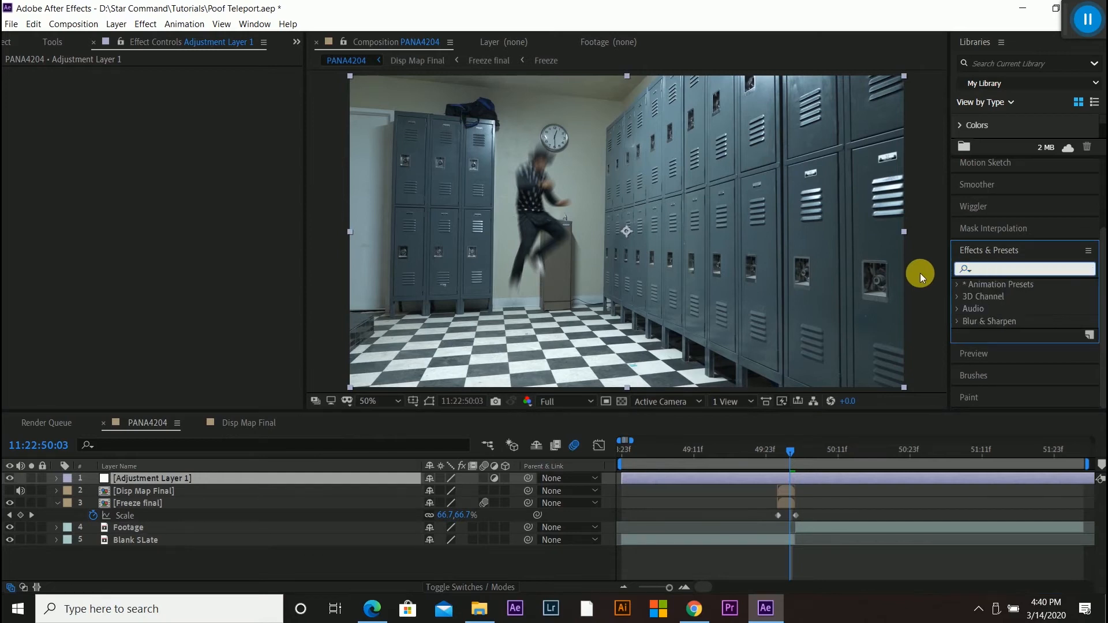
click(1024, 269)
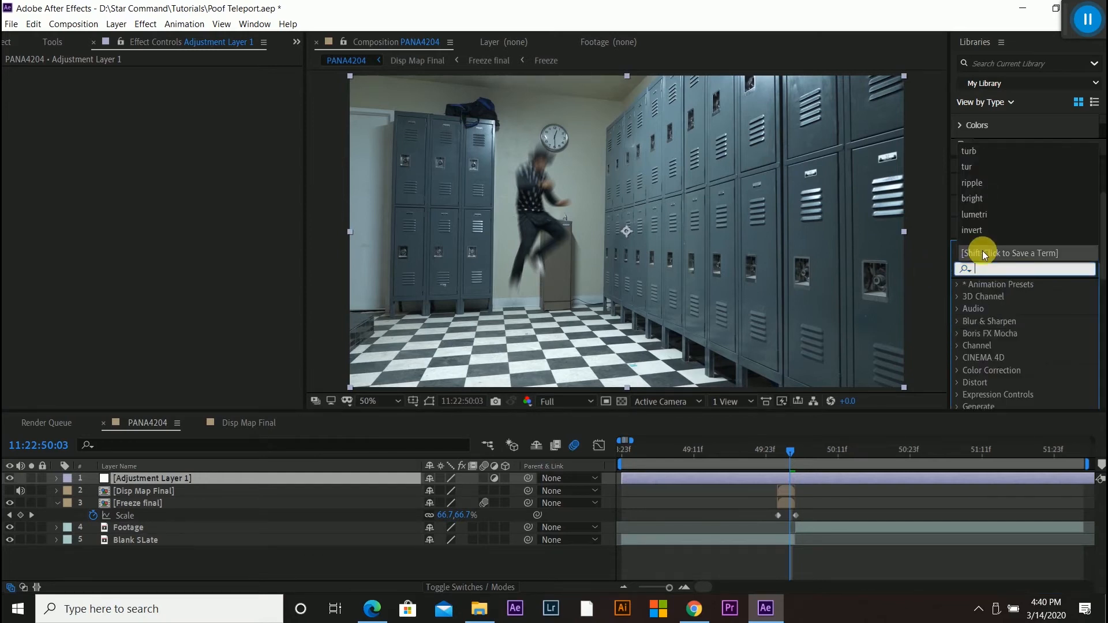
text(displ)
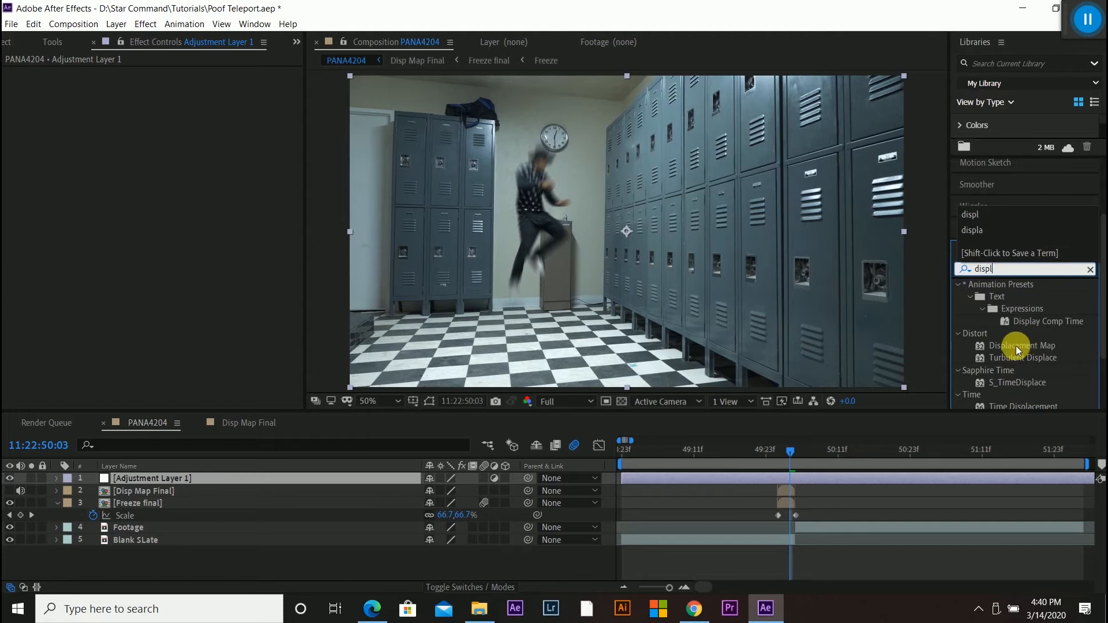
double_click(1024, 345)
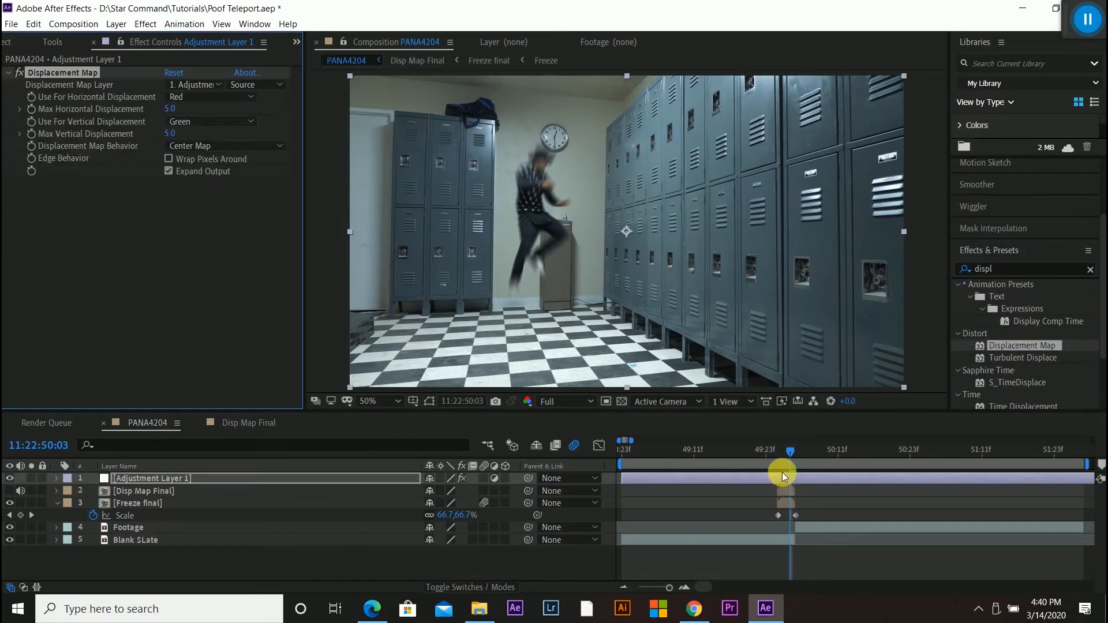
click(146, 23)
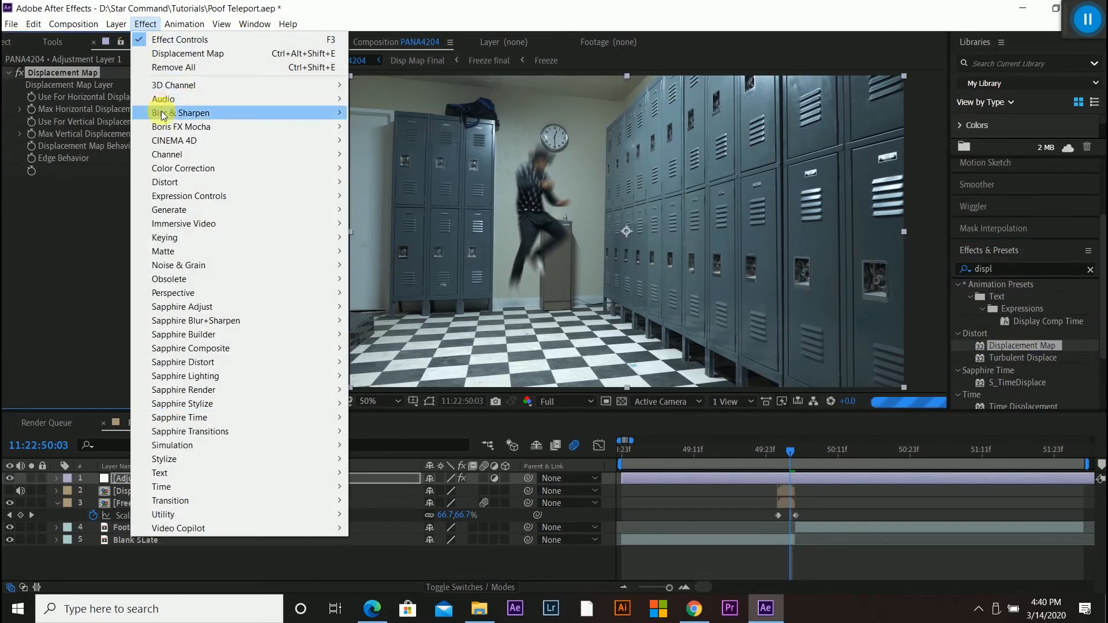
click(166, 181)
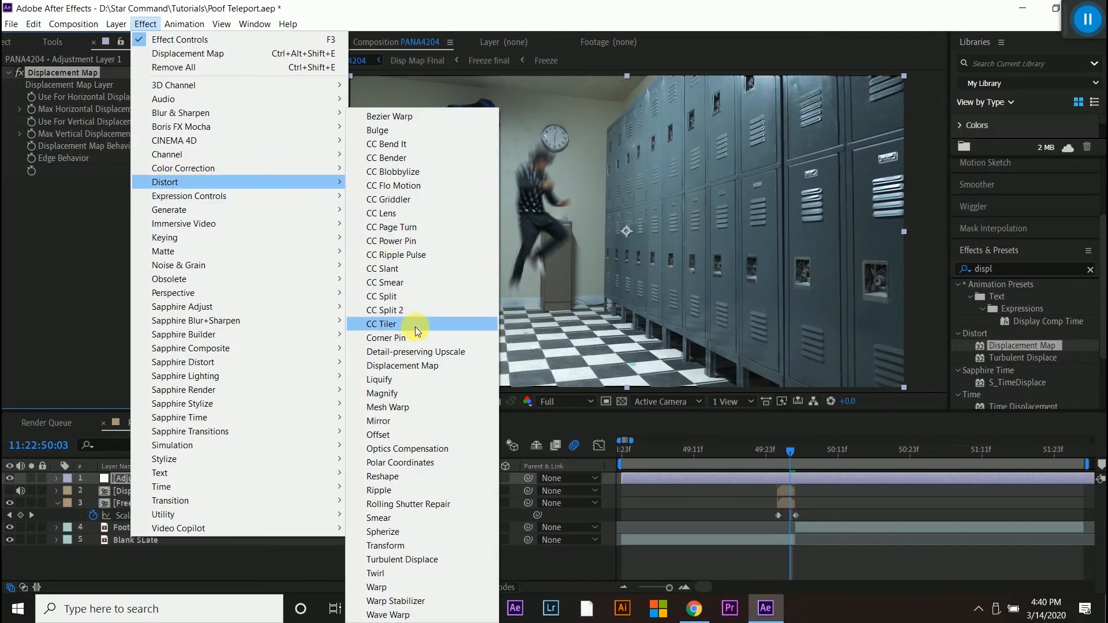
mouse_move(738, 484)
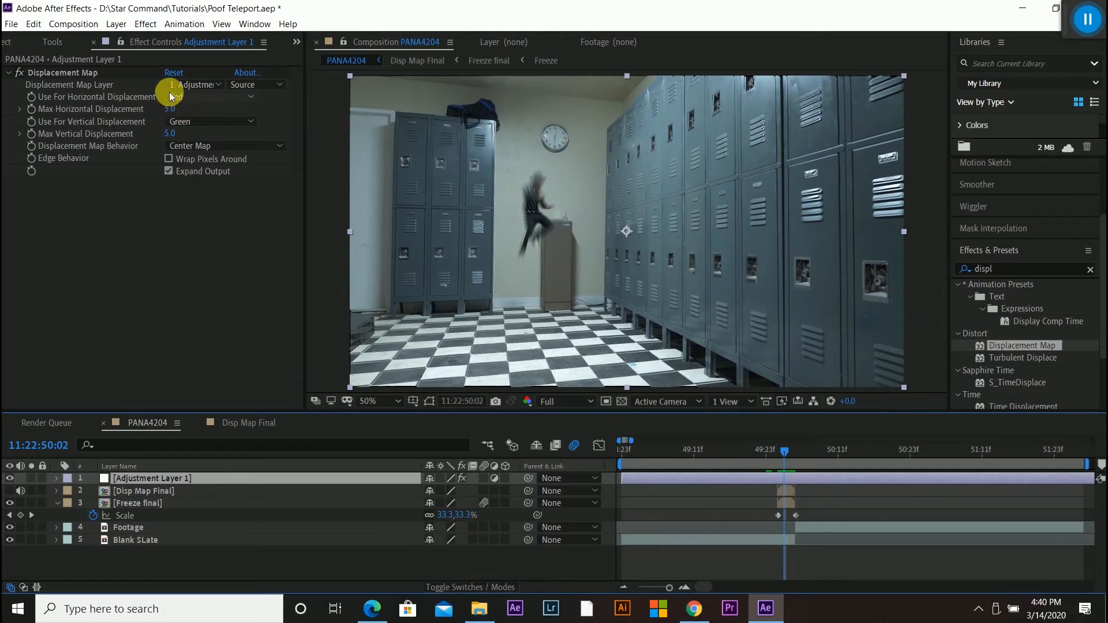
Set Displacement Map source to 2. Disp Map Final with max displacement 27 horizontal, 26 vertical
click(212, 97)
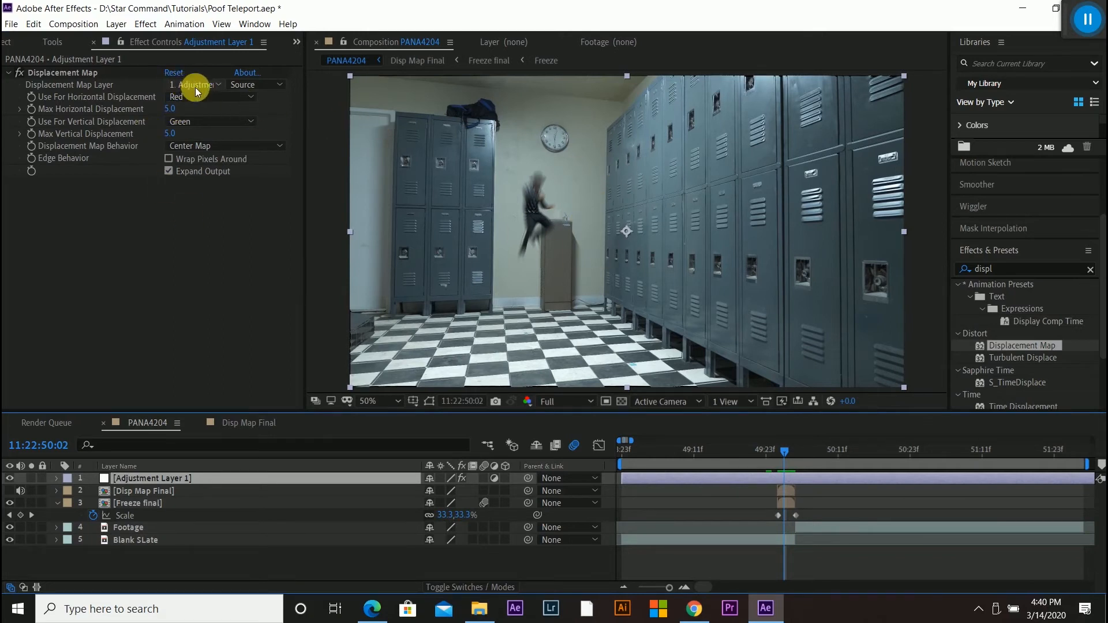
click(194, 85)
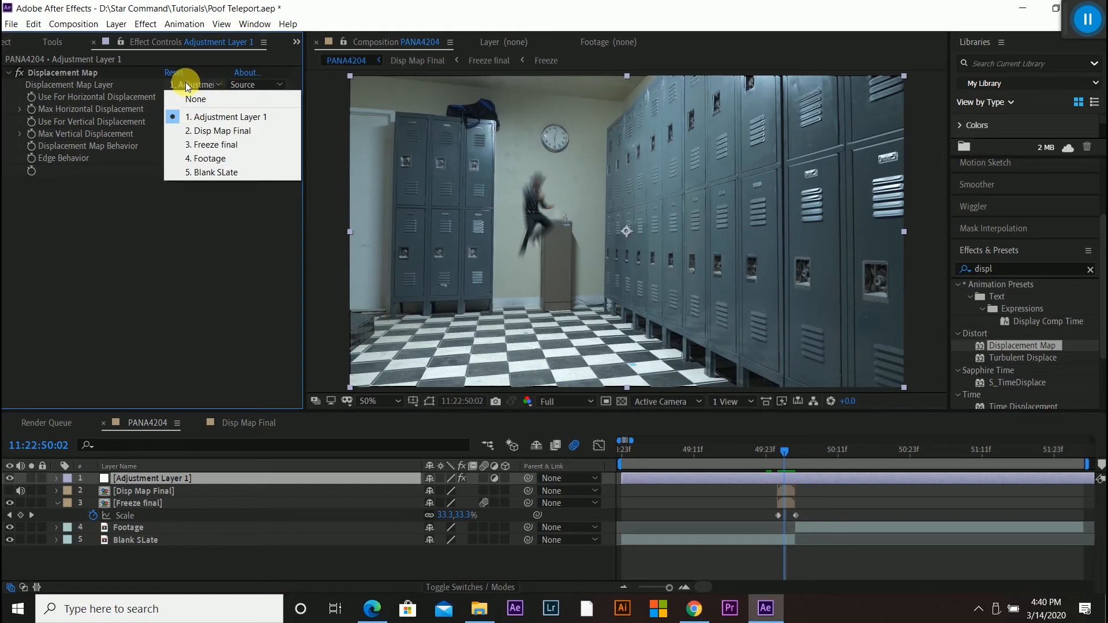
mouse_move(217, 144)
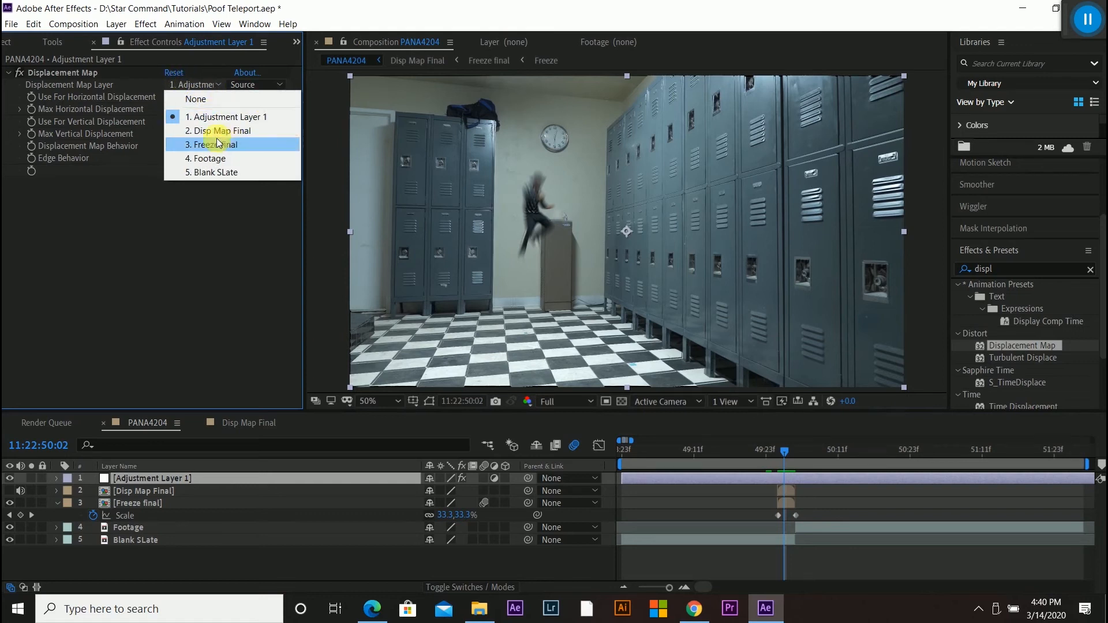
click(221, 130)
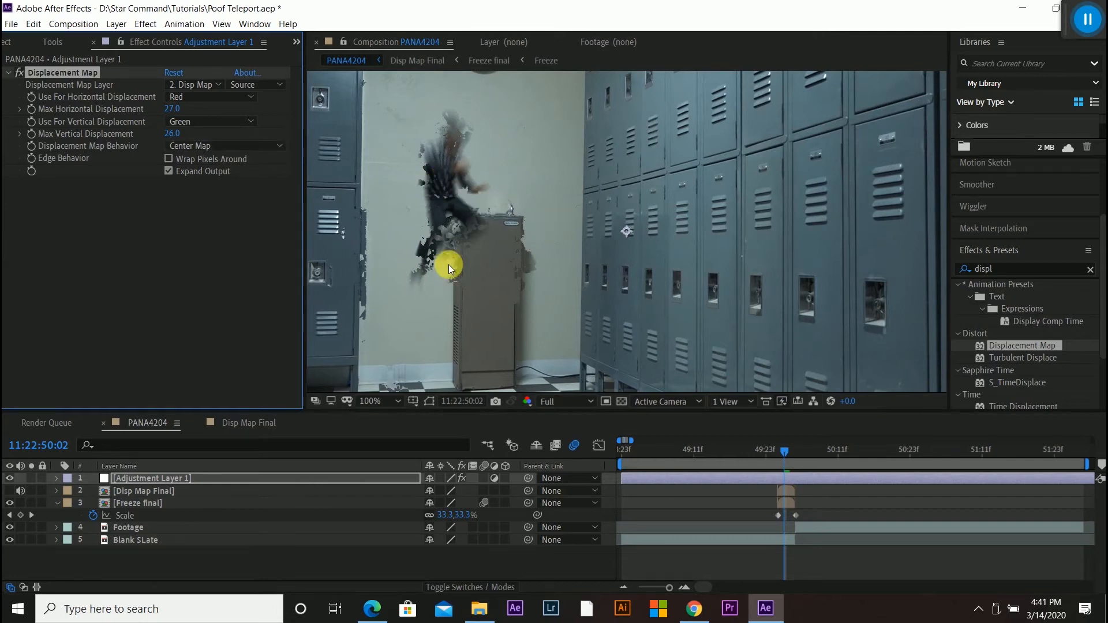
mouse_move(363, 223)
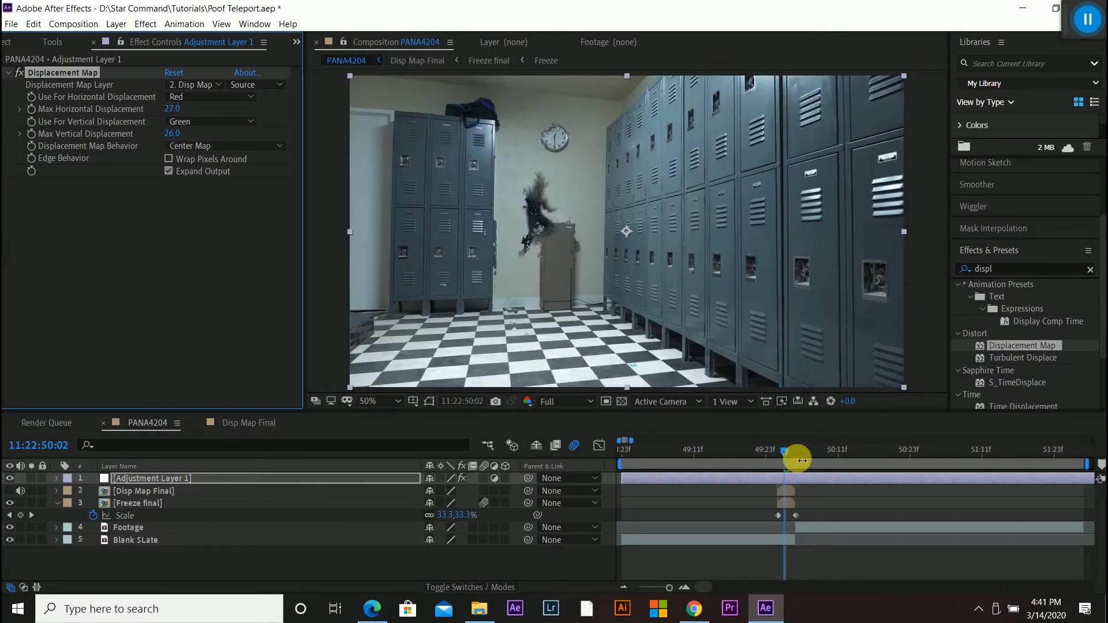
drag(797, 461, 769, 451)
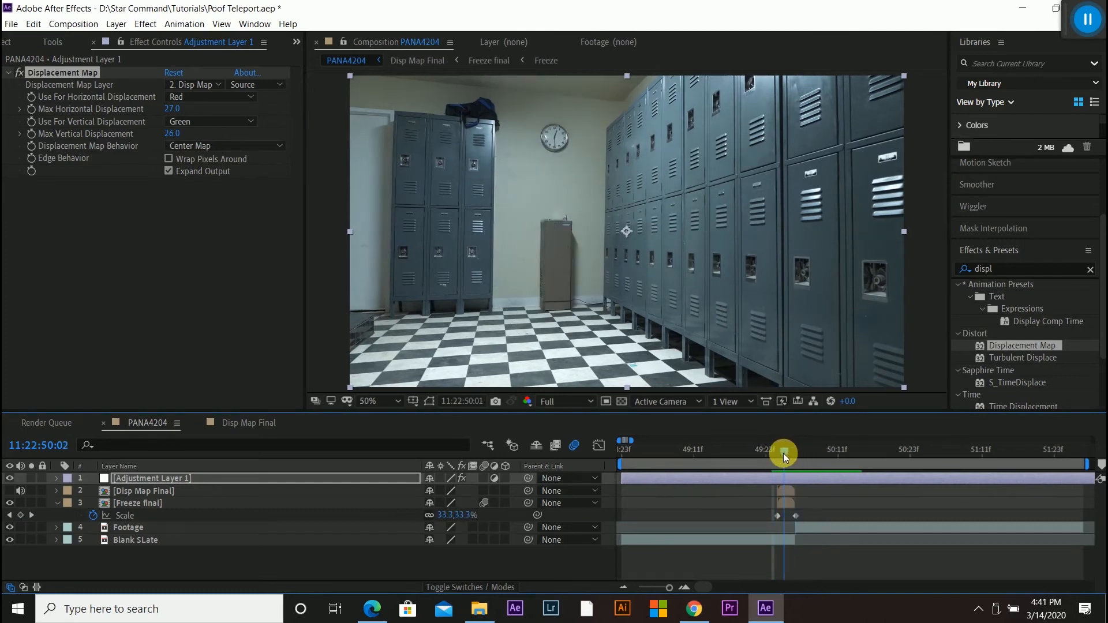
drag(783, 454, 798, 454)
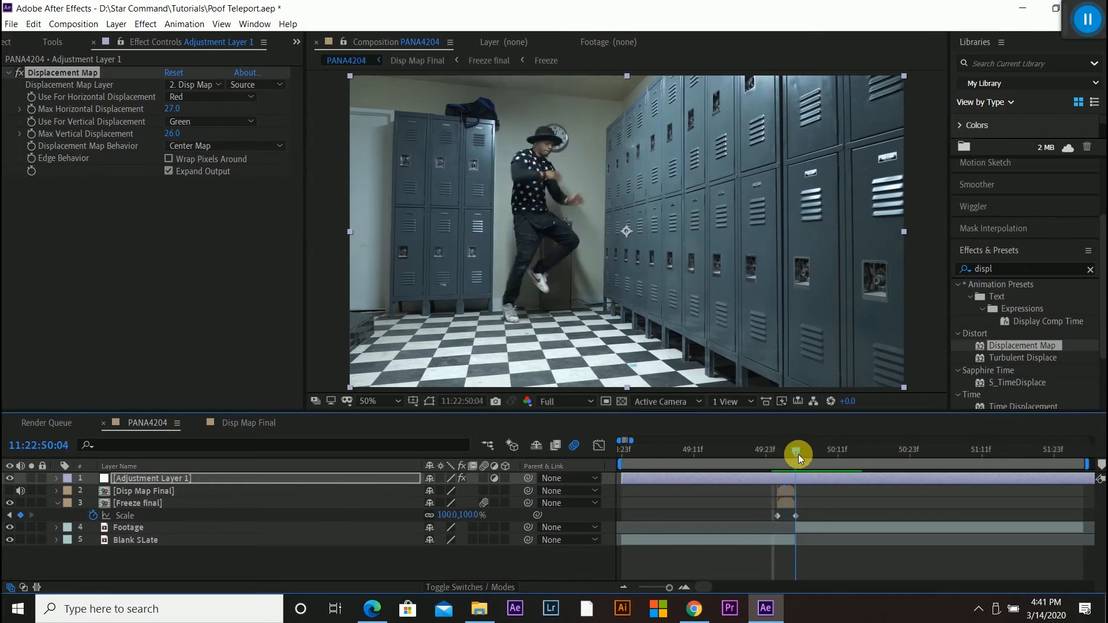
drag(798, 453, 782, 453)
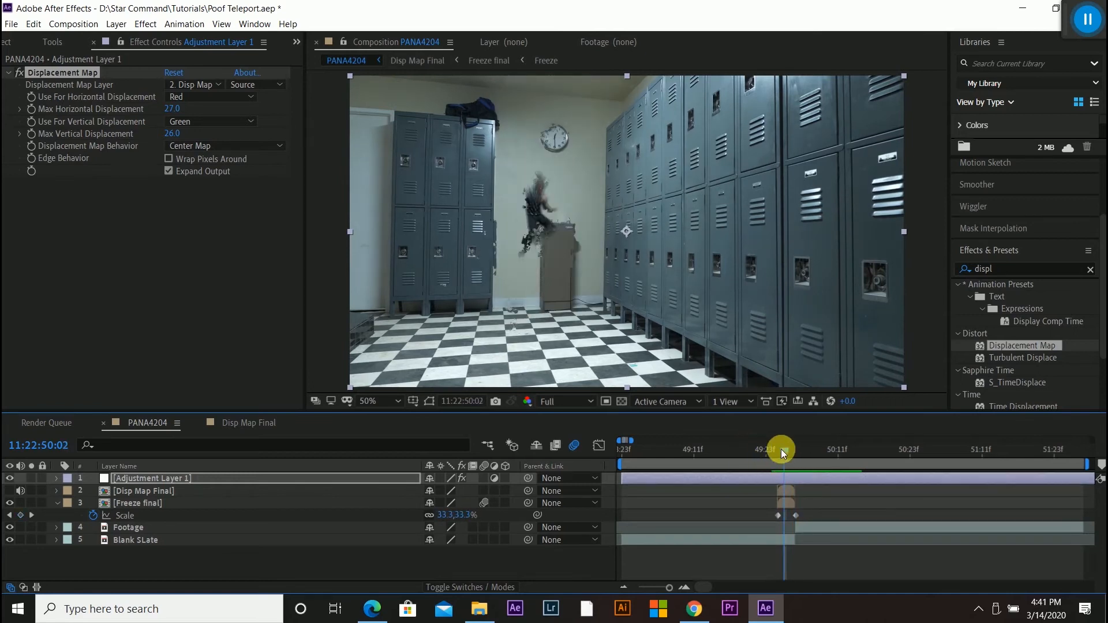
drag(782, 449, 769, 449)
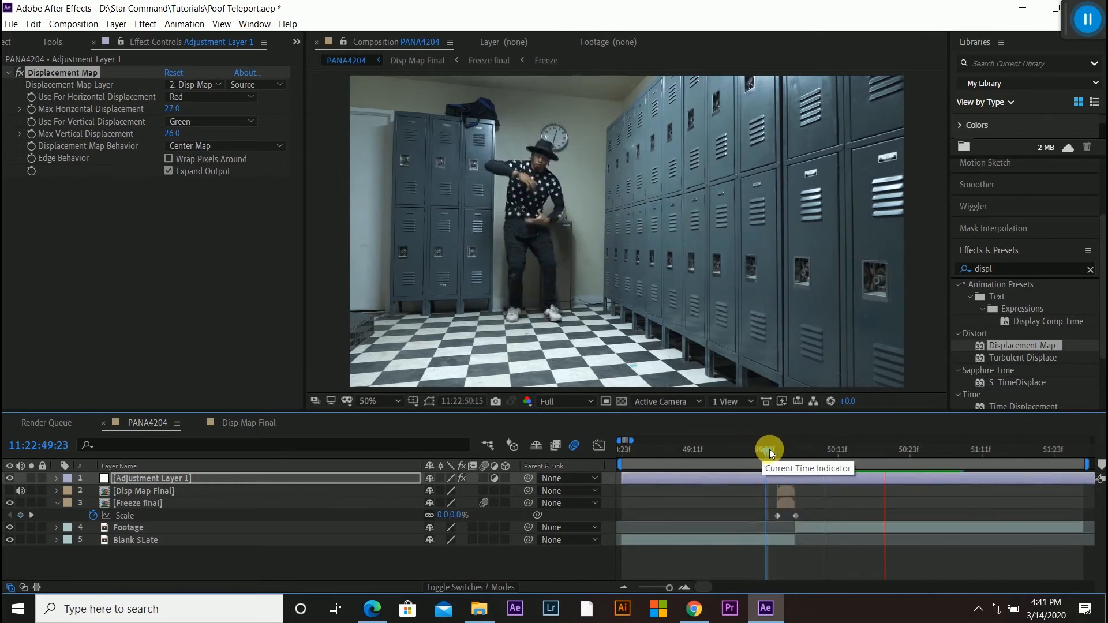
drag(769, 449, 778, 449)
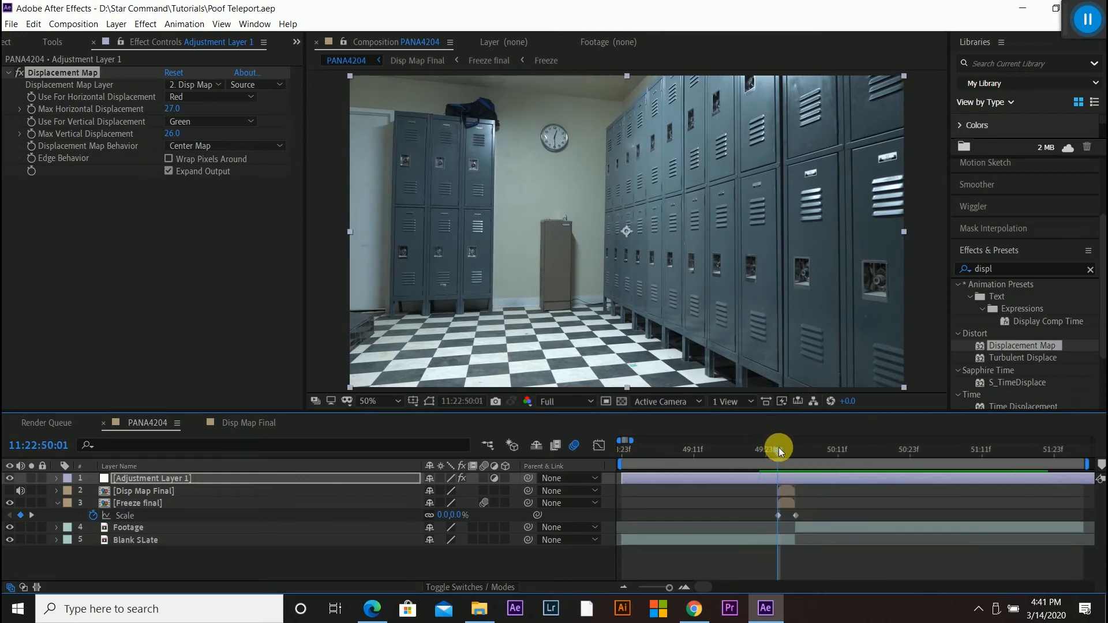
drag(777, 448, 790, 448)
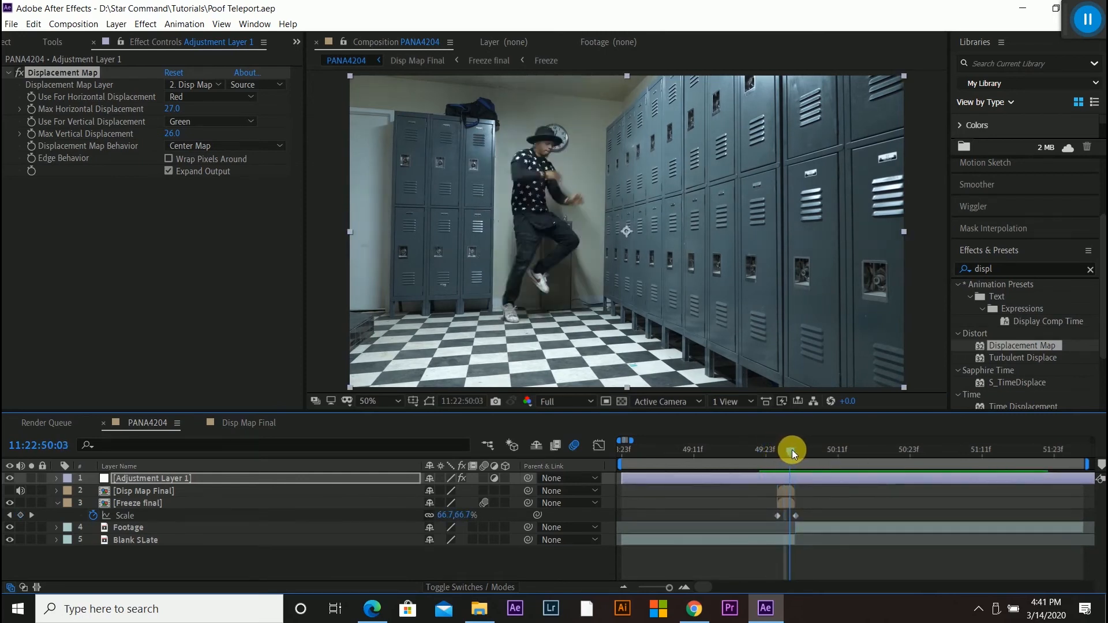
drag(792, 449, 783, 449)
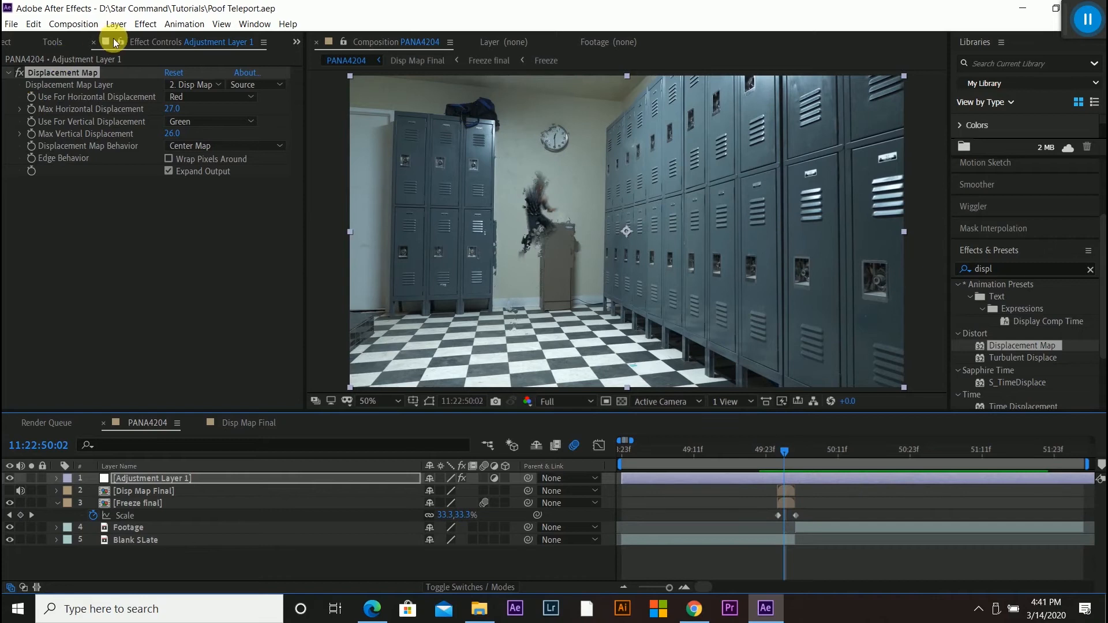
Add a second adjustment layer and trim its in-point to just before the dancer vanishes
click(115, 23)
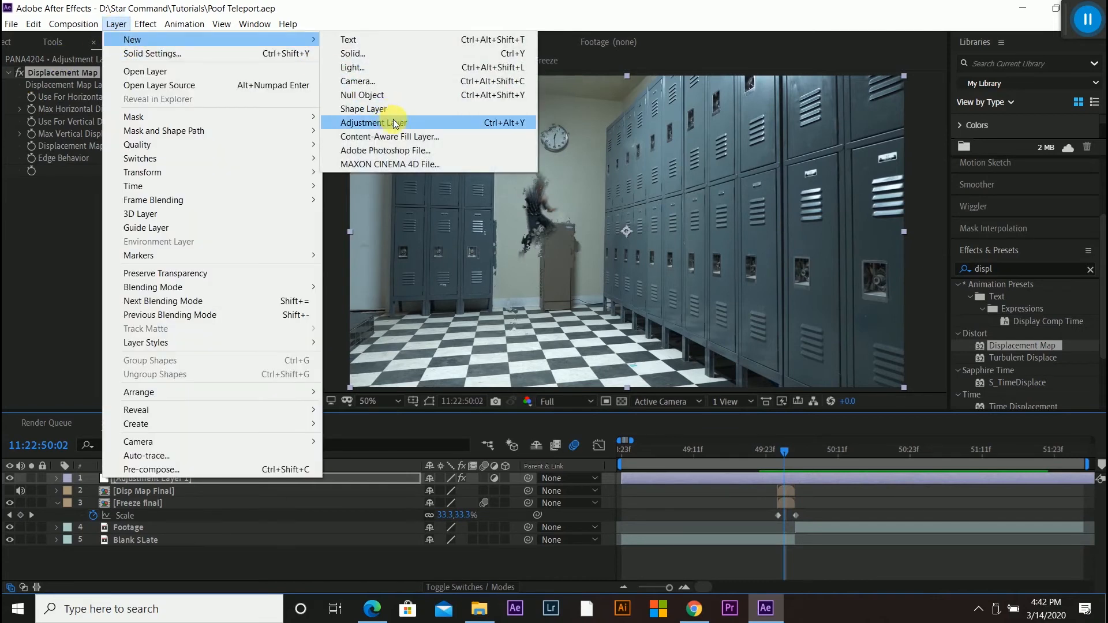
click(370, 123)
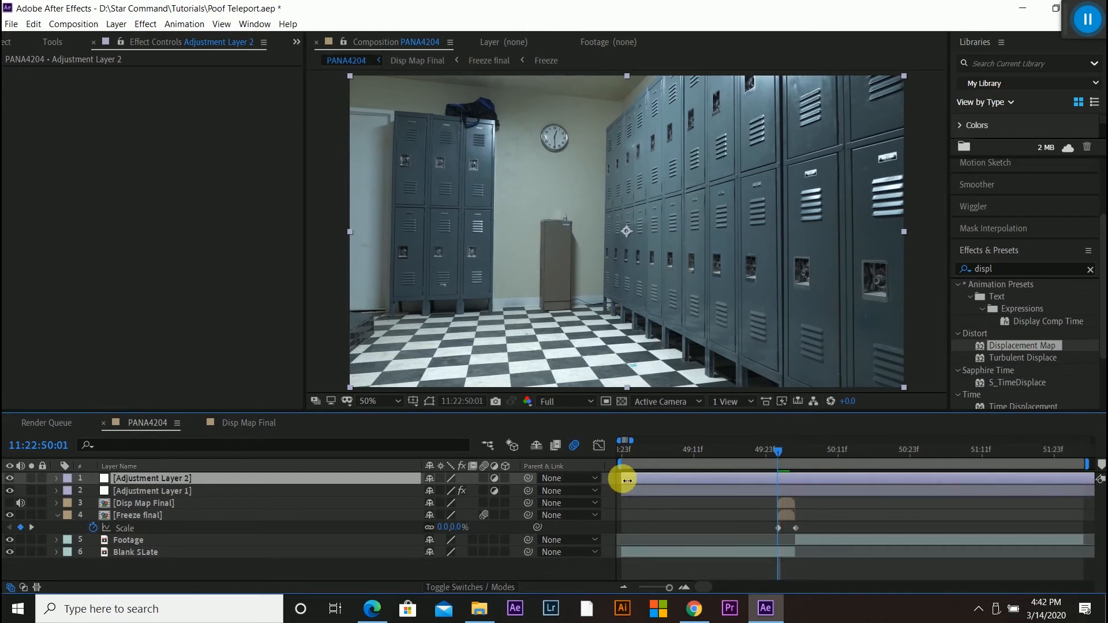
drag(625, 479, 890, 479)
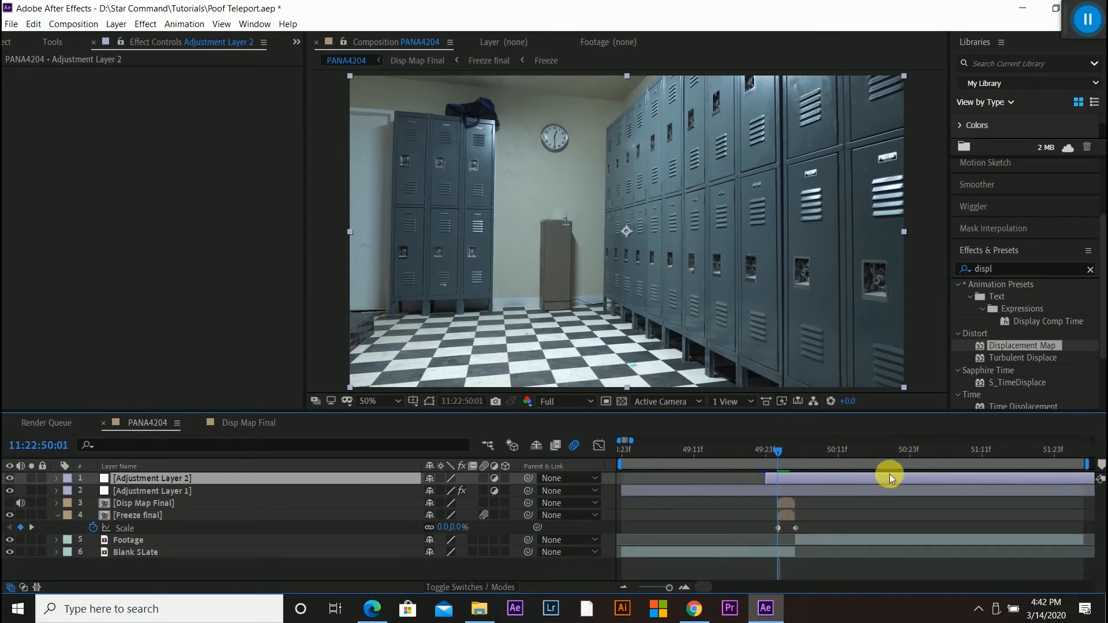
drag(890, 478, 809, 452)
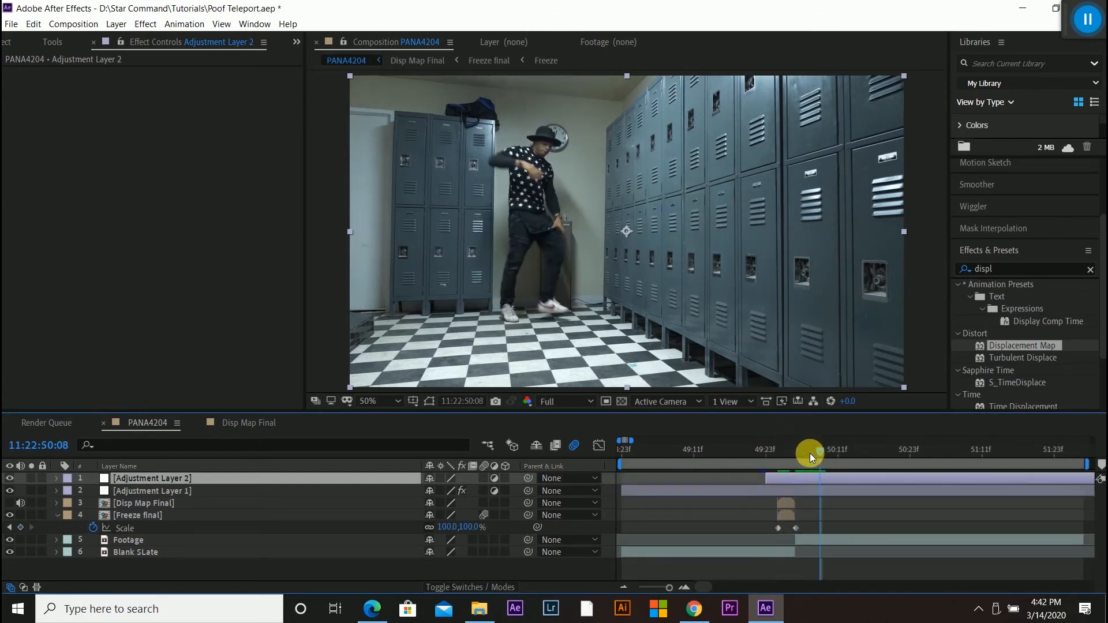
click(32, 23)
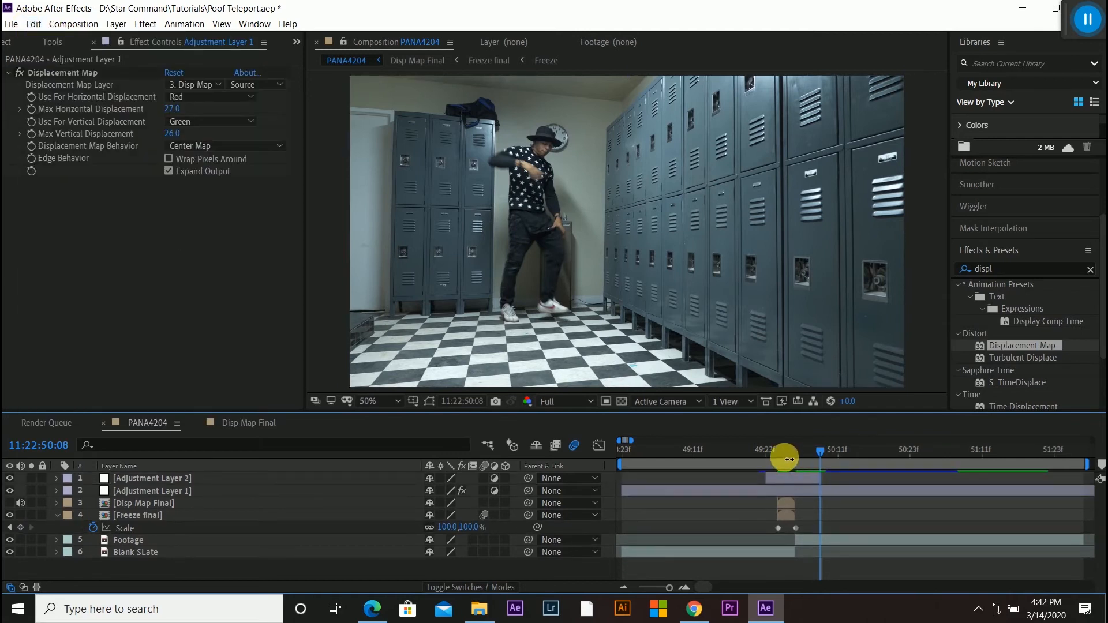
drag(818, 460, 783, 460)
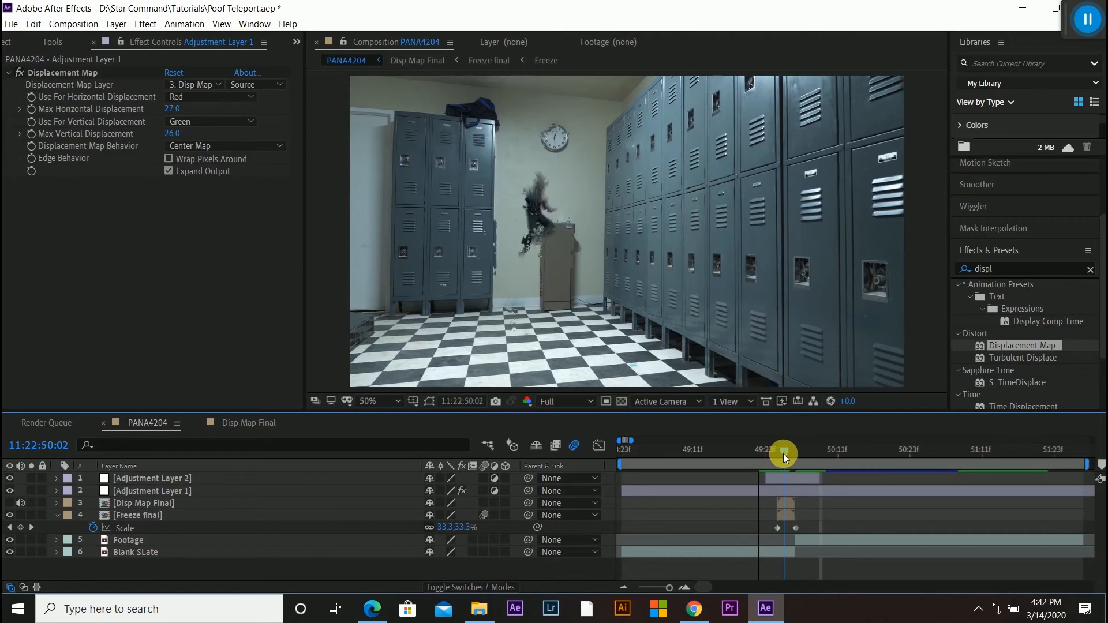
Apply the Ripple effect to Adjustment Layer 2, radius 19 centred near the dancer
click(151, 478)
text(ripple)
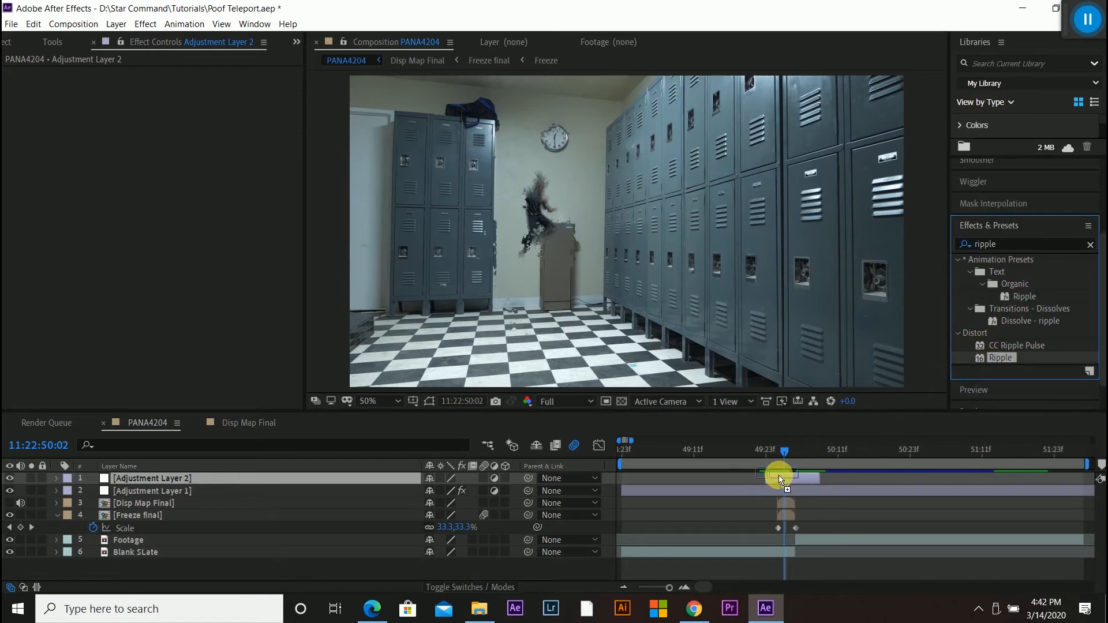
drag(777, 475, 795, 475)
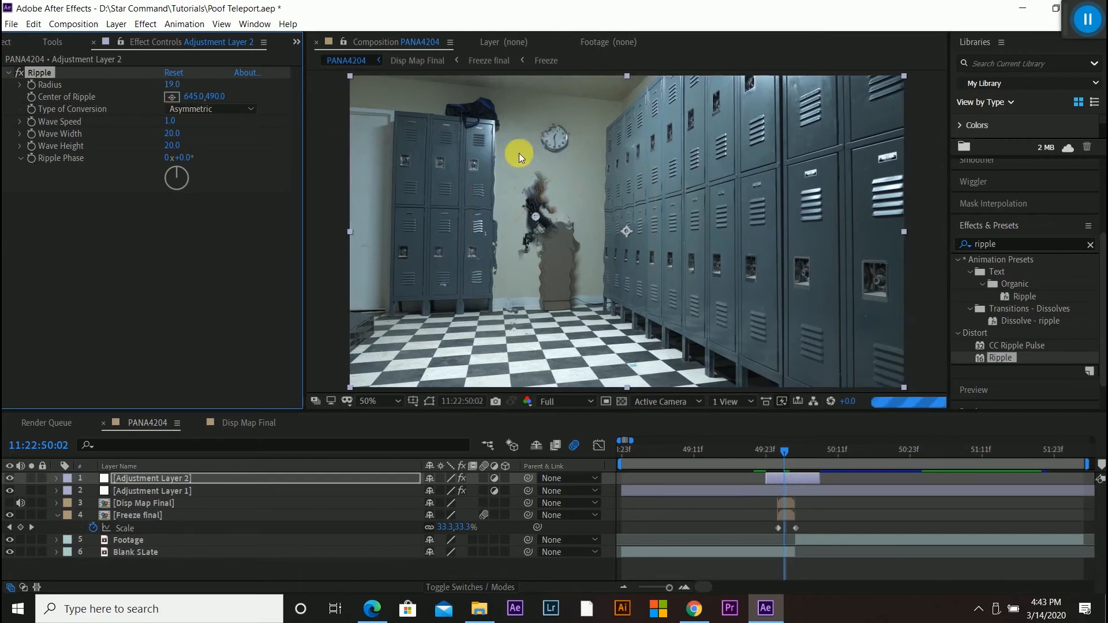
Raise the Ripple wave height to 35 at wave speed 2.7 and shift the ripple layer onto the disappearance
drag(783, 451, 762, 452)
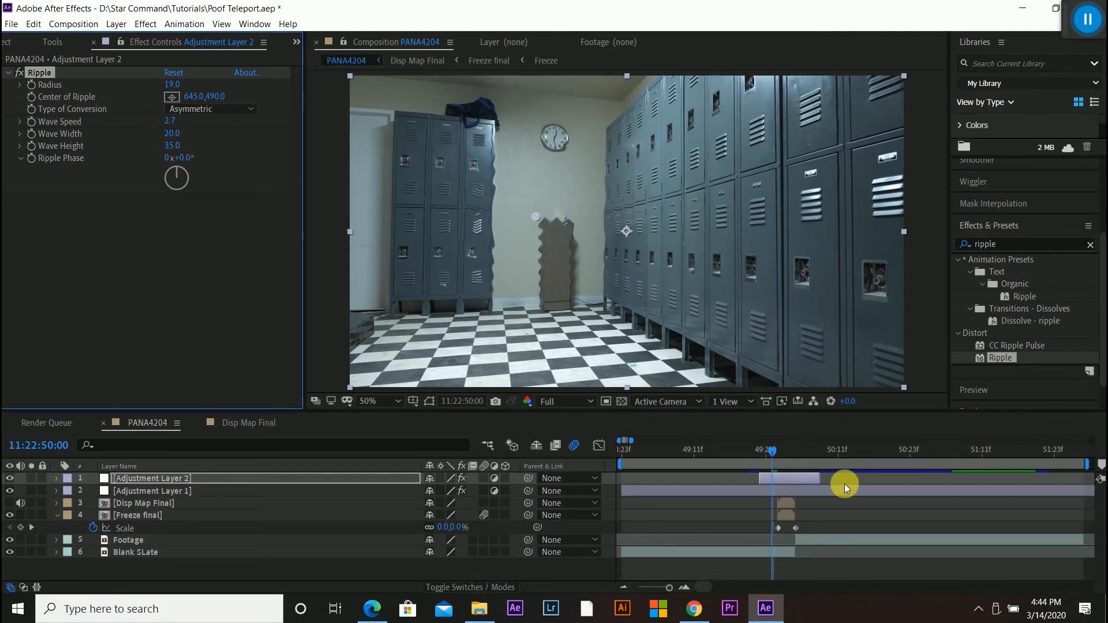
drag(845, 486, 770, 435)
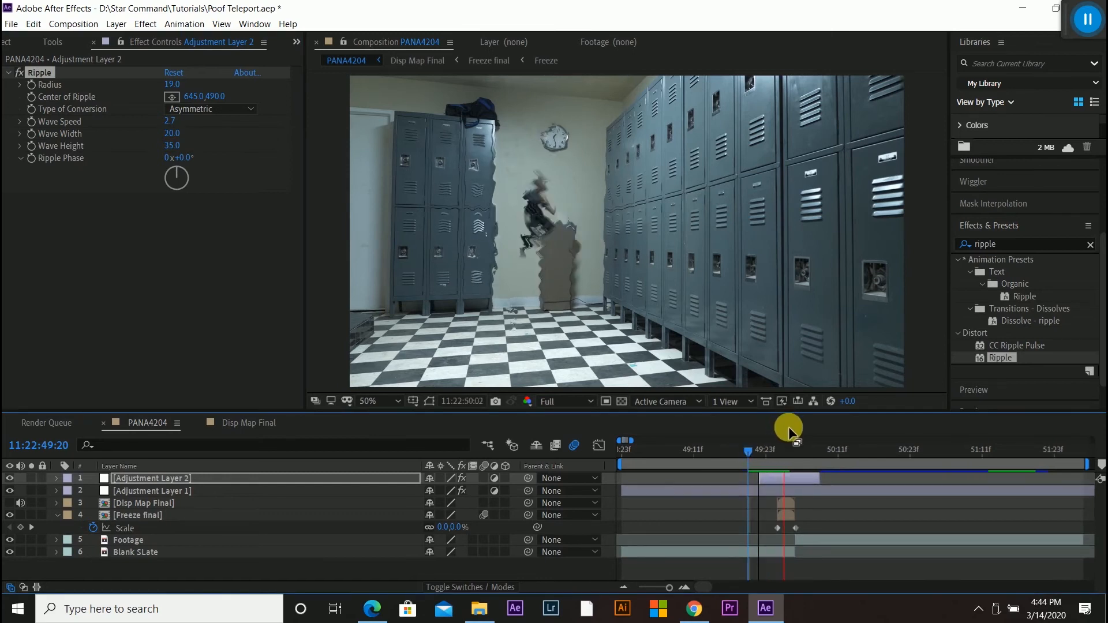
drag(790, 431, 785, 456)
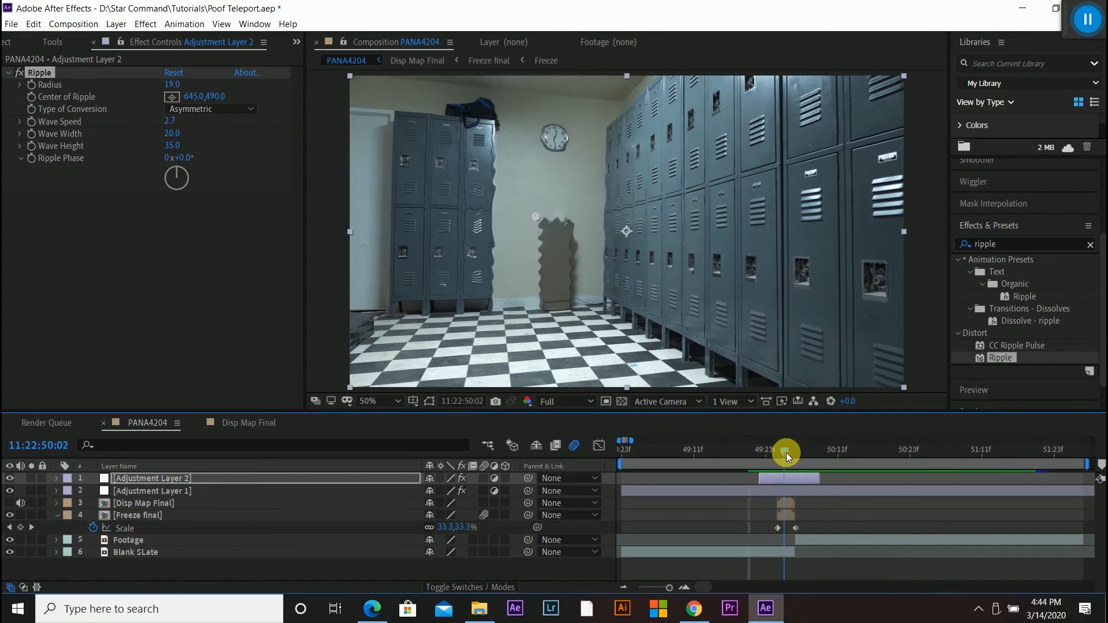
drag(785, 464, 742, 464)
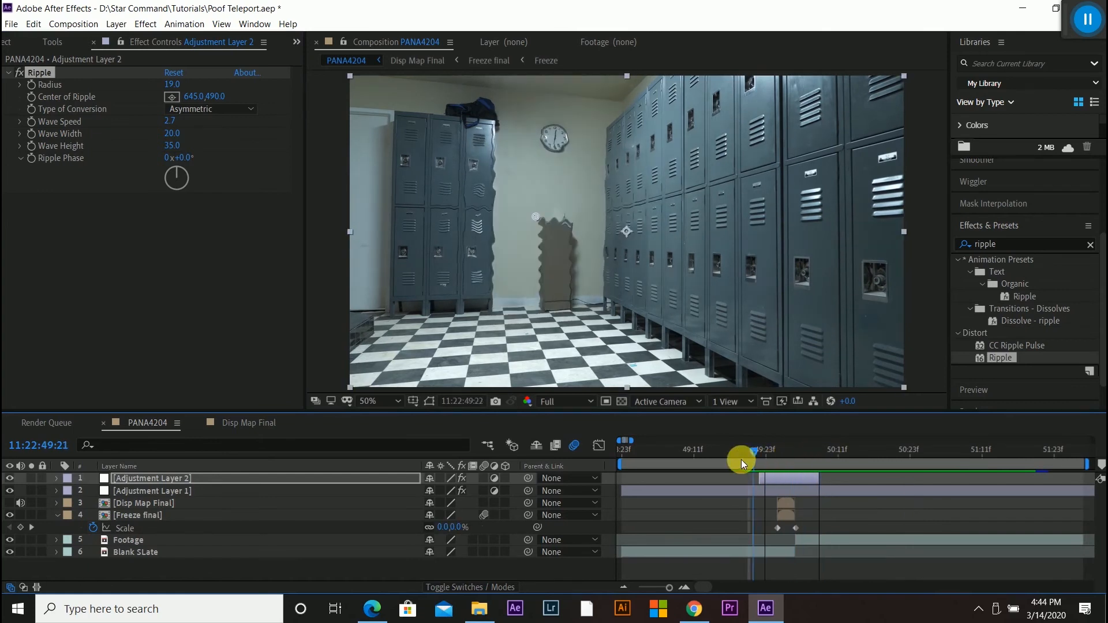
drag(742, 453, 713, 453)
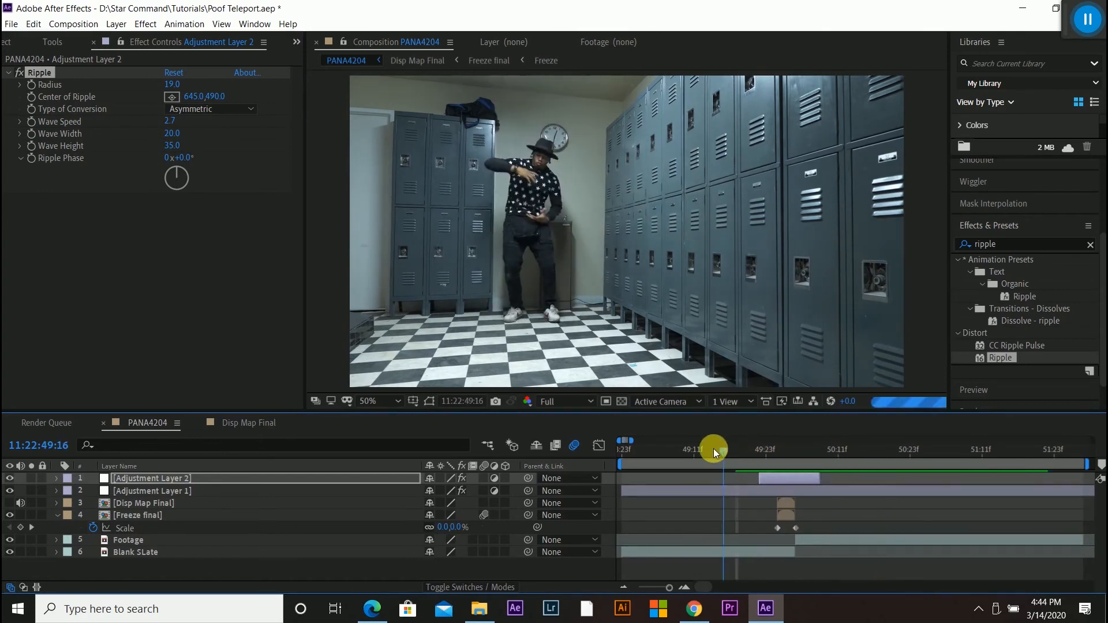
drag(713, 446, 728, 447)
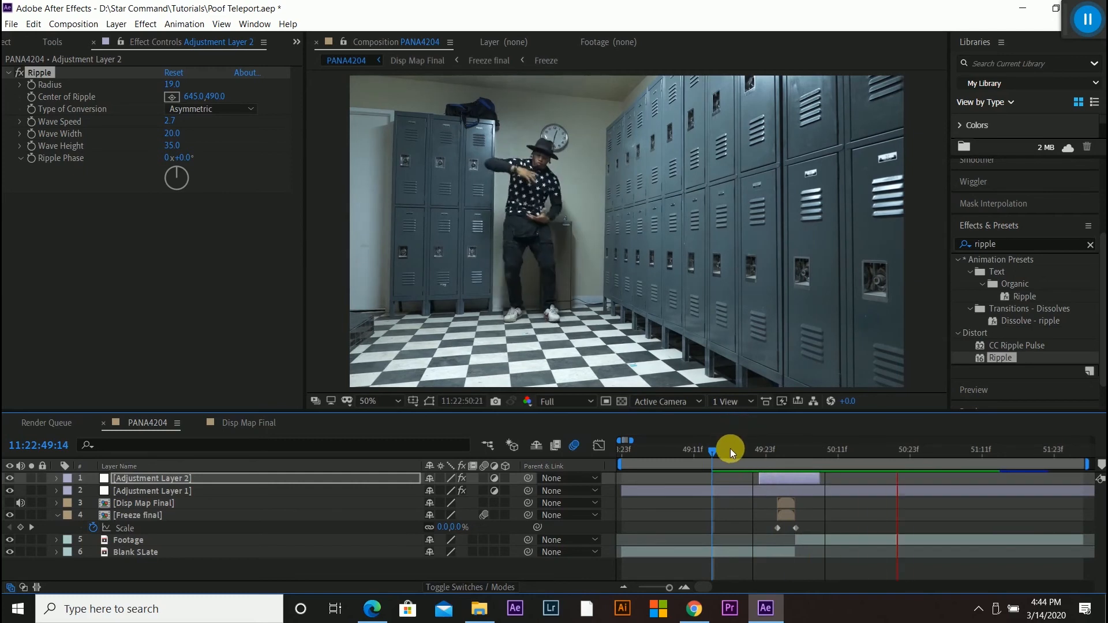
drag(729, 452, 770, 452)
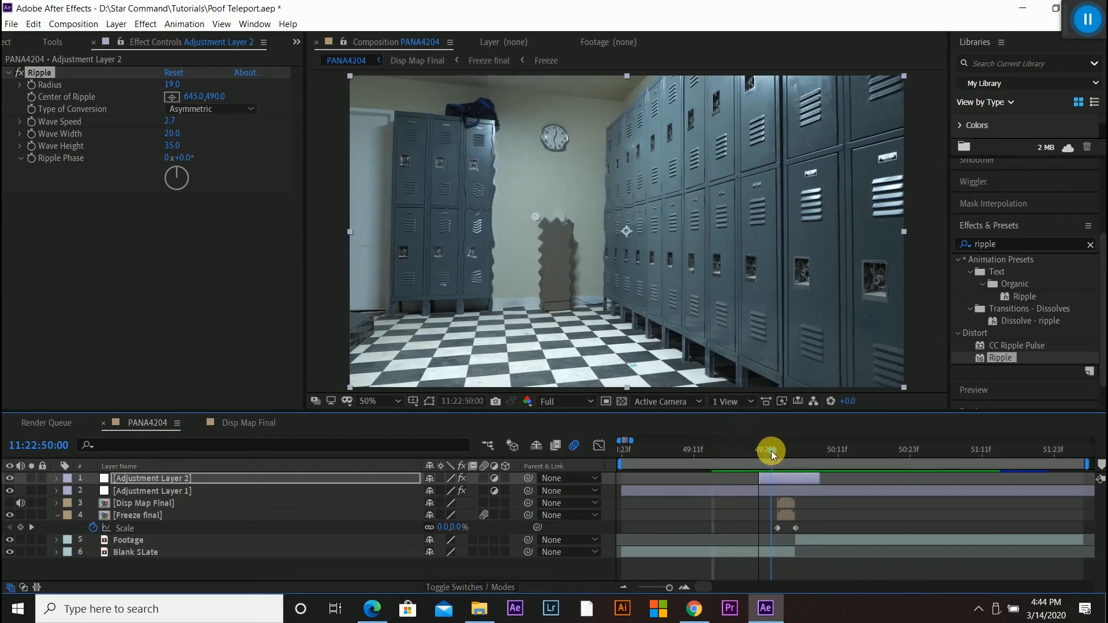
Set where the ripple layer ends and scrub across the dancer's vanishing to check the timing
drag(770, 454, 736, 454)
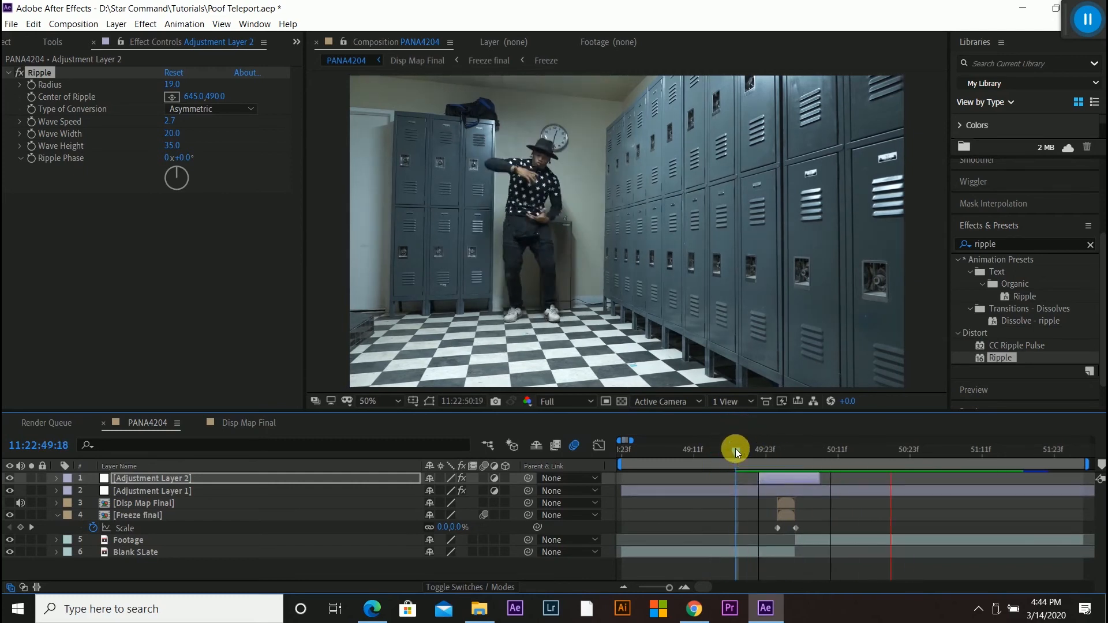
drag(736, 449, 766, 450)
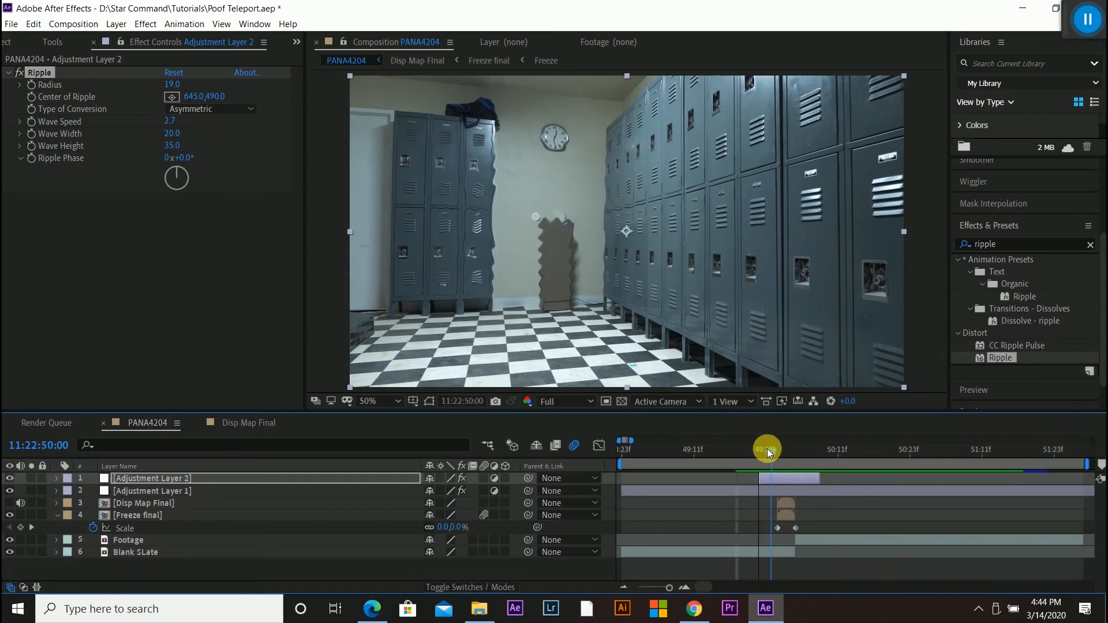
drag(769, 449, 771, 477)
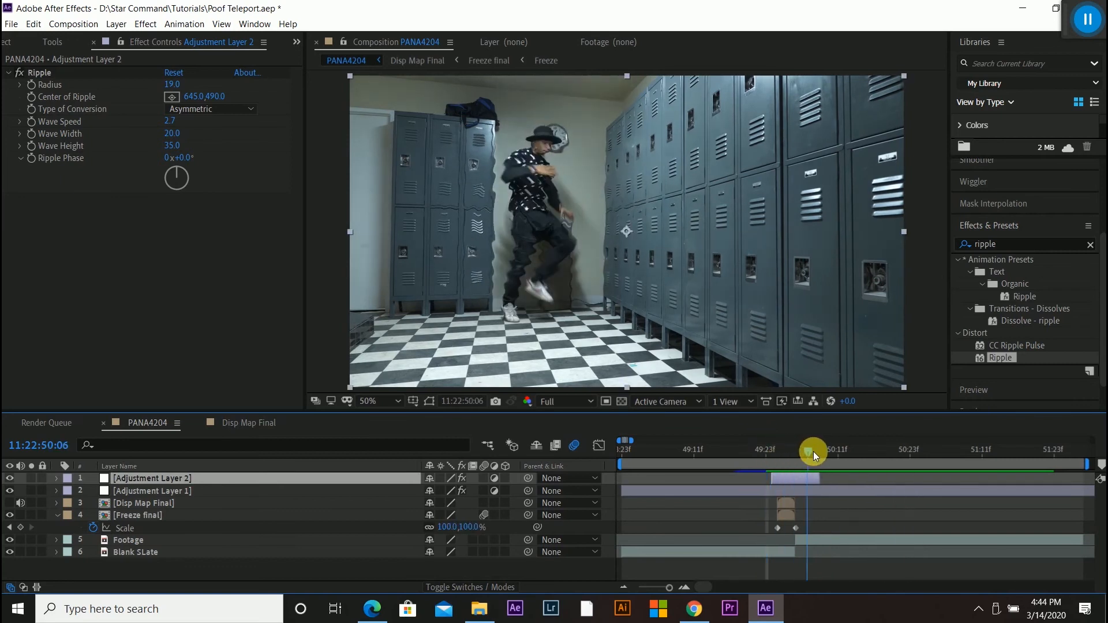
drag(812, 452, 806, 453)
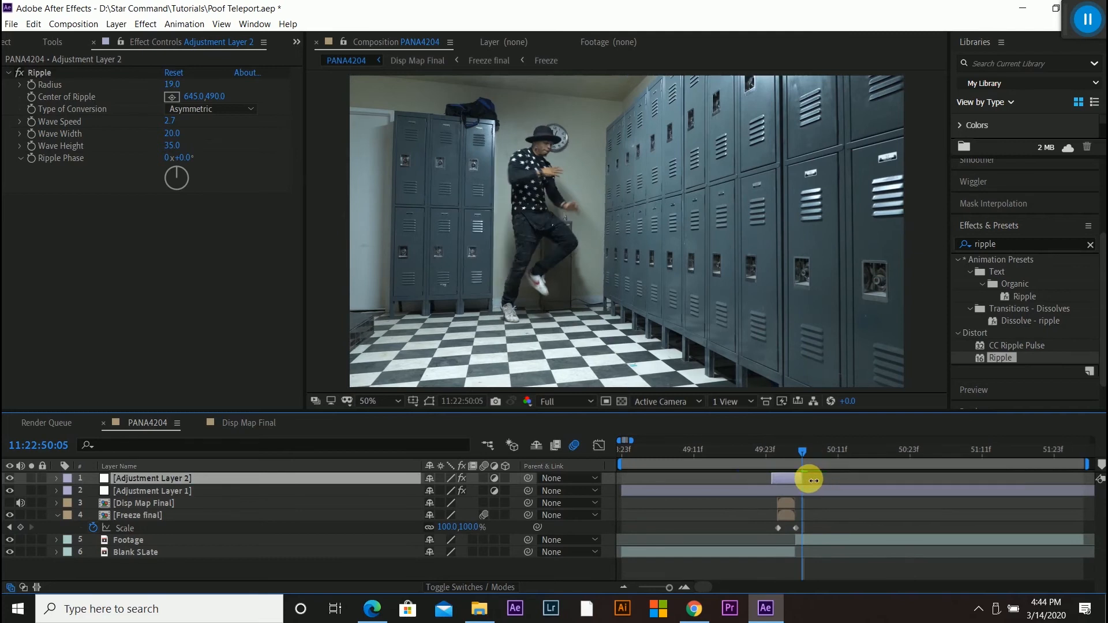
drag(802, 458, 770, 458)
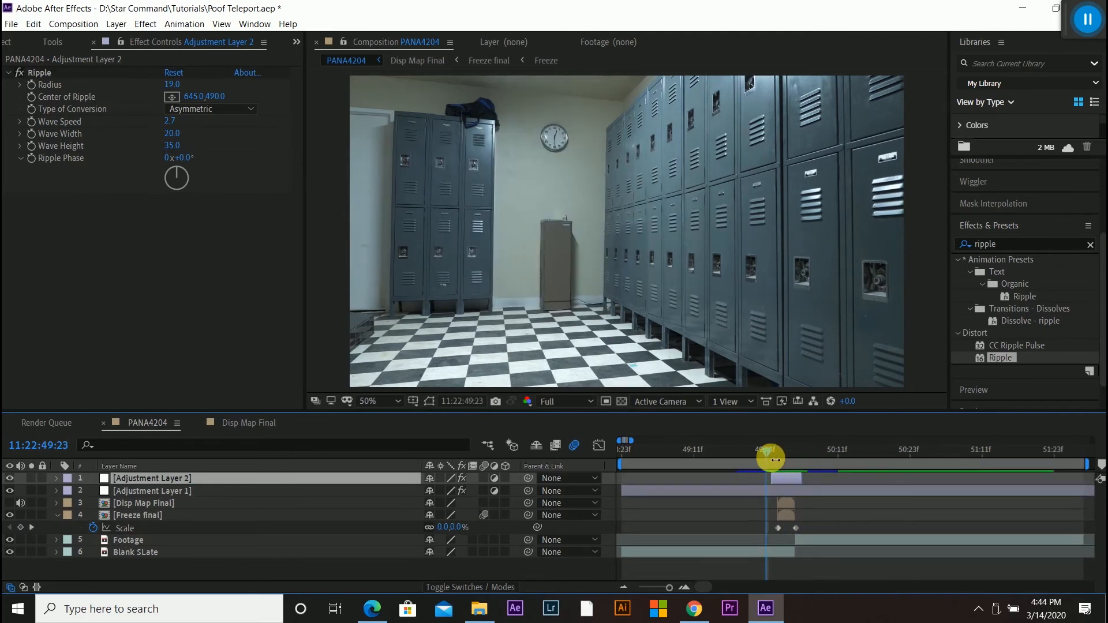
drag(770, 459, 786, 455)
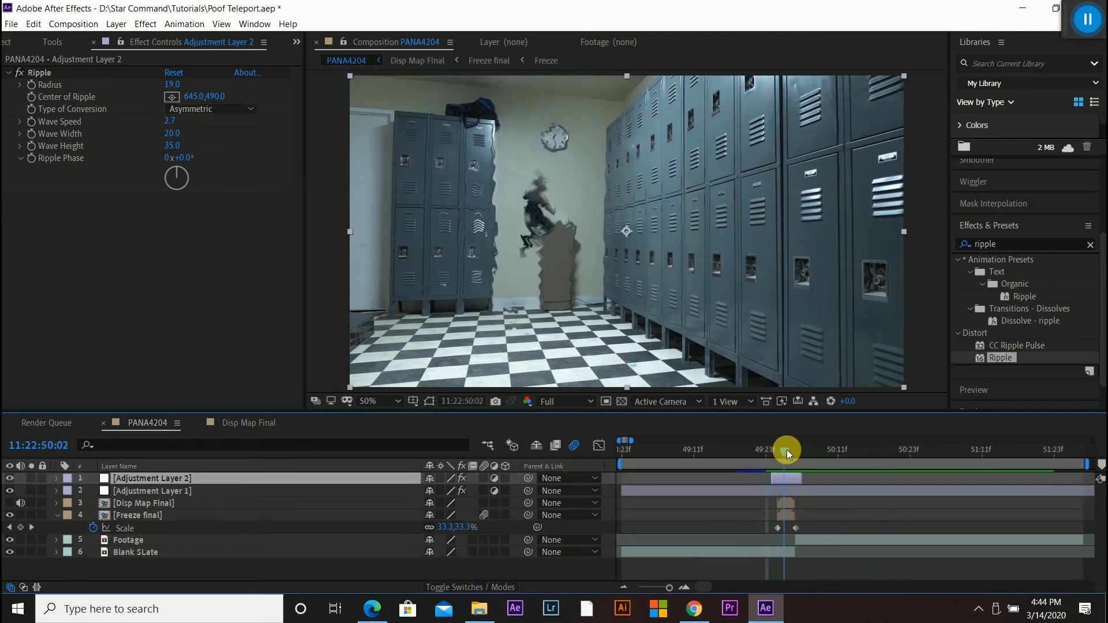
drag(787, 449, 759, 450)
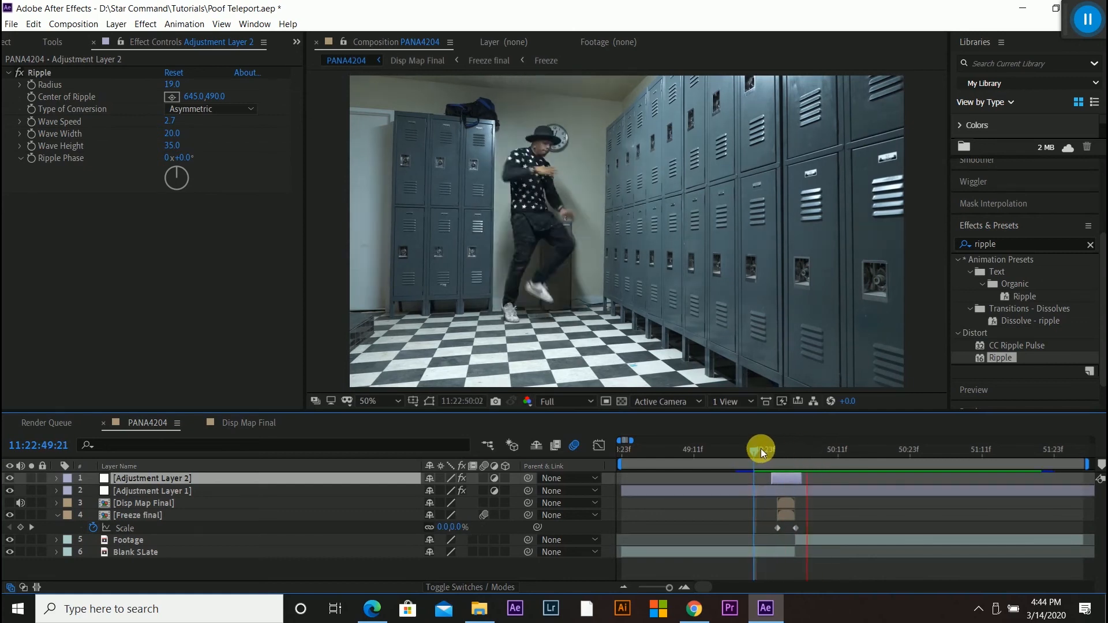
drag(761, 449, 777, 450)
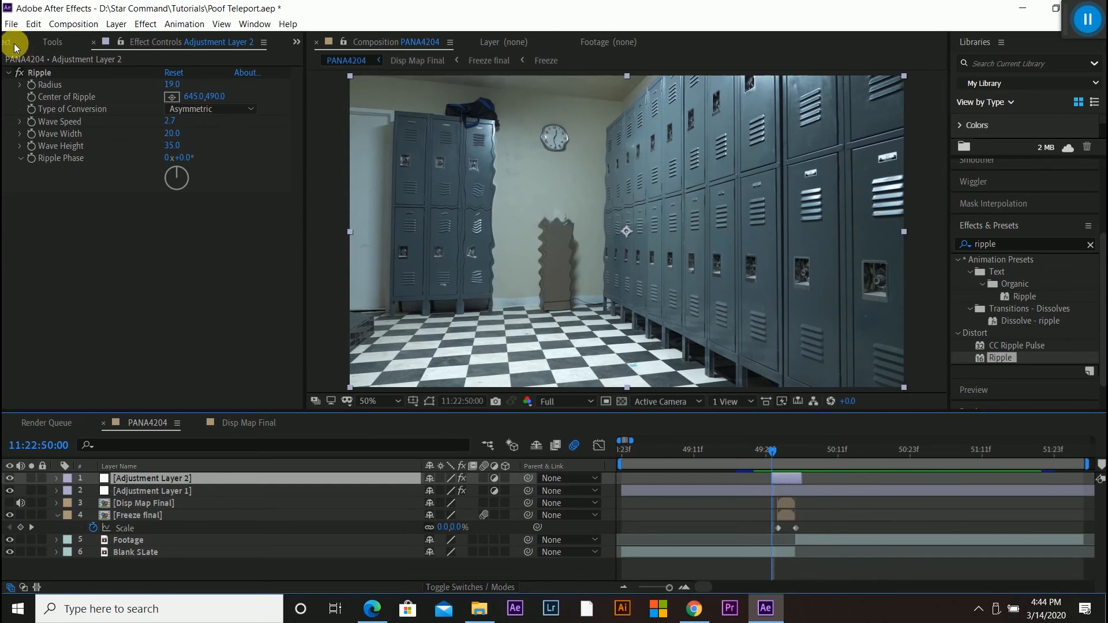
Add the Shockwave_13.mov smoke clip as the top layer of the PANA4204 composition
click(23, 42)
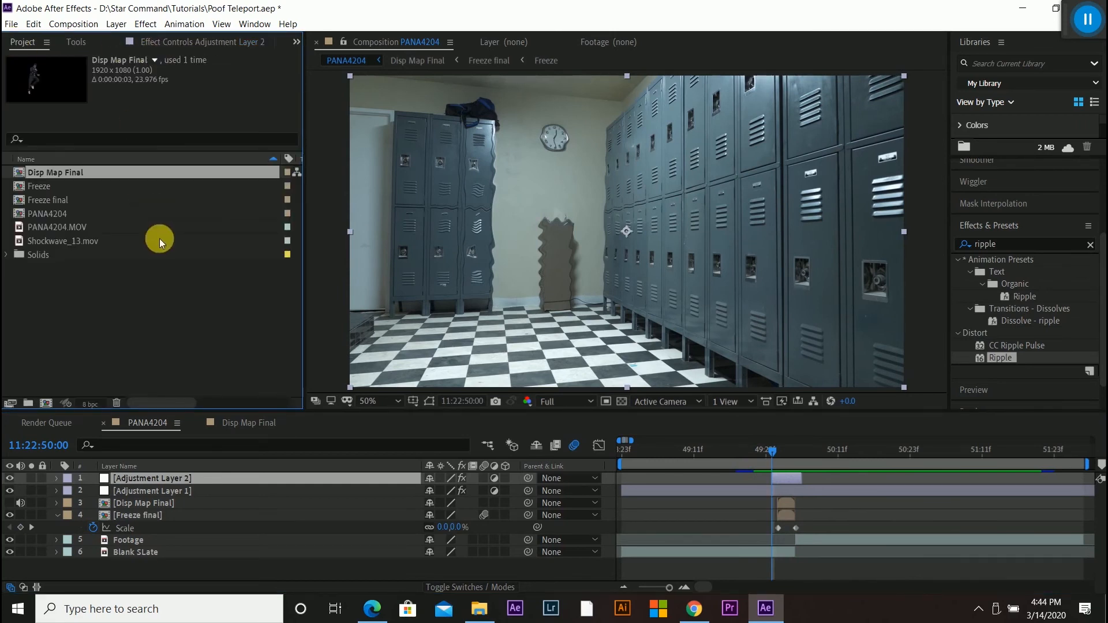
click(63, 241)
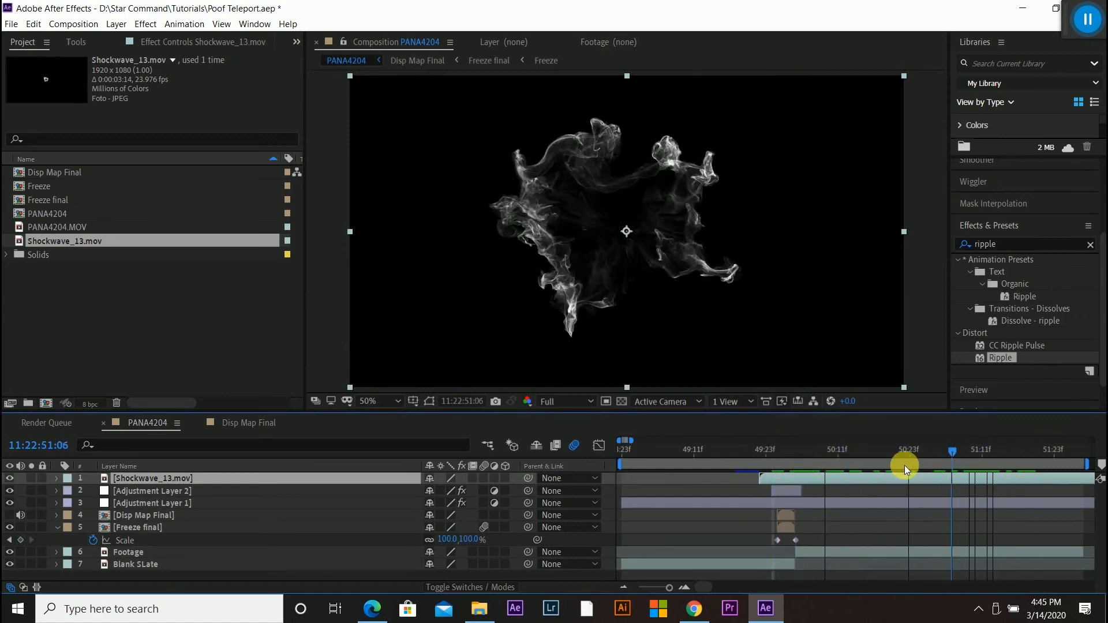
Set the Shockwave_13.mov layer's blending mode to Subtract for dark smoke wisps
right_click(809, 481)
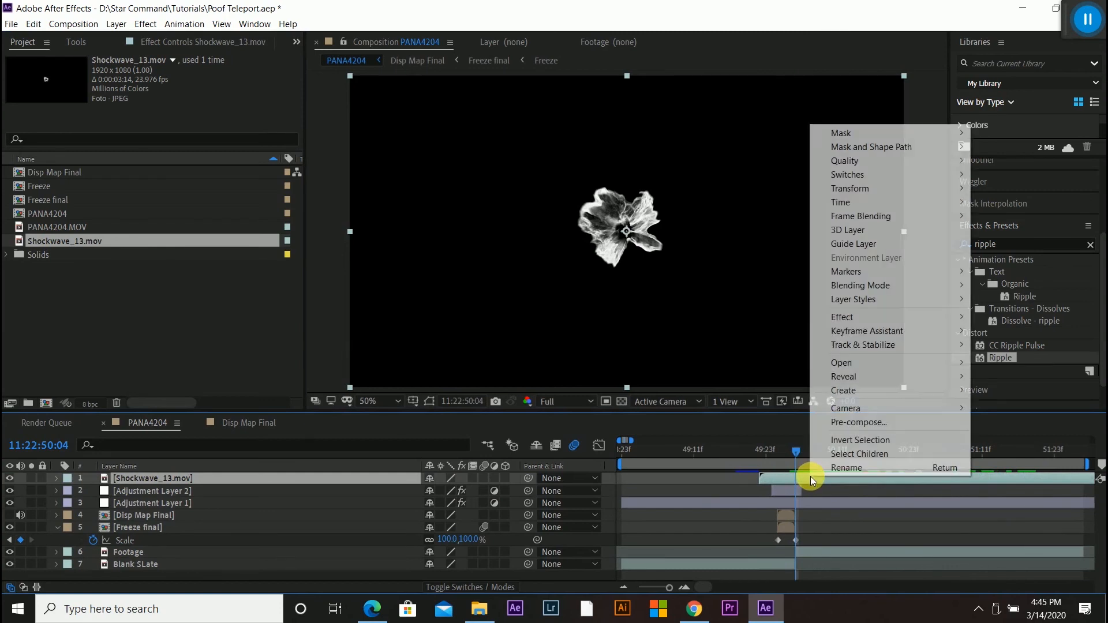
mouse_move(843, 203)
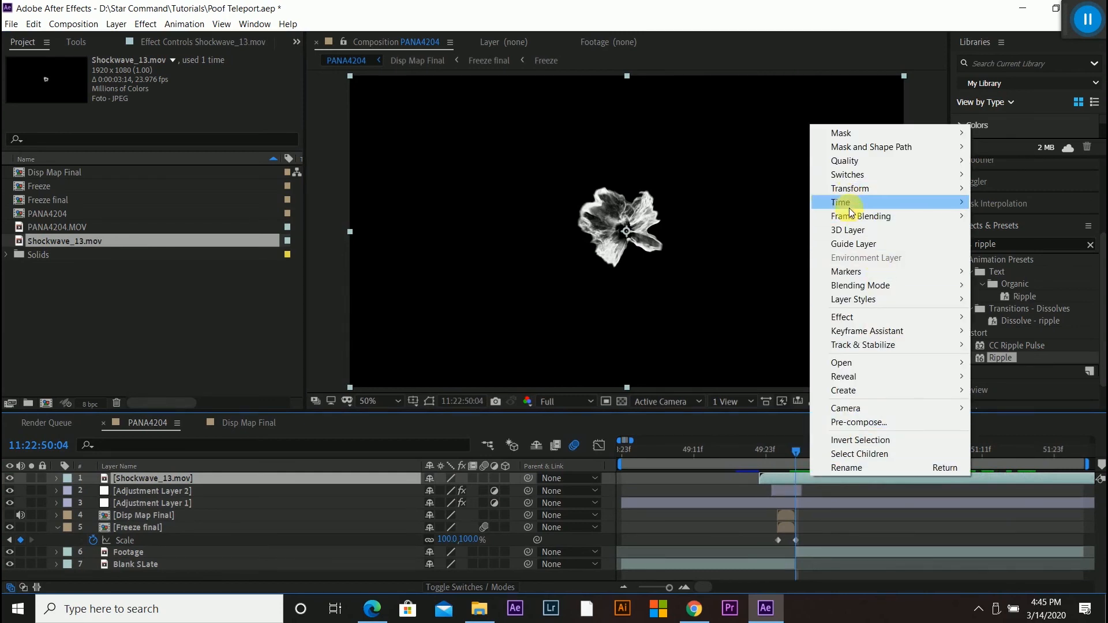
mouse_move(861, 216)
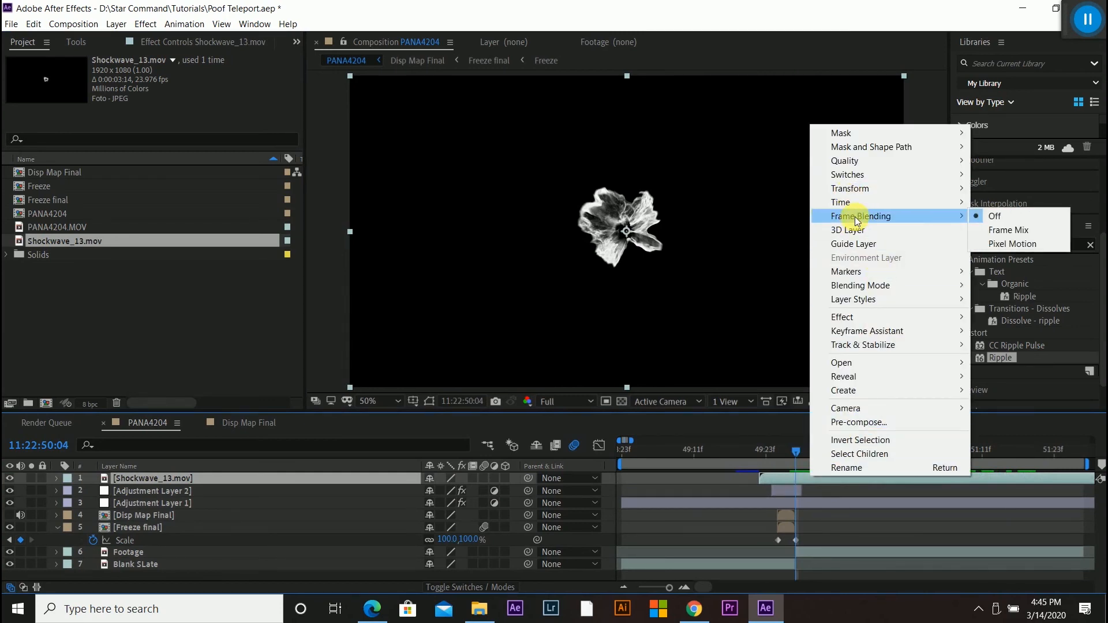
mouse_move(860, 285)
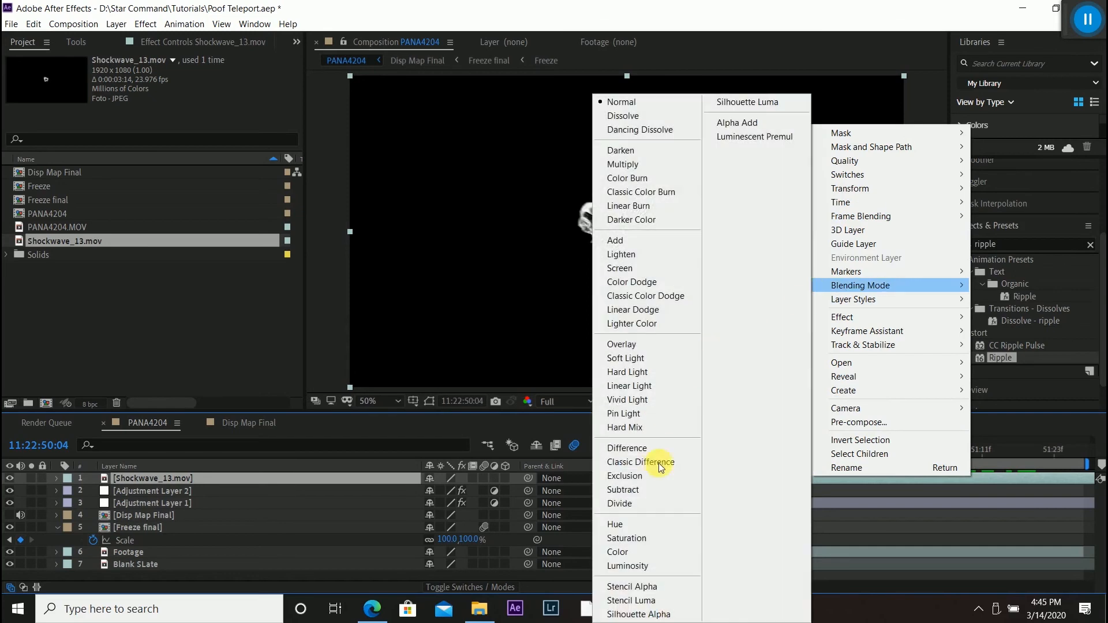
mouse_move(622, 489)
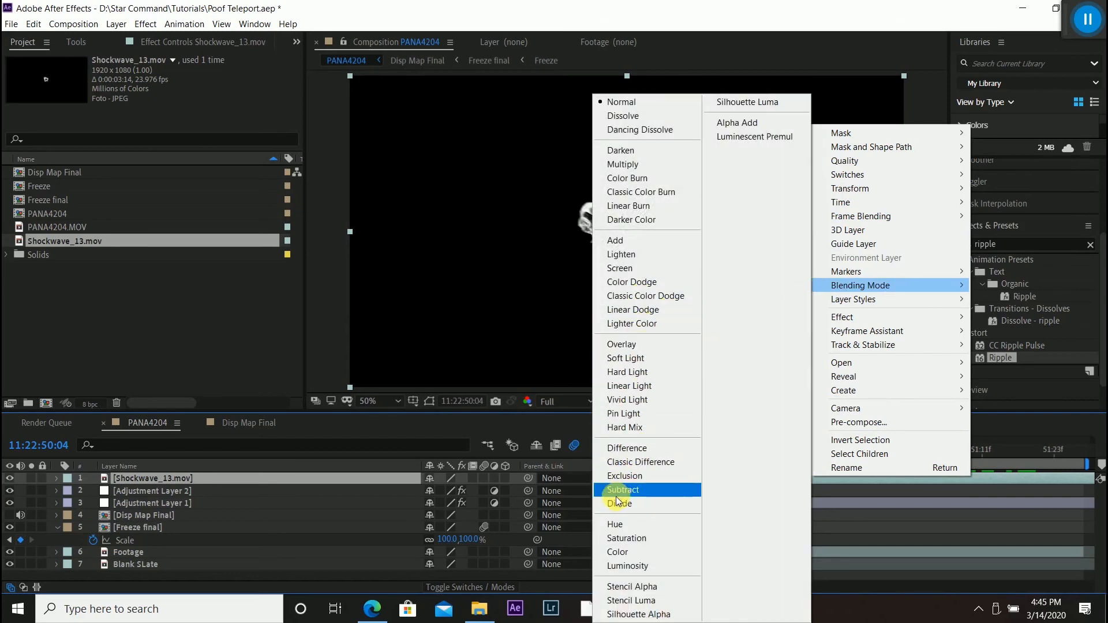
click(622, 489)
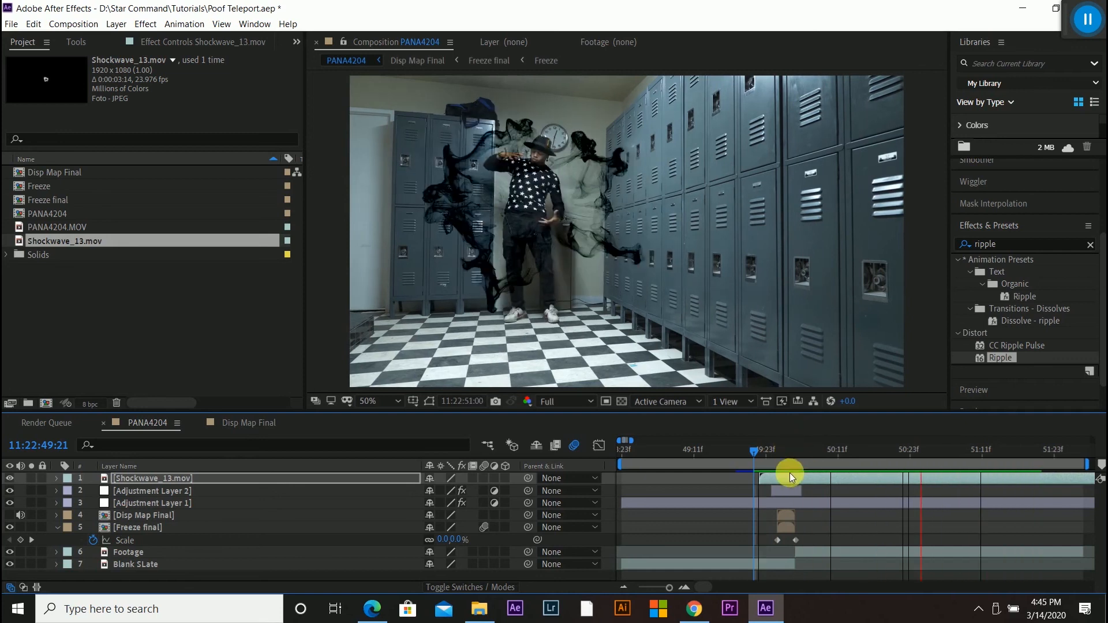
Trim the shockwave smoke clip shorter, start it a few frames later and preview the burst around the dancer
right_click(150, 478)
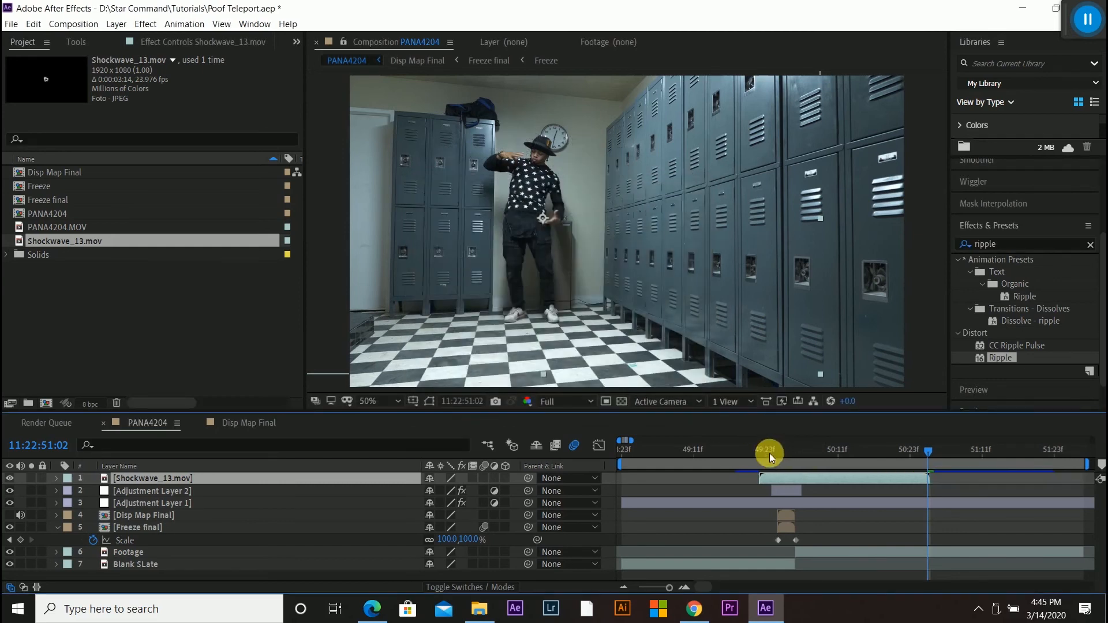
drag(769, 452, 740, 453)
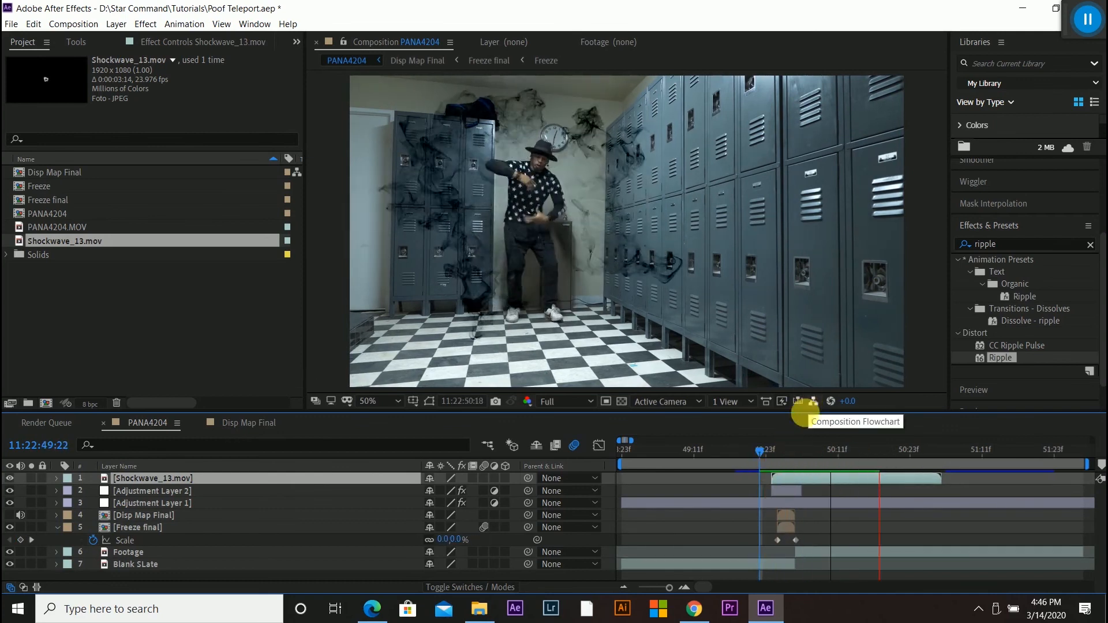
drag(759, 452, 766, 451)
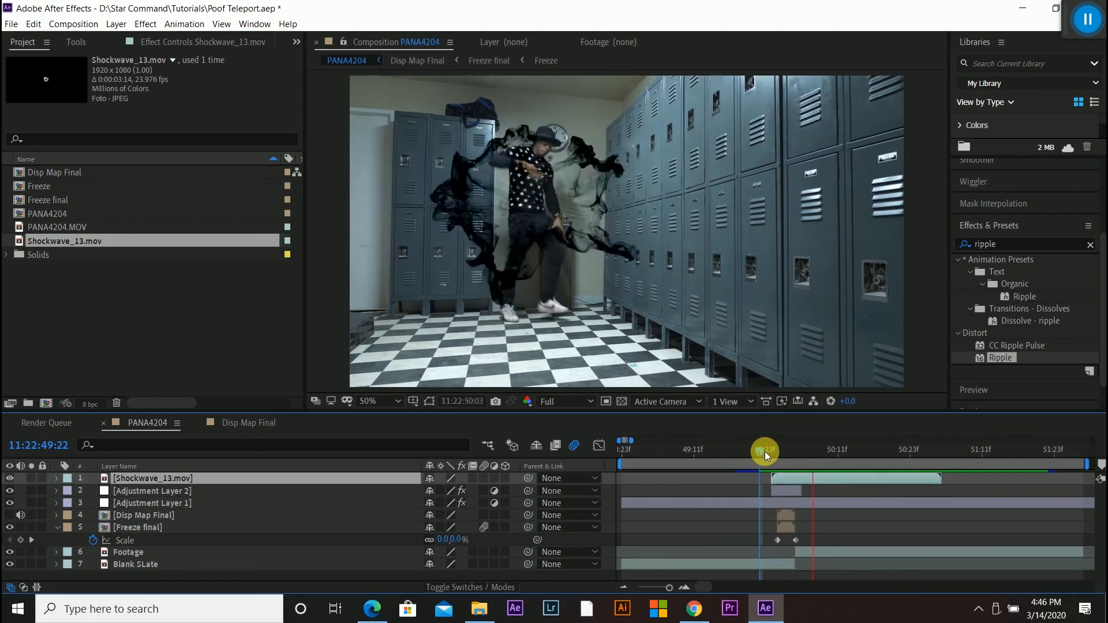
drag(765, 452, 808, 451)
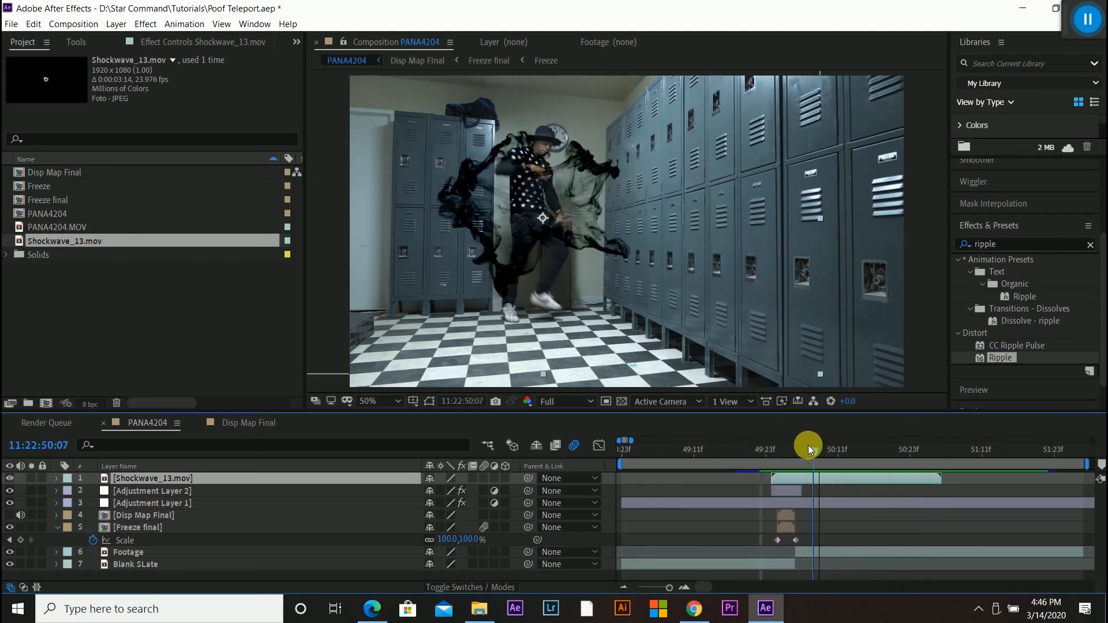
drag(808, 443, 801, 443)
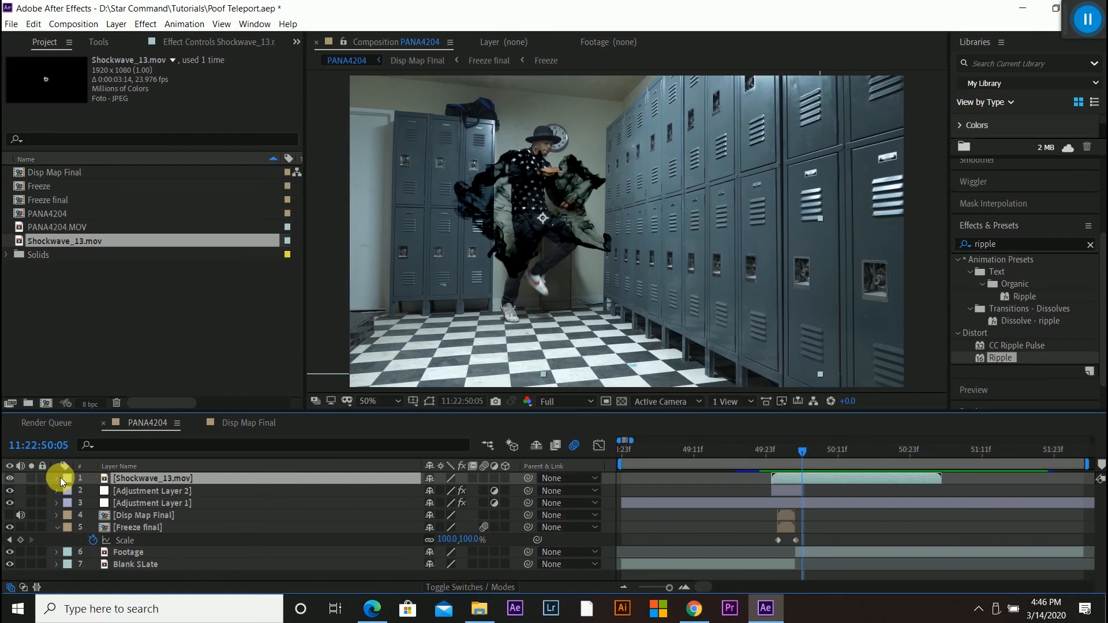
Scale the smoke cloud to 156% and rotate it about -97° so it engulfs the dancer
click(55, 478)
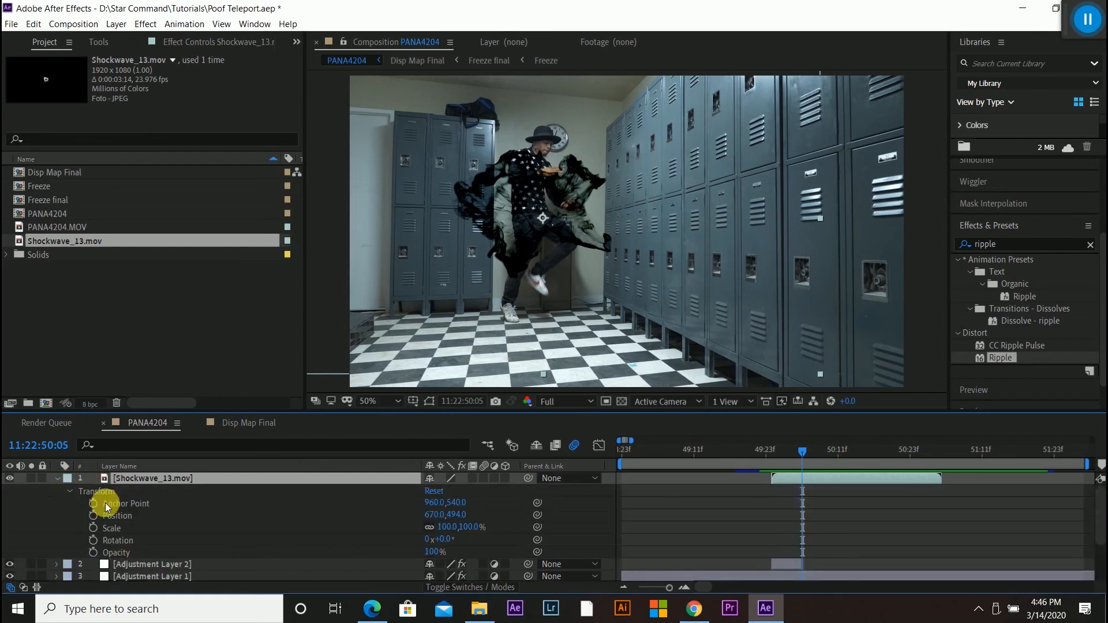
drag(106, 505, 484, 527)
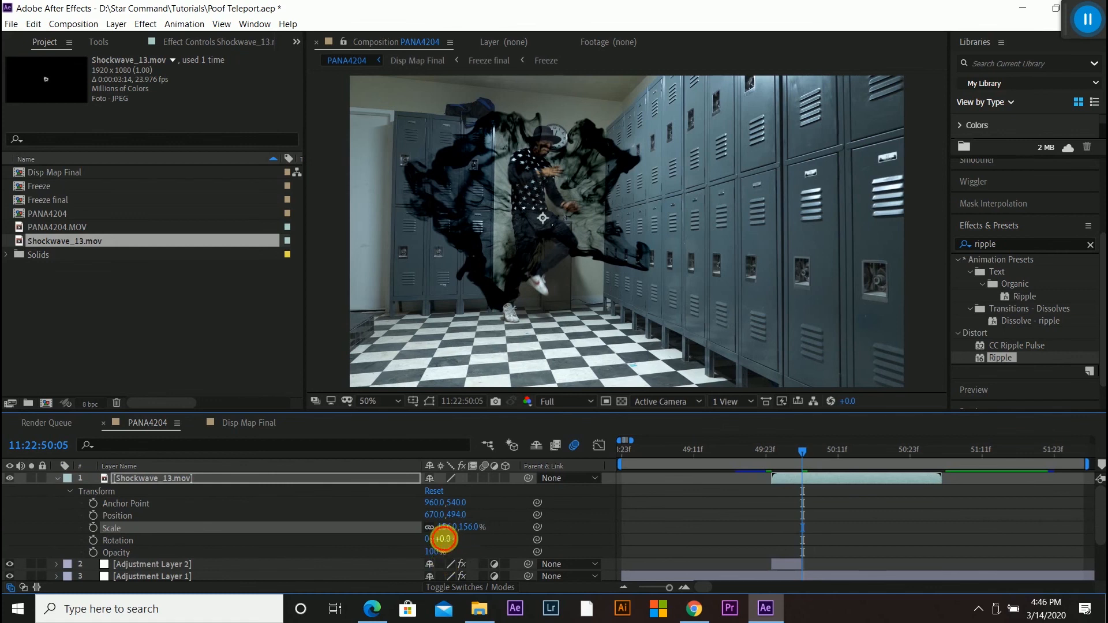
drag(444, 539, 378, 541)
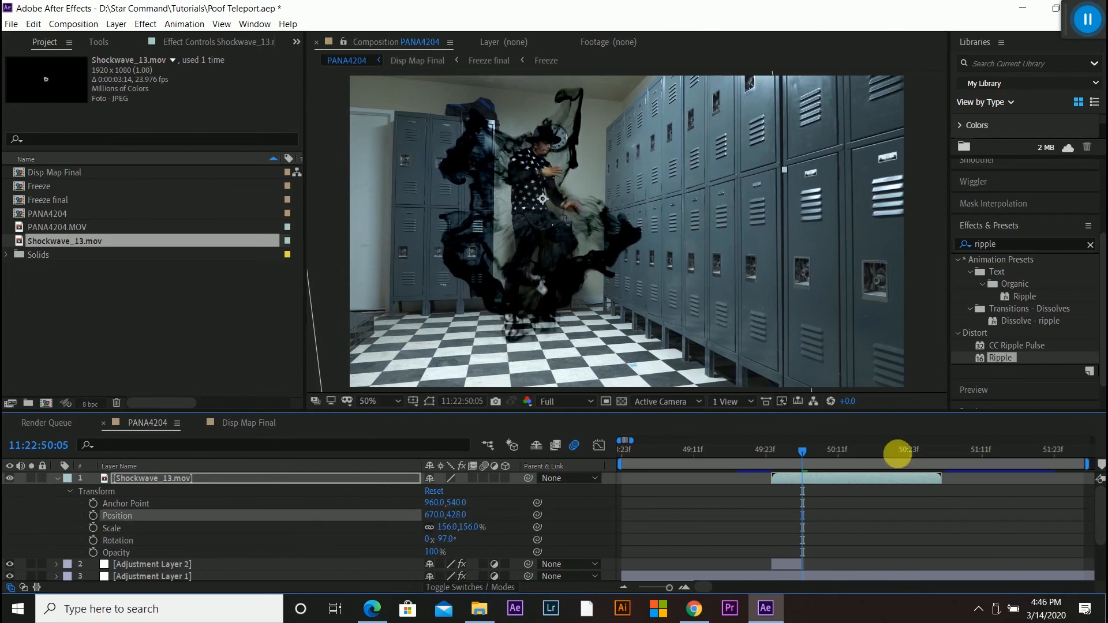
drag(898, 455, 766, 455)
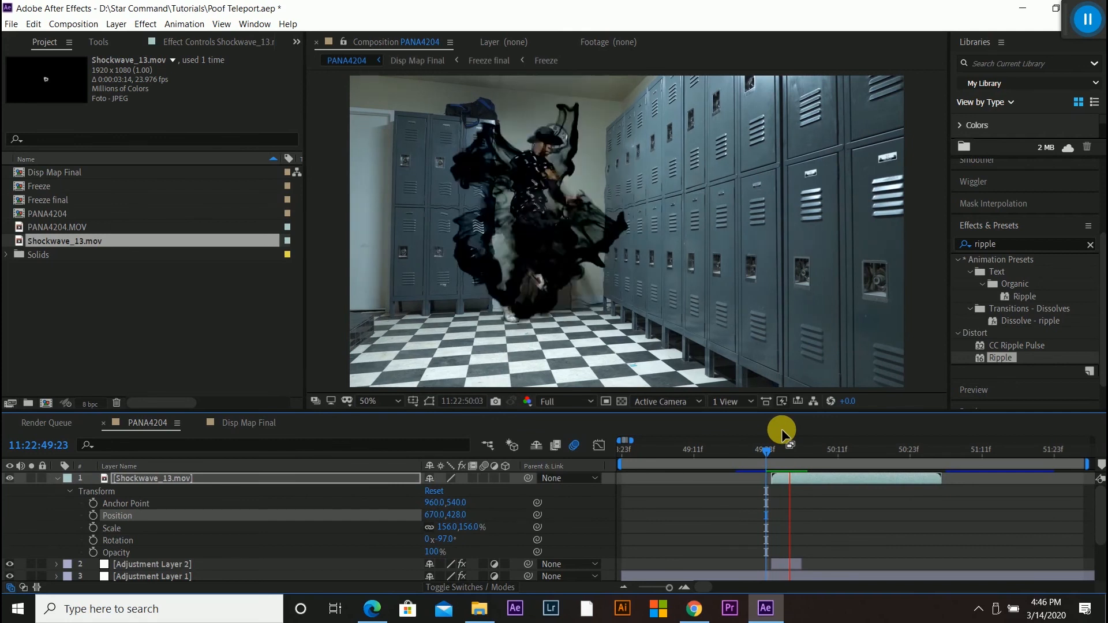
Scrub from just before the smoke appears to the first frame of the burst to check the enlarged cloud
drag(782, 433, 756, 449)
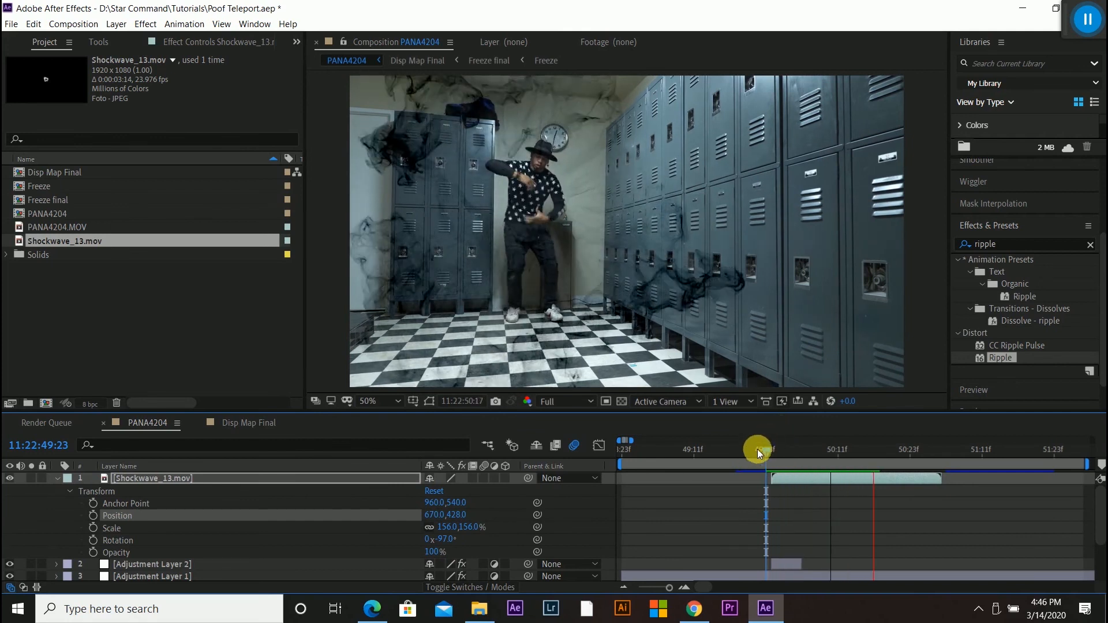
drag(757, 449, 742, 450)
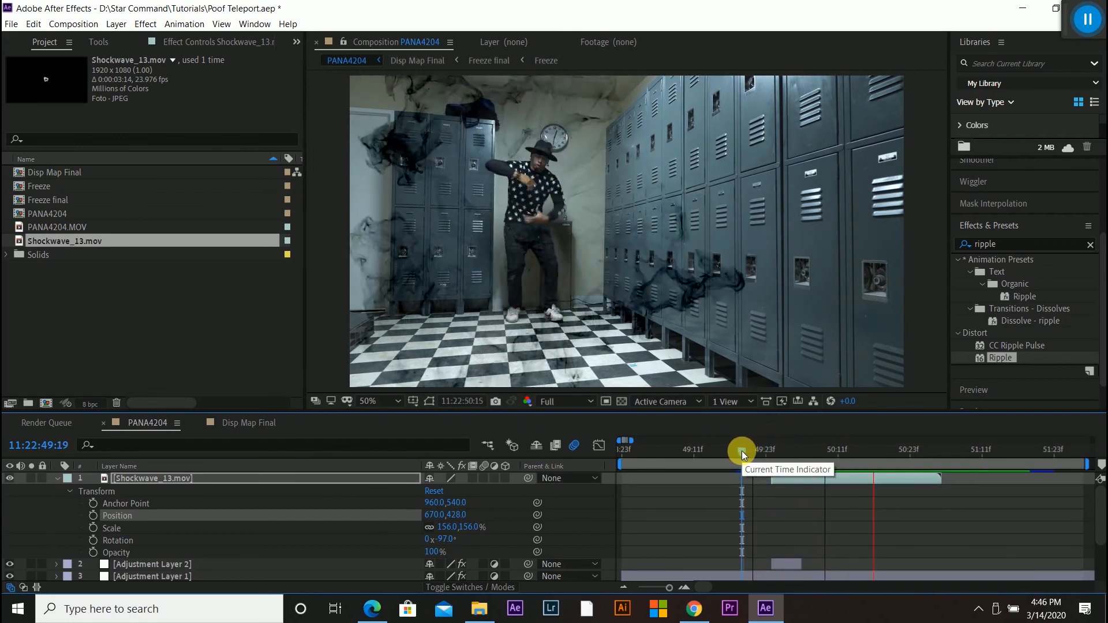
drag(742, 453, 748, 453)
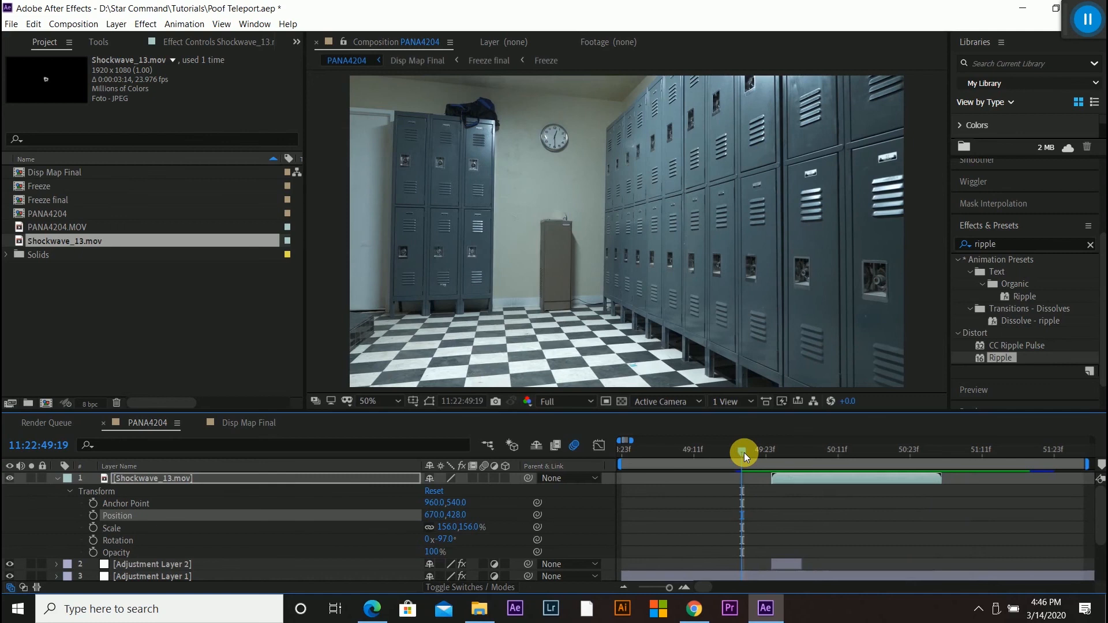
drag(742, 453, 783, 452)
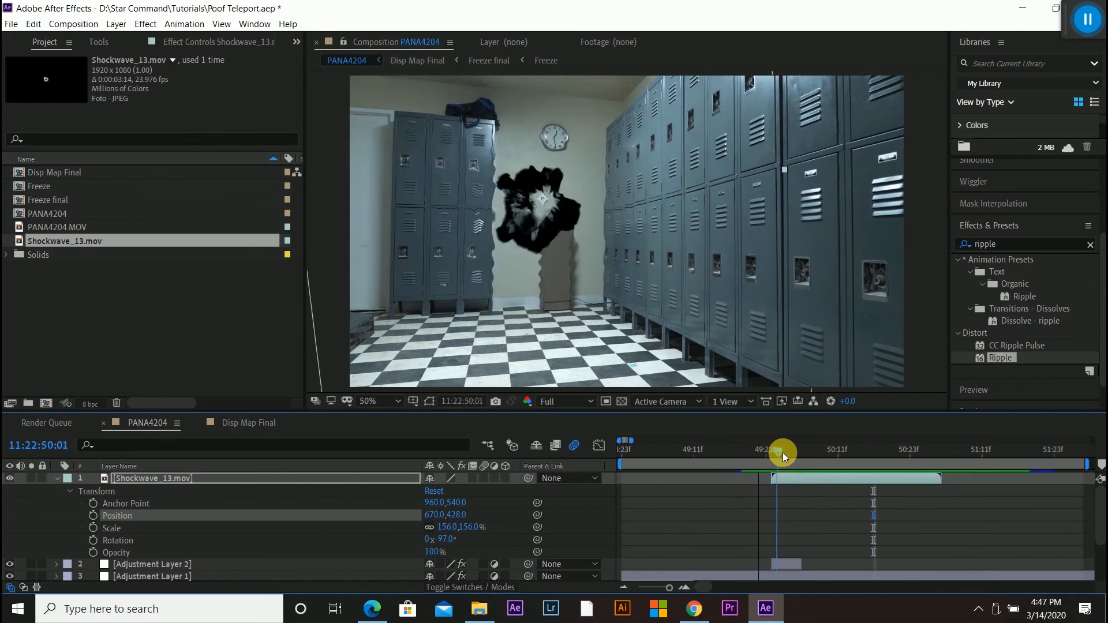
Duplicate the shockwave smoke layer, time-stretch the copy longer and preview the doubled smoke
drag(782, 452, 843, 453)
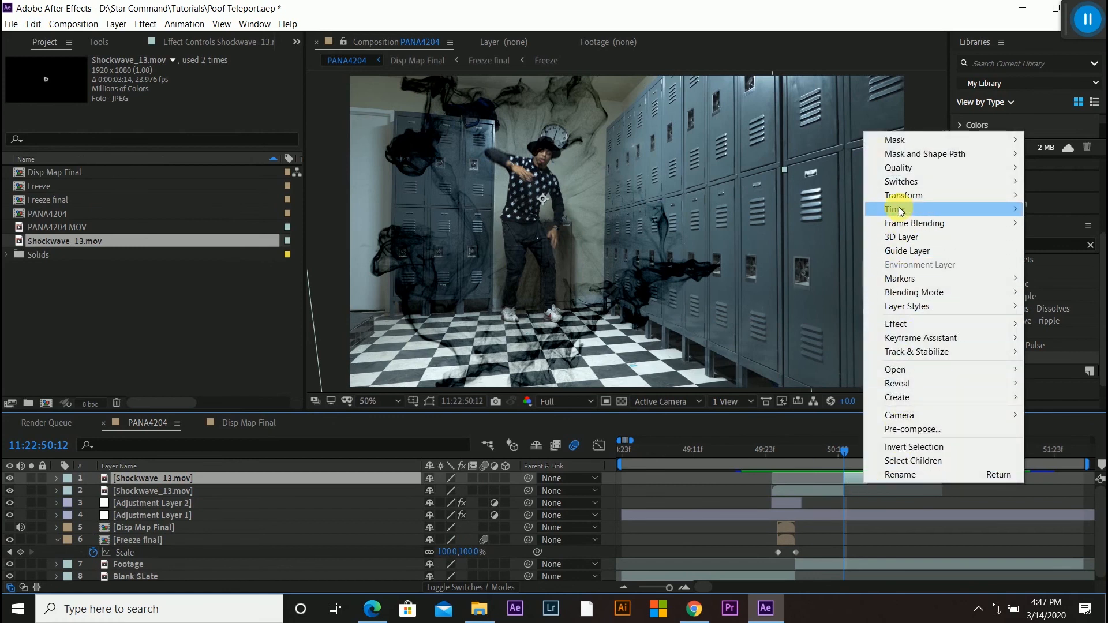
click(899, 209)
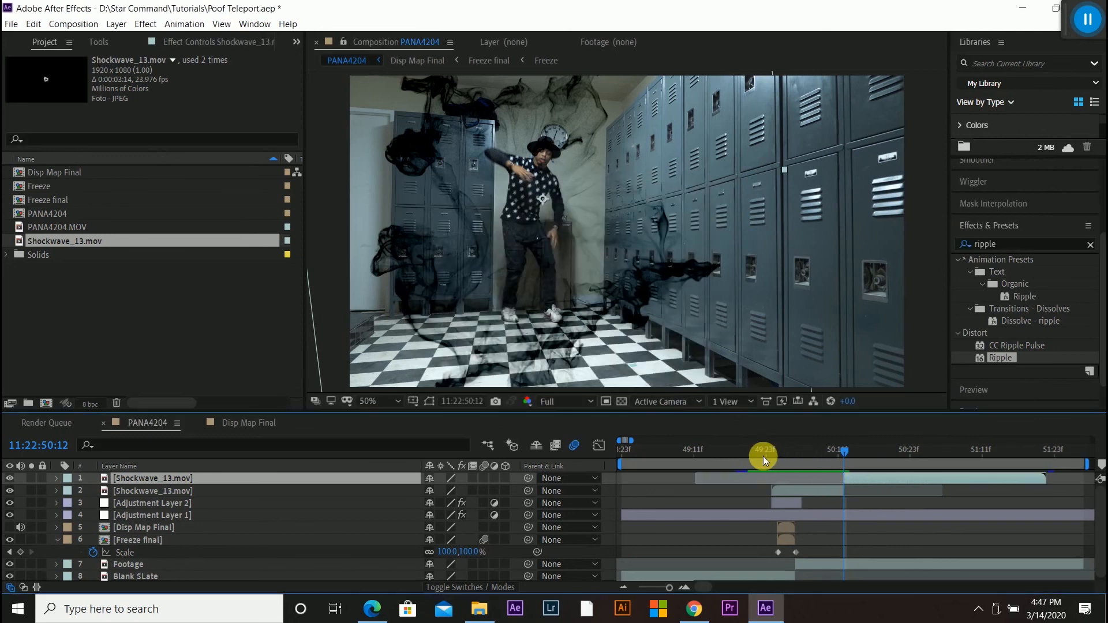
drag(763, 452, 767, 451)
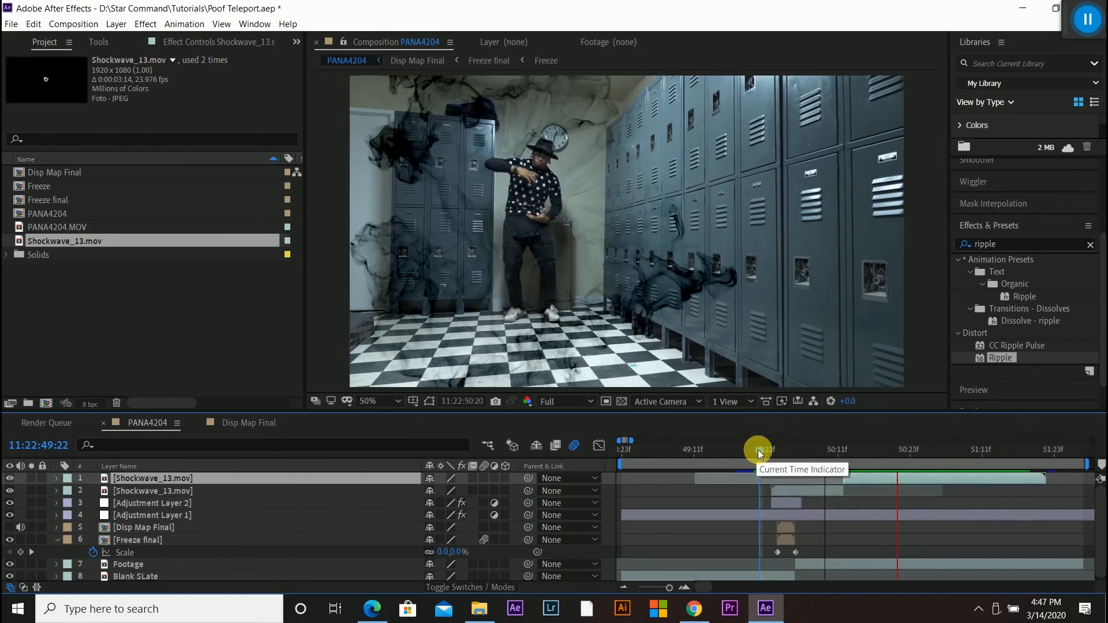
drag(760, 449, 753, 449)
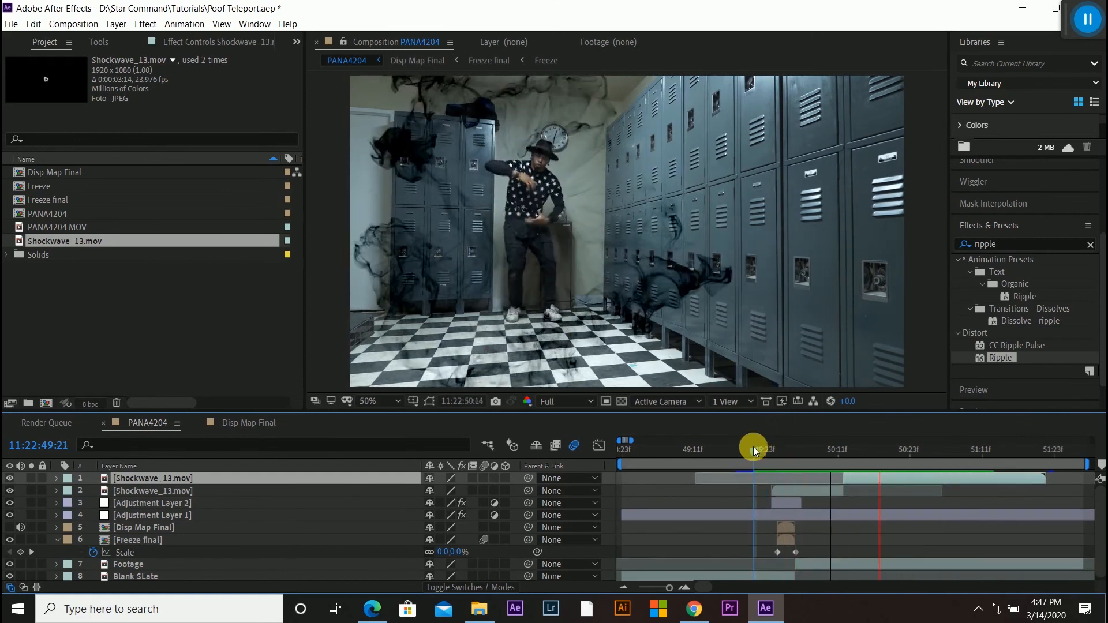
drag(753, 449, 838, 449)
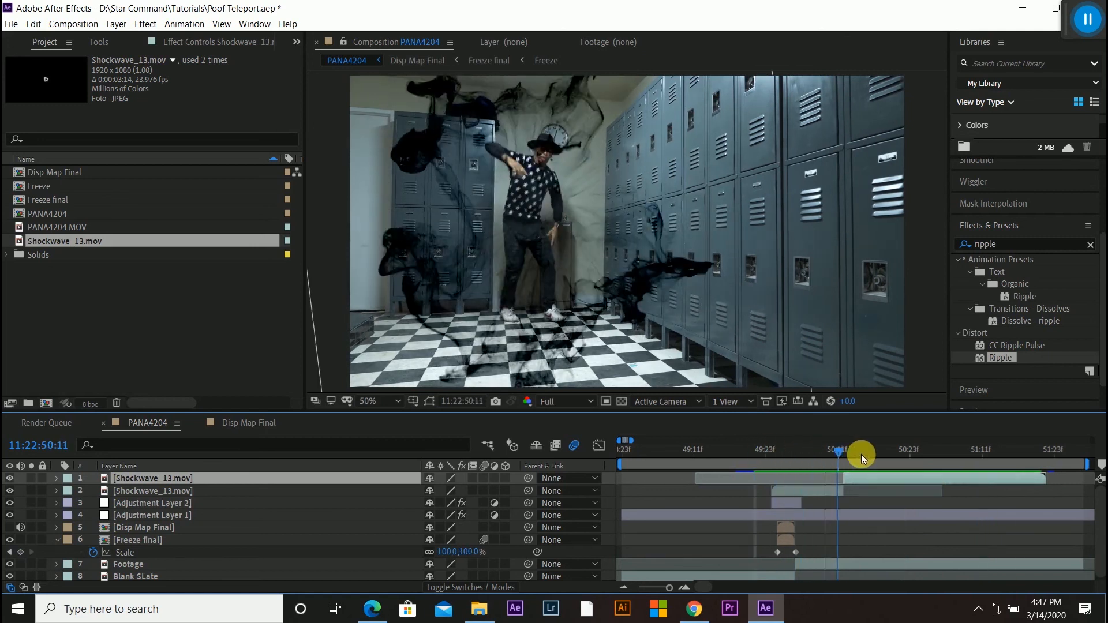
drag(861, 452, 781, 456)
text(Turbo)
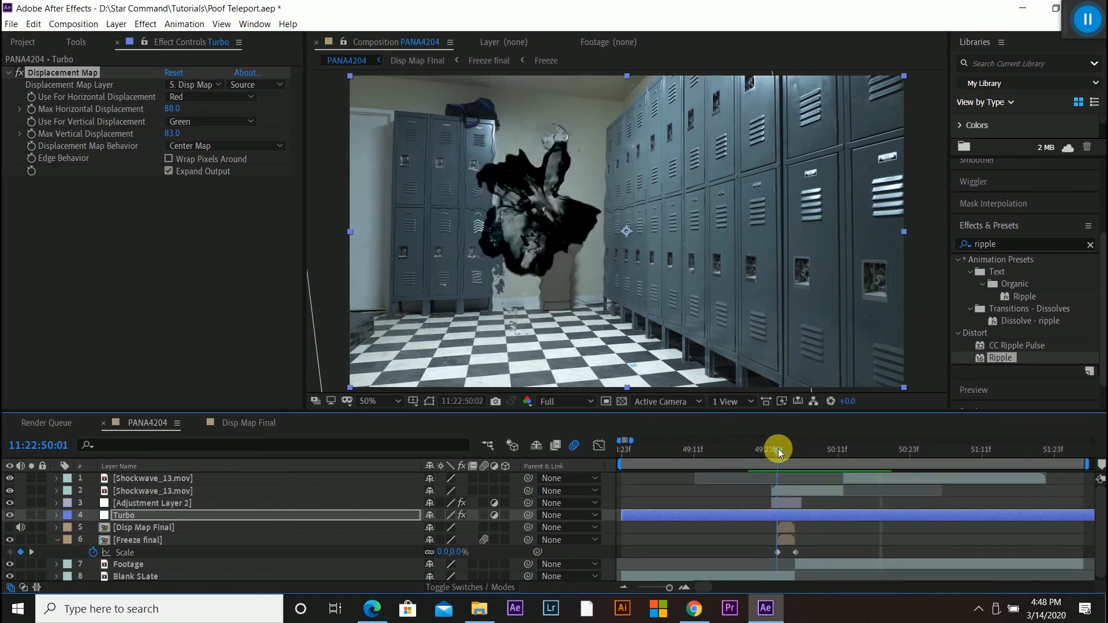
Preview the Turbo layer's Displacement Map warp (88 horizontal, 83 vertical) across the smoke burst
drag(777, 448, 806, 448)
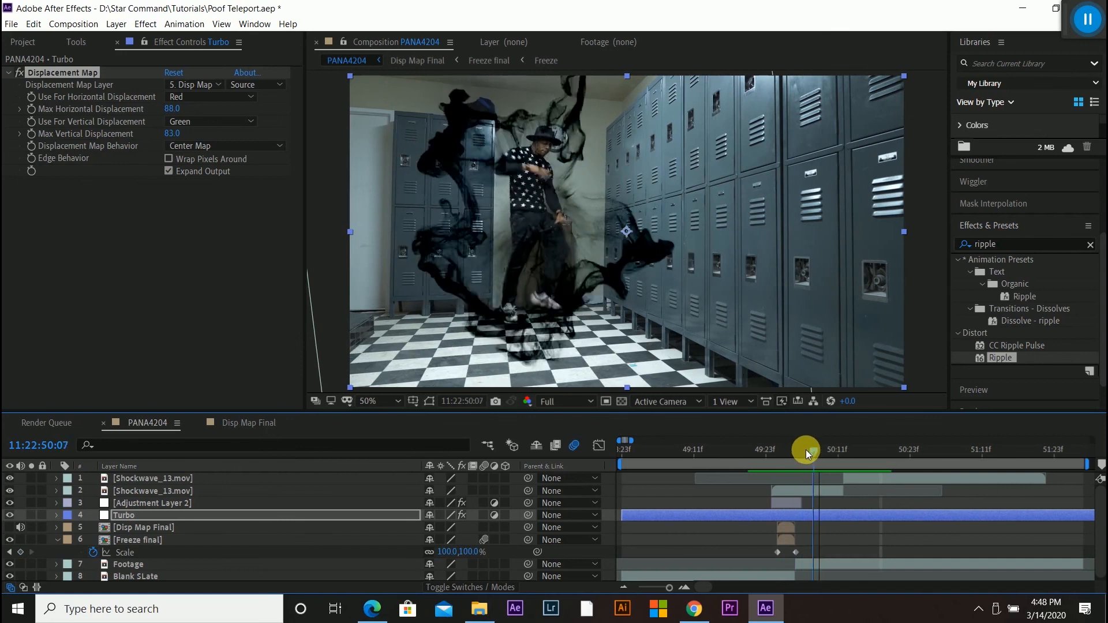
drag(806, 448, 796, 451)
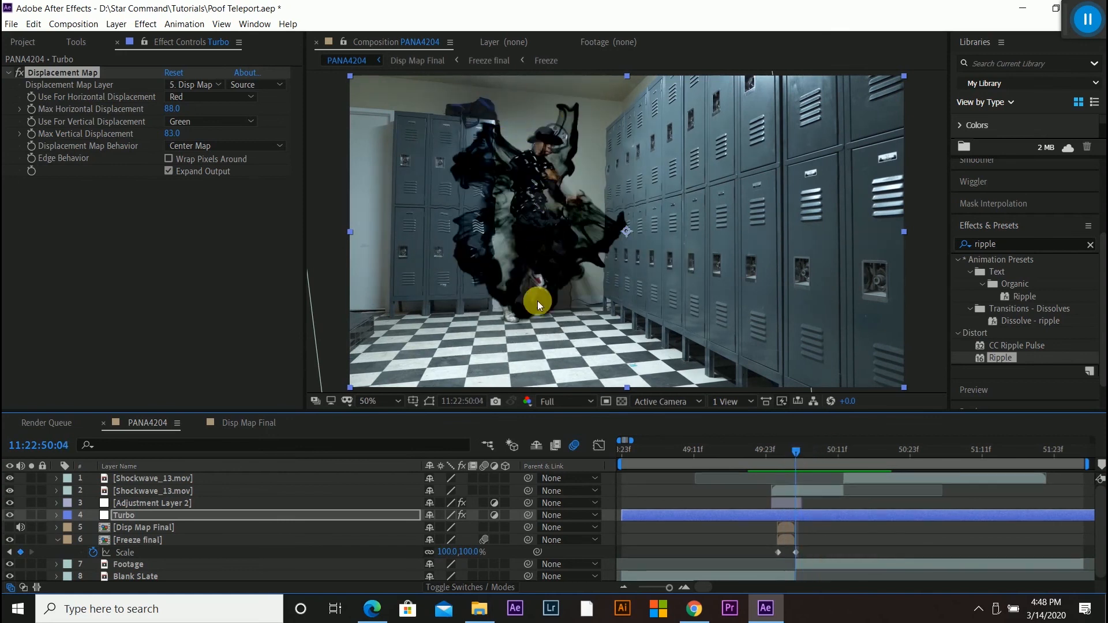
mouse_move(537, 332)
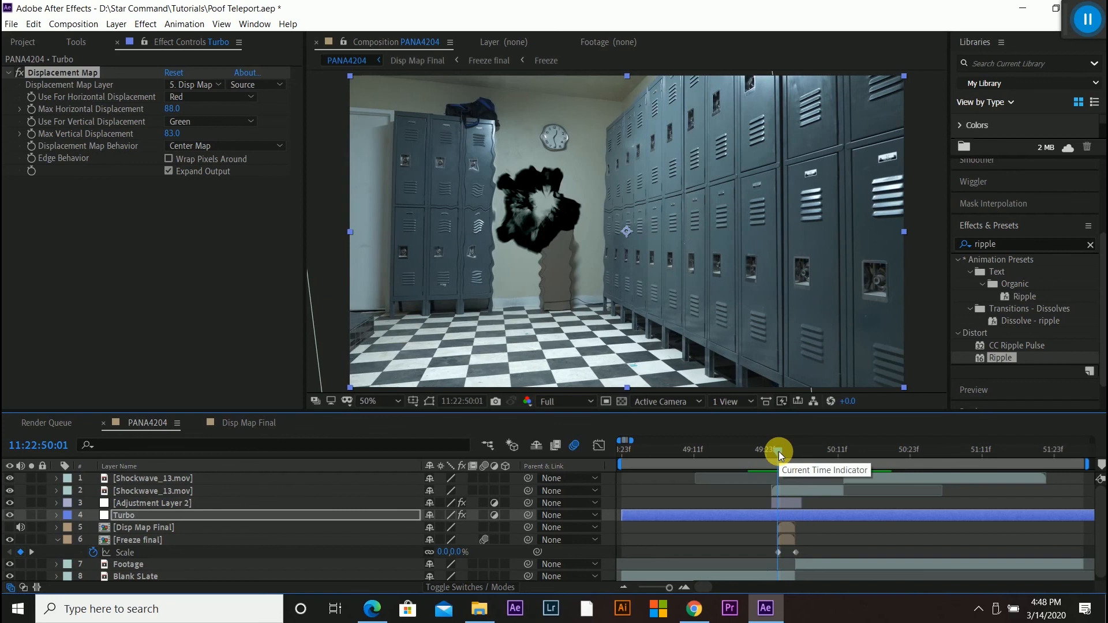
drag(777, 452, 767, 452)
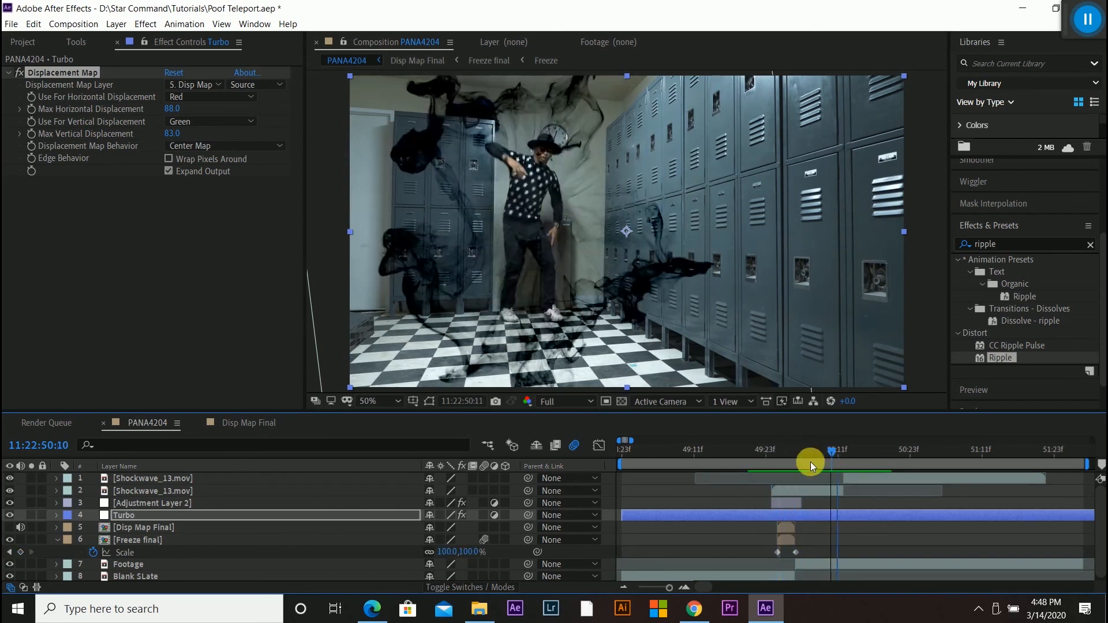
drag(811, 465, 852, 474)
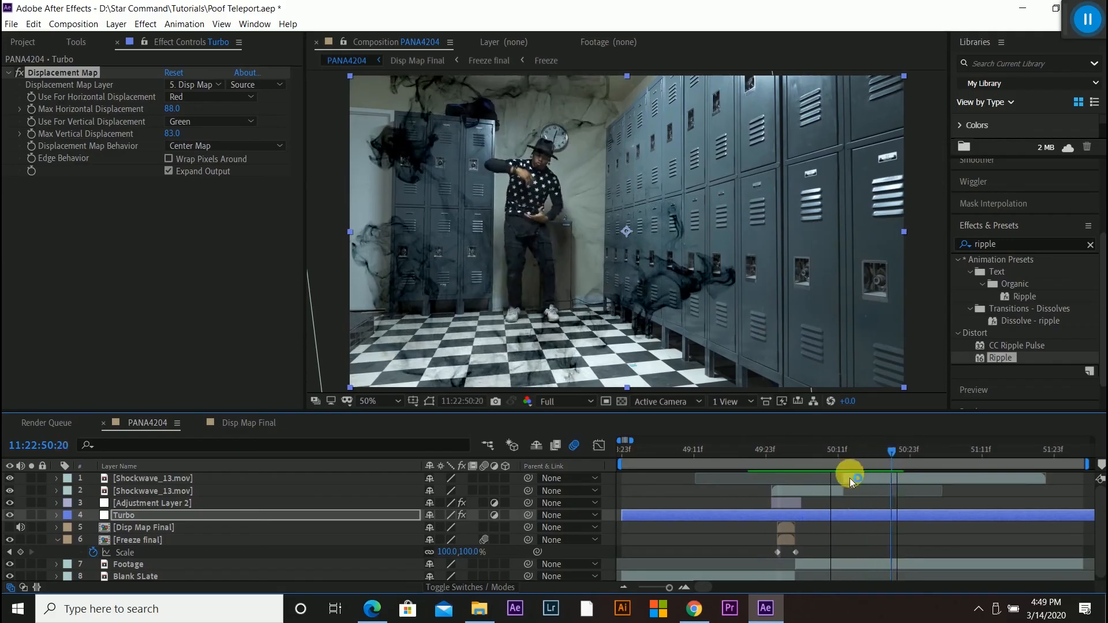